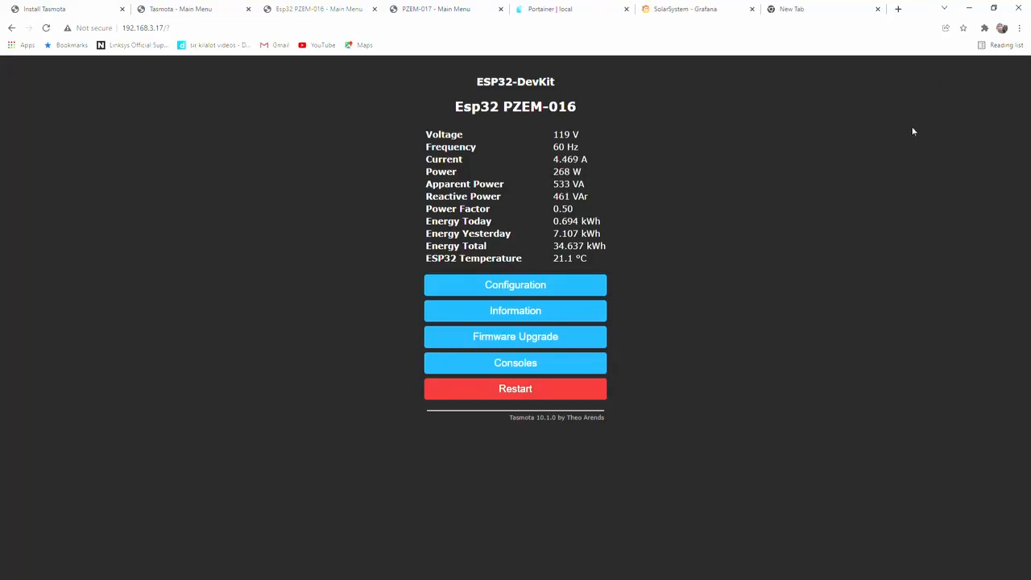
{"action": "mouse_move", "coordinate": [814, 68]}
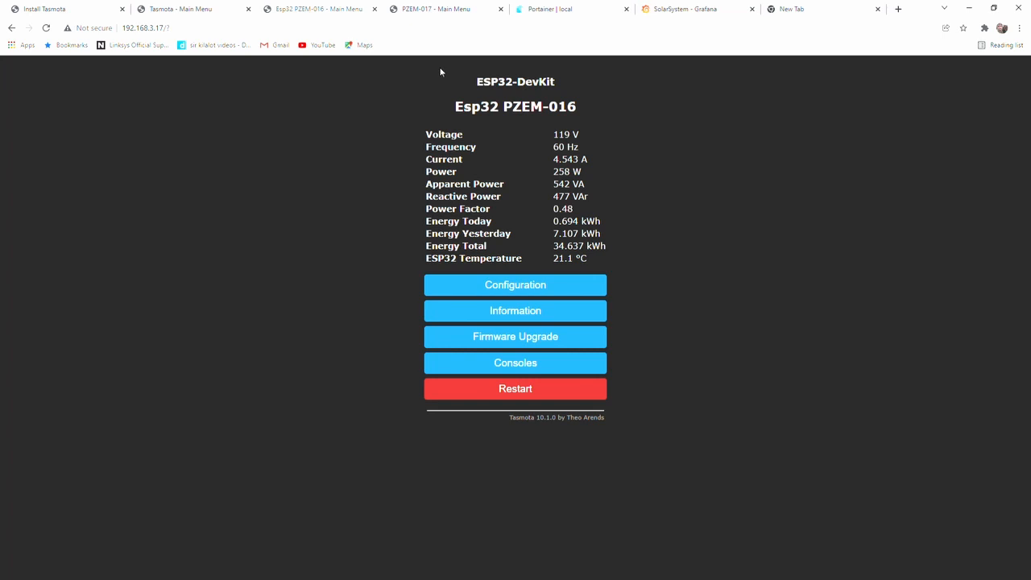
{"action": "mouse_move", "coordinate": [371, 121]}
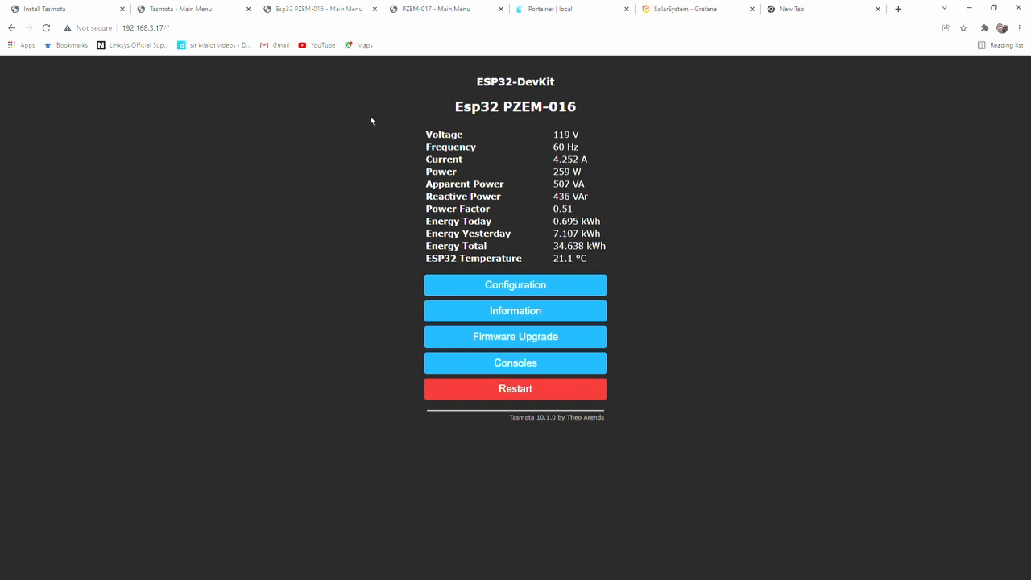
{"action": "mouse_move", "coordinate": [311, 172]}
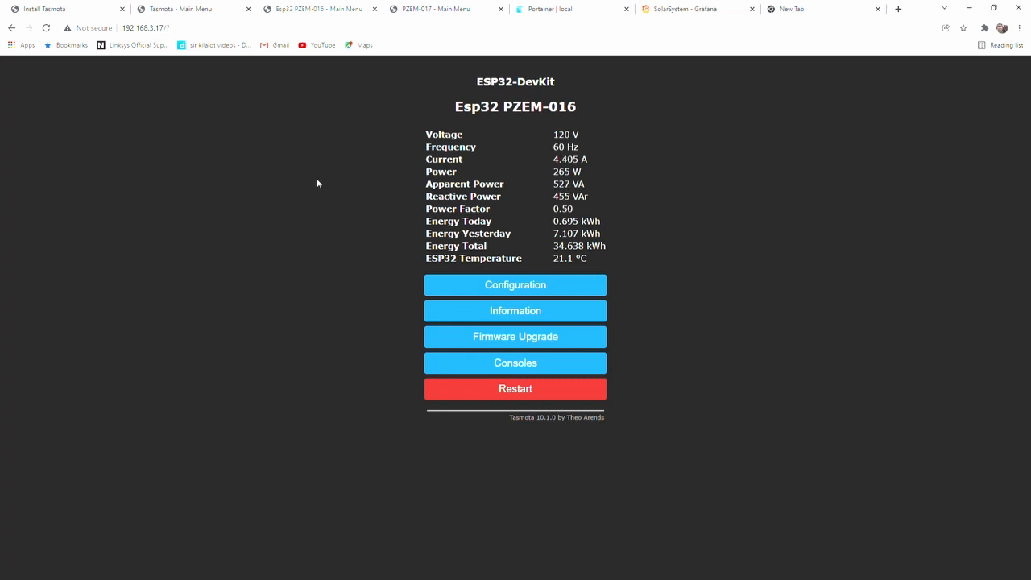
{"action": "mouse_move", "coordinate": [112, 72]}
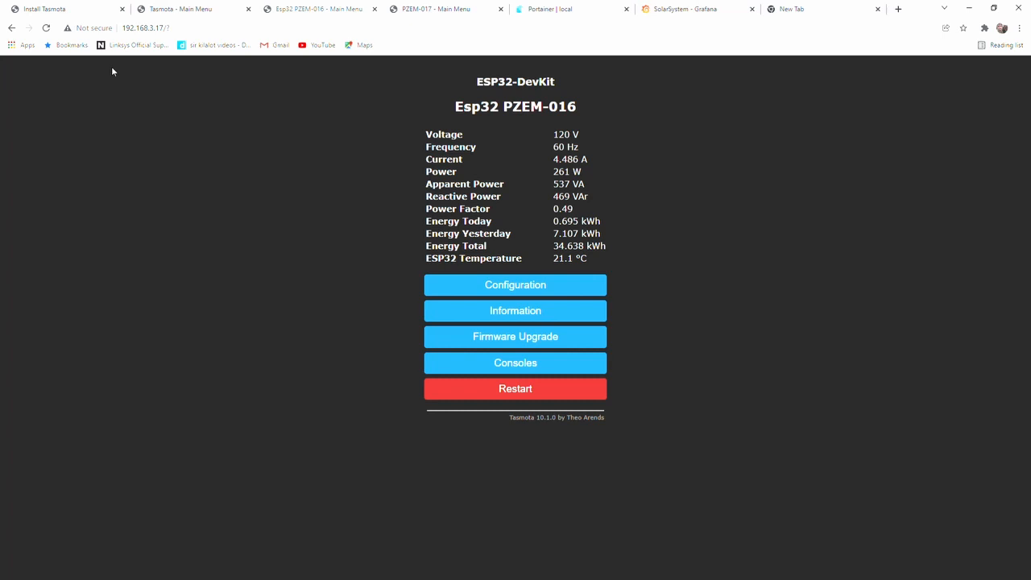
{"action": "mouse_move", "coordinate": [322, 283]}
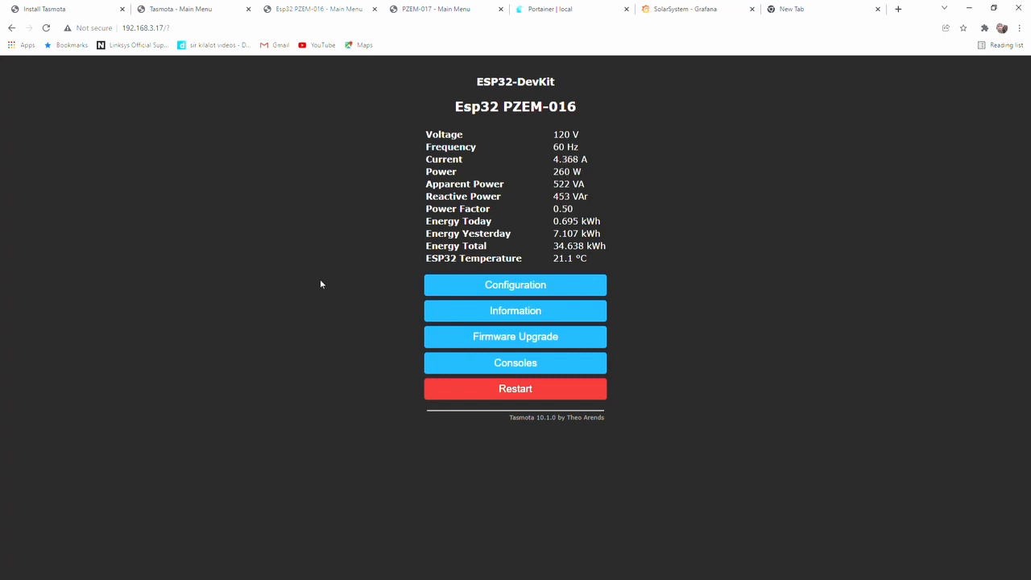
{"action": "mouse_move", "coordinate": [366, 163]}
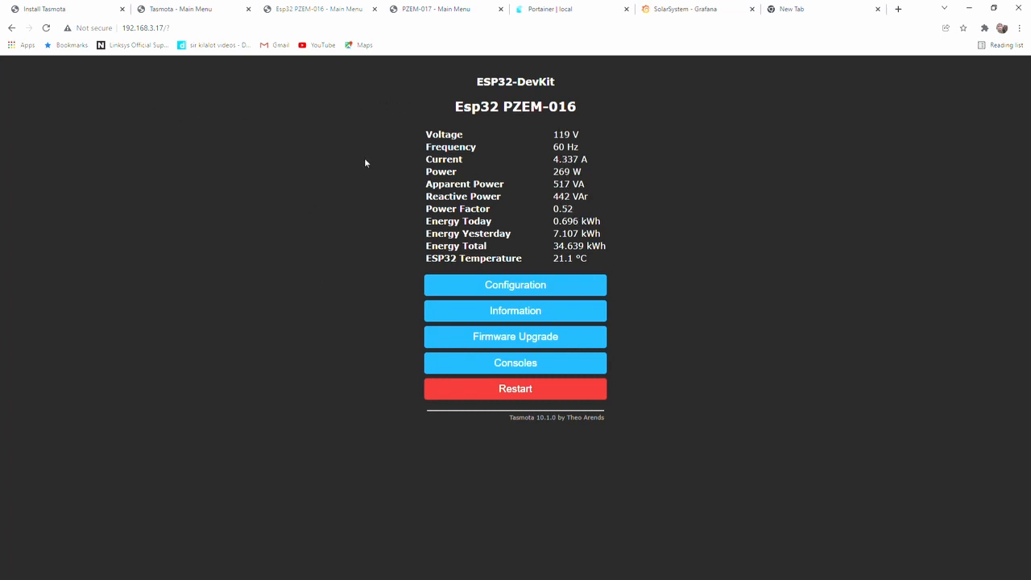
{"action": "mouse_move", "coordinate": [379, 185]}
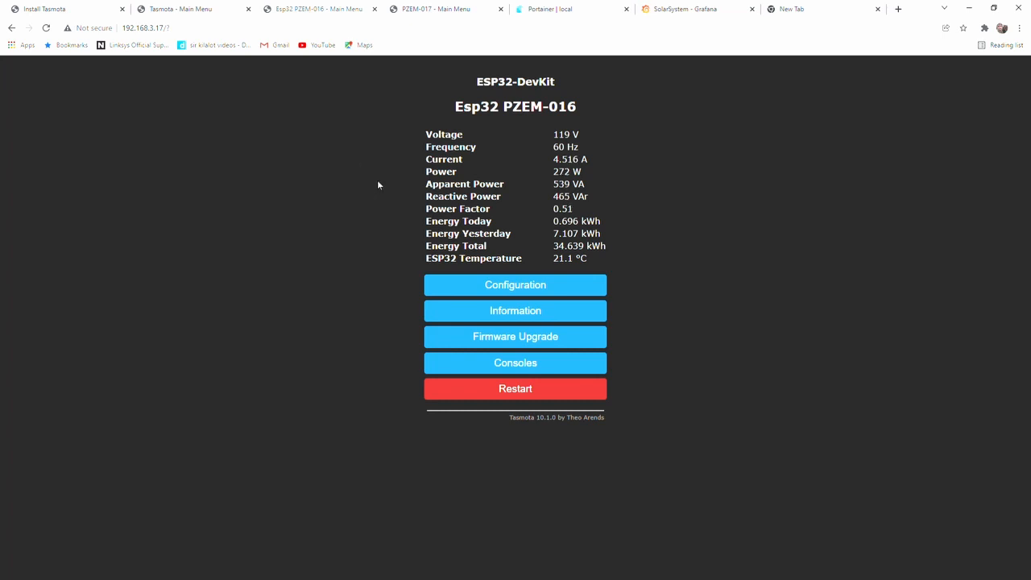
{"action": "mouse_move", "coordinate": [458, 72]}
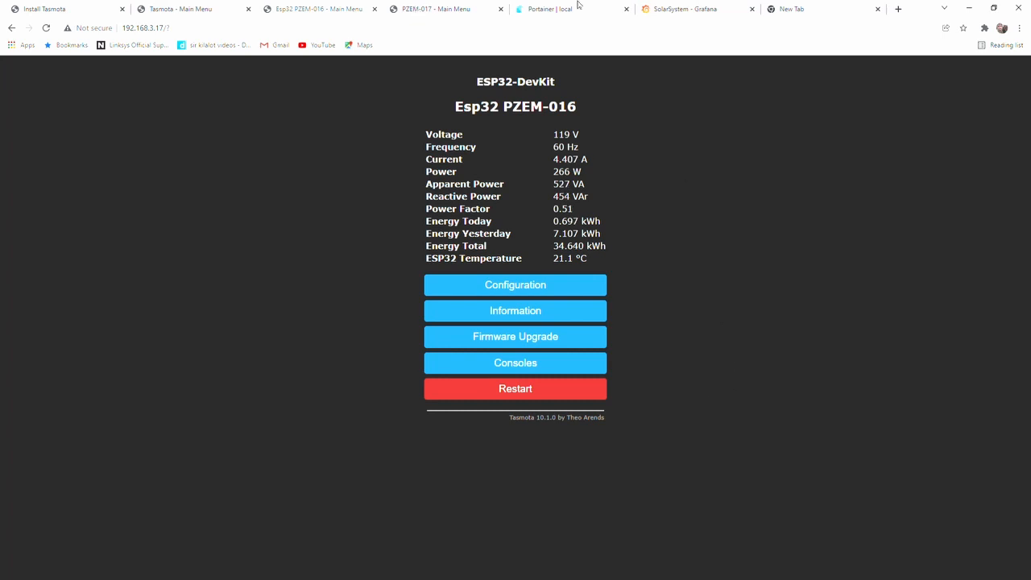
Show the PZEM-017 meter's main page reading 45 V, 1.45 A, 65 W
{"action": "left_click", "coordinate": [435, 11]}
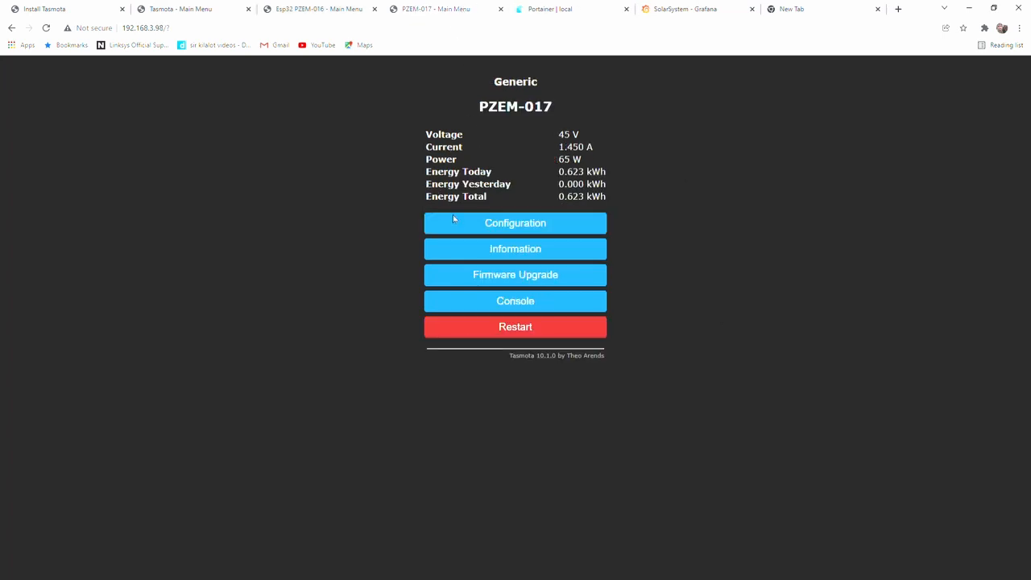
{"action": "mouse_move", "coordinate": [496, 125]}
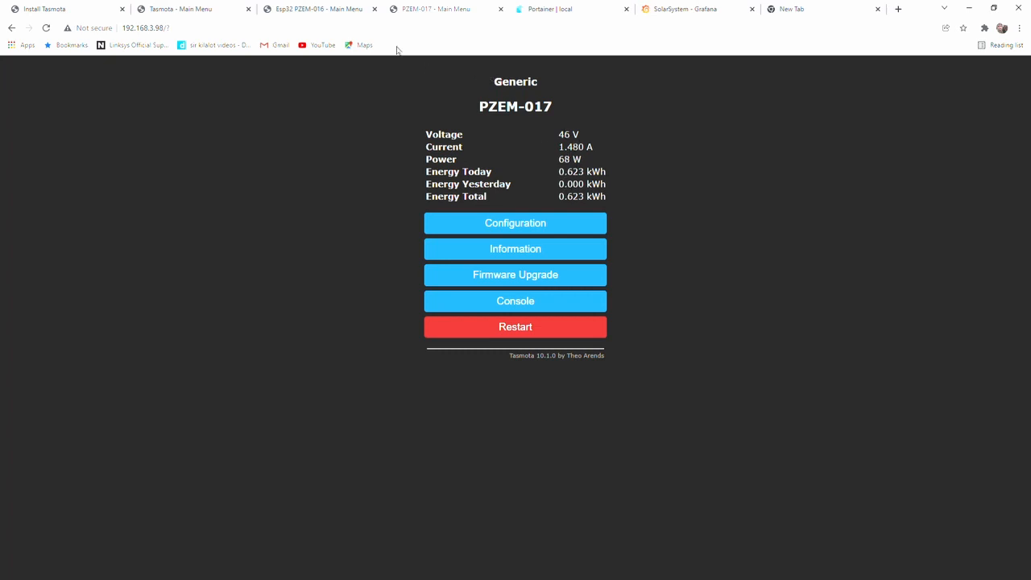
{"action": "mouse_move", "coordinate": [326, 12]}
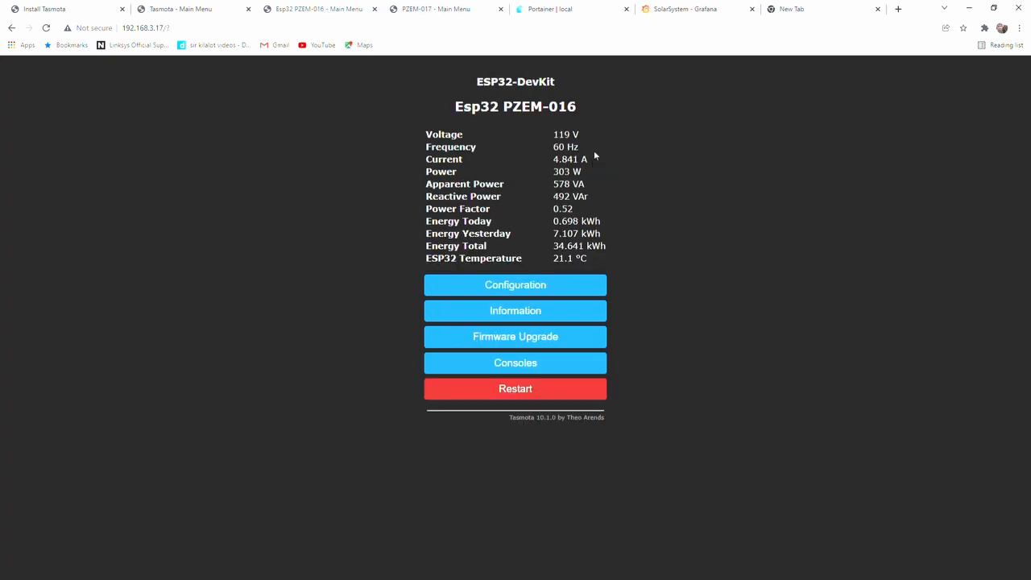
{"action": "mouse_move", "coordinate": [595, 161]}
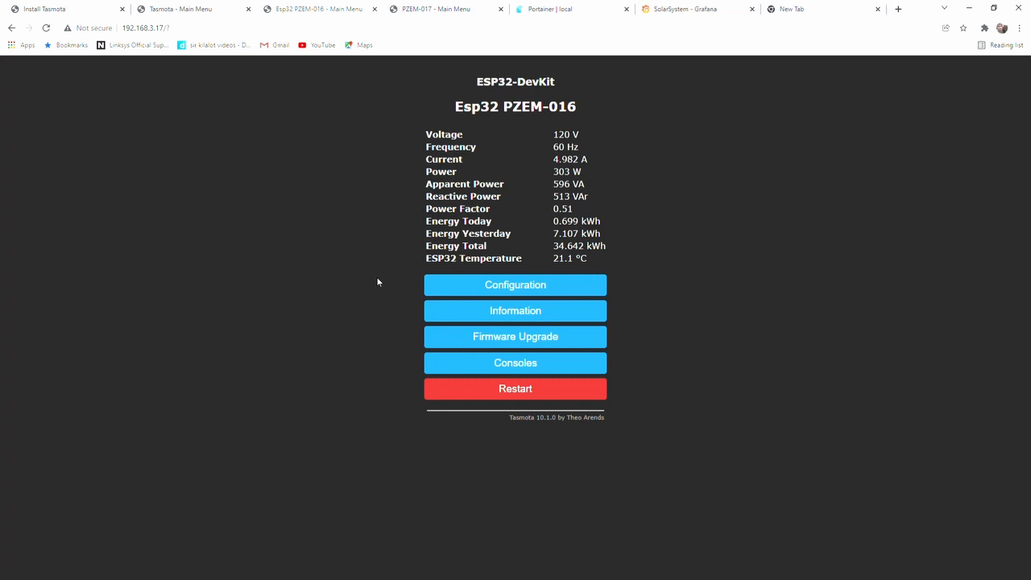
{"action": "mouse_move", "coordinate": [464, 310]}
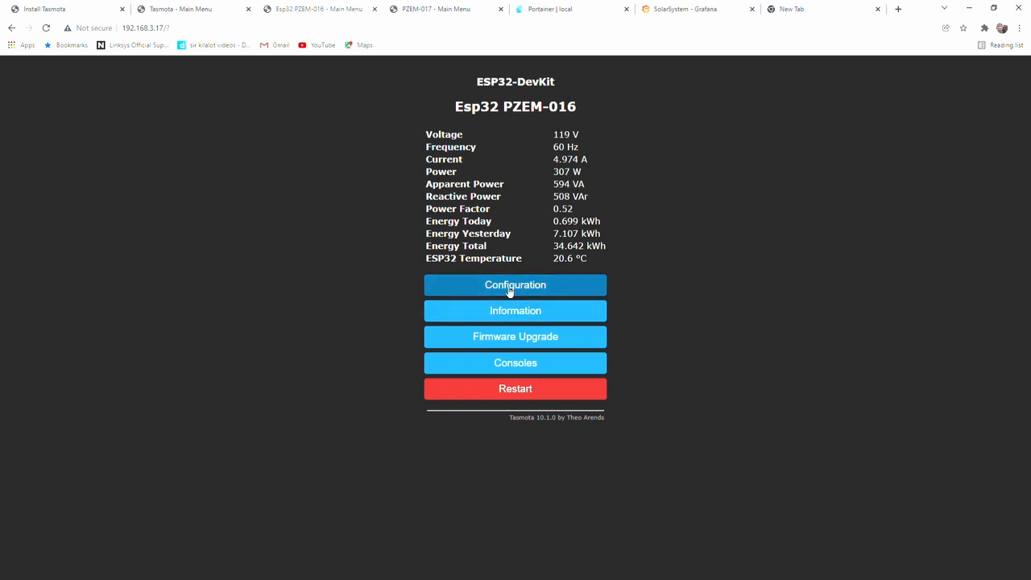
Open the Esp32 PZEM-016 device's Configuration menu
{"action": "left_click", "coordinate": [515, 285]}
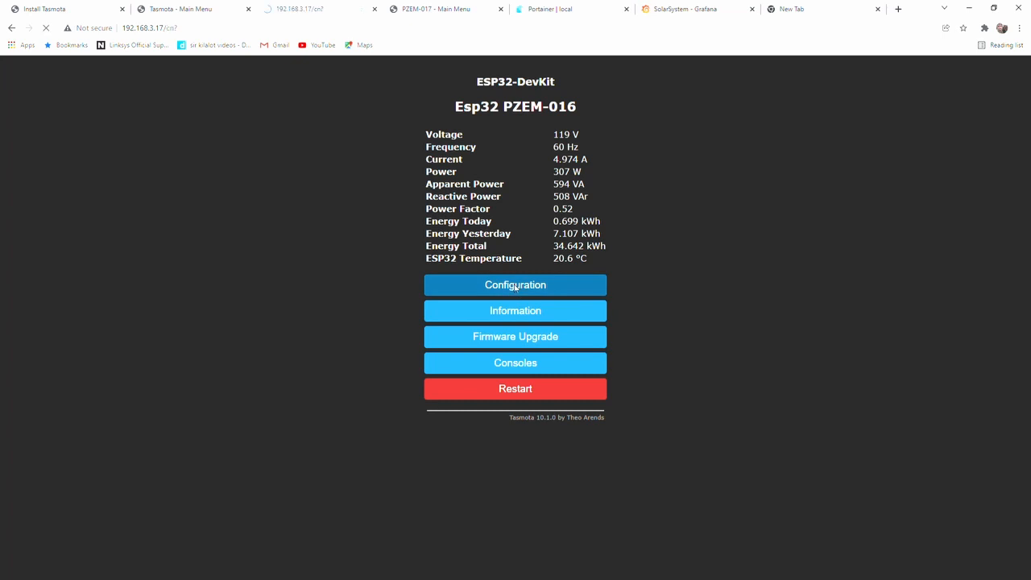
{"action": "left_click", "coordinate": [515, 285]}
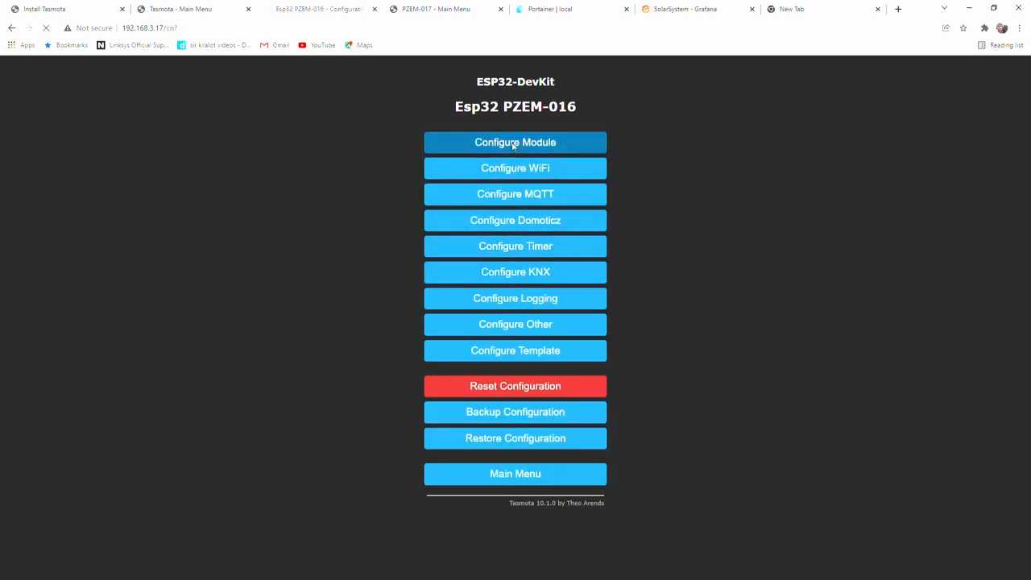
Open Configure Module showing GPIO1 as PZEM0XX Tx and GPIO3 as PZEM016 Rx
{"action": "left_click", "coordinate": [515, 141]}
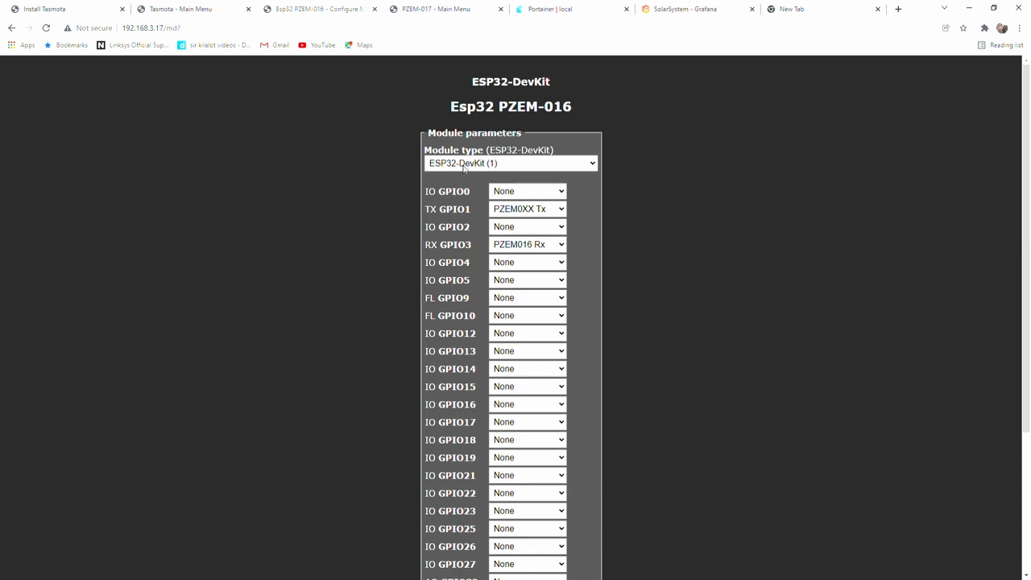
{"action": "mouse_move", "coordinate": [571, 211]}
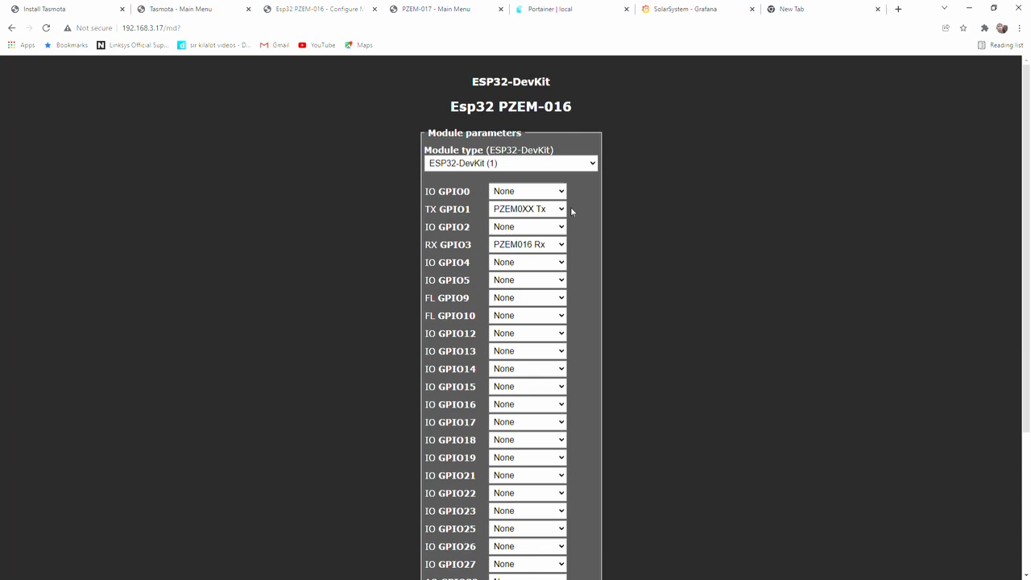
{"action": "mouse_move", "coordinate": [590, 208]}
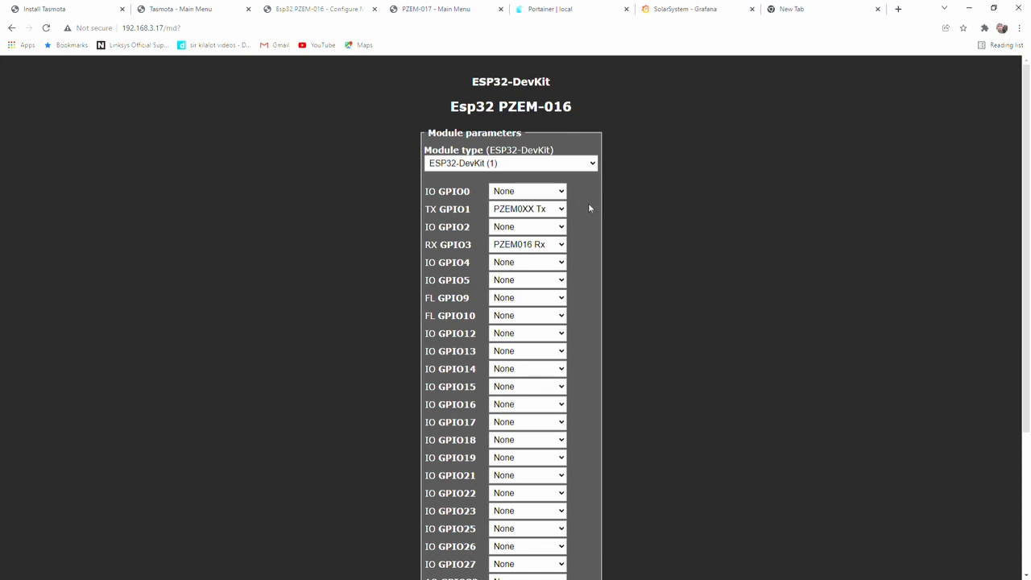
{"action": "mouse_move", "coordinate": [567, 211]}
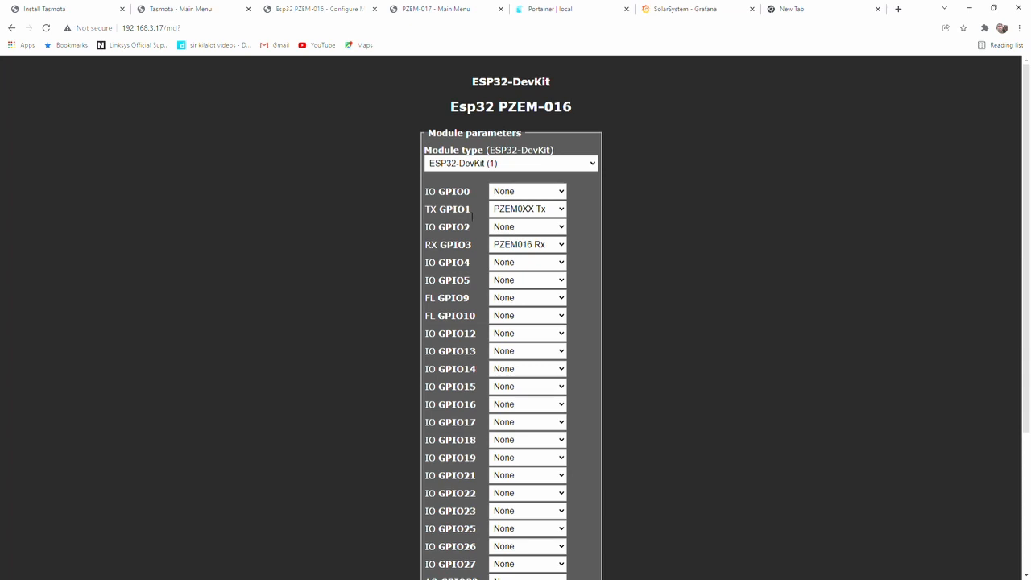
{"action": "mouse_move", "coordinate": [473, 215]}
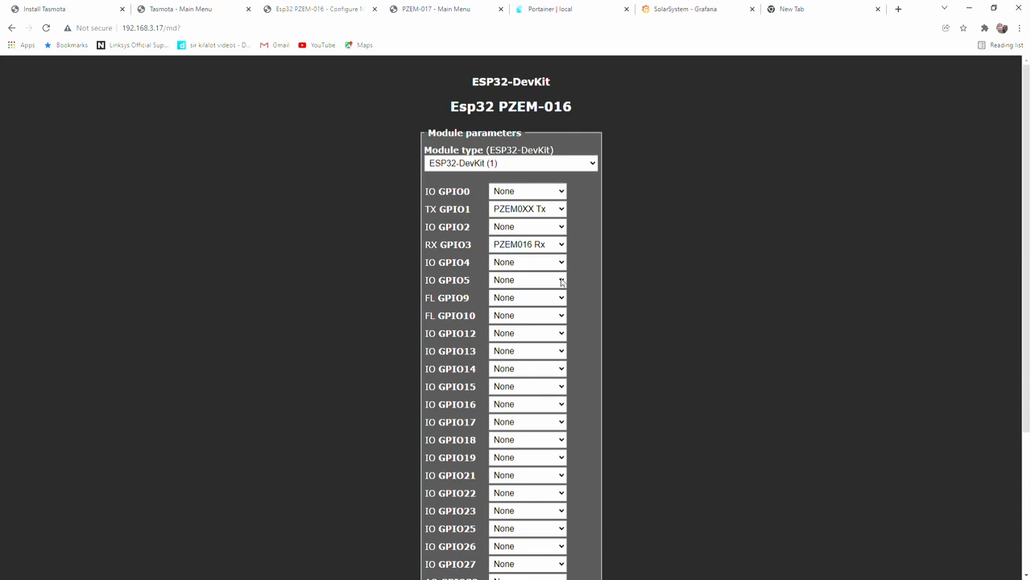
{"action": "mouse_move", "coordinate": [534, 315]}
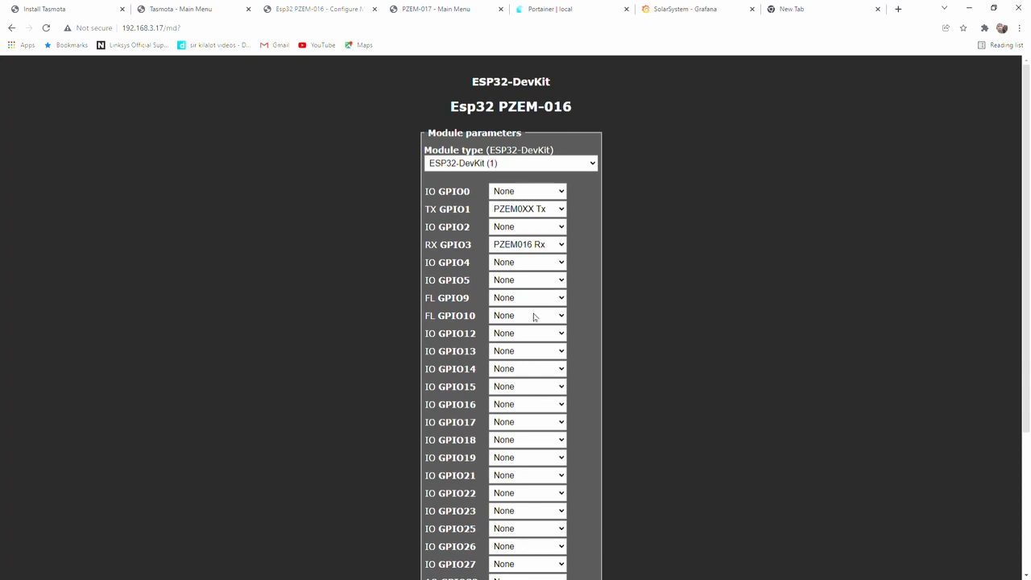
{"action": "mouse_move", "coordinate": [533, 351]}
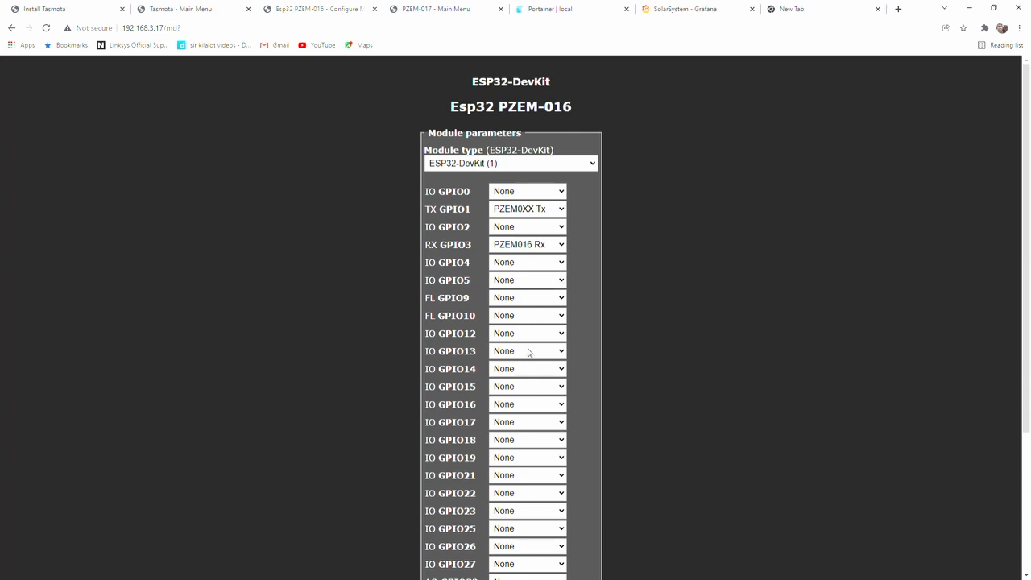
{"action": "mouse_move", "coordinate": [530, 354]}
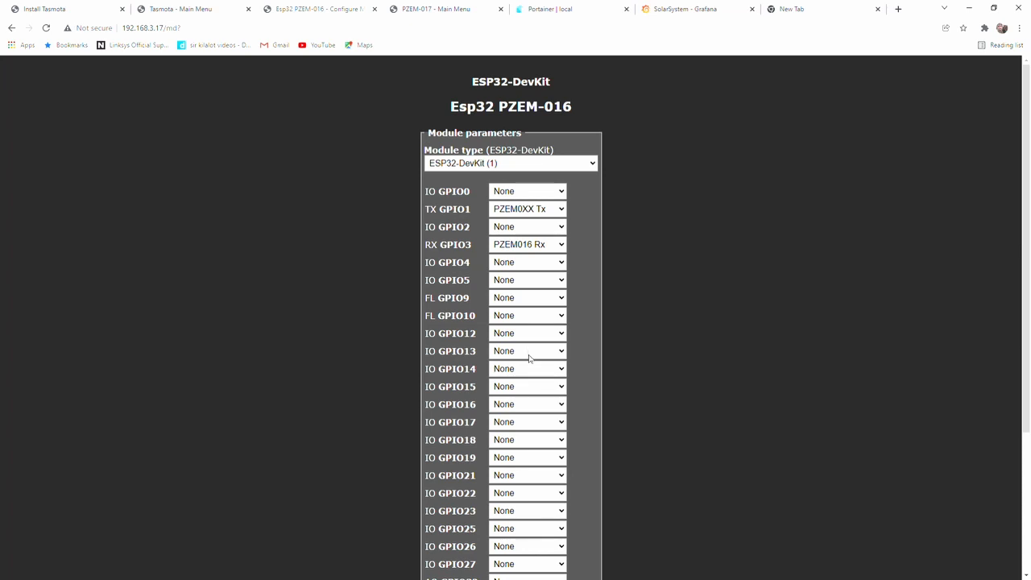
{"action": "mouse_move", "coordinate": [514, 463]}
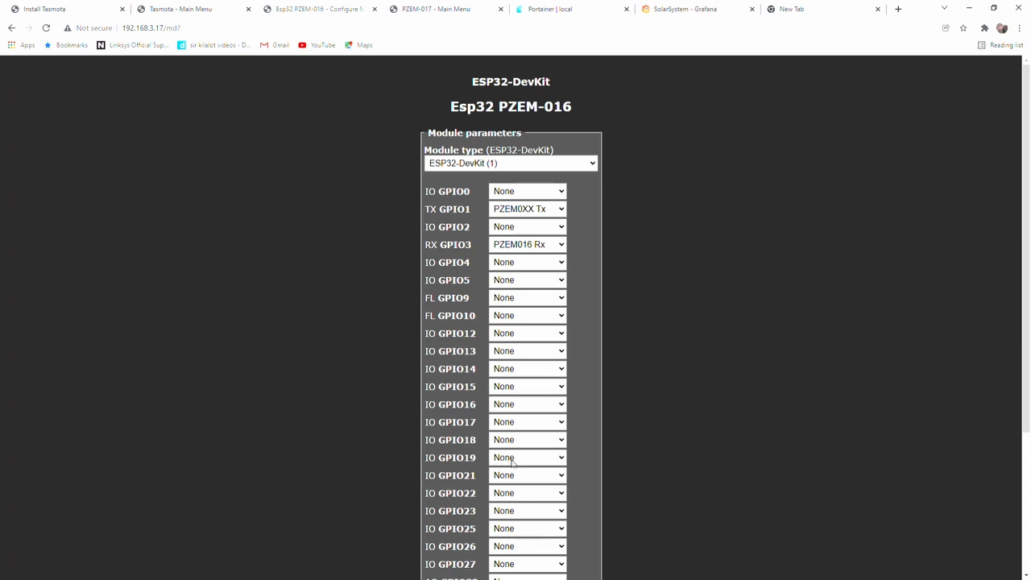
{"action": "mouse_move", "coordinate": [525, 455]}
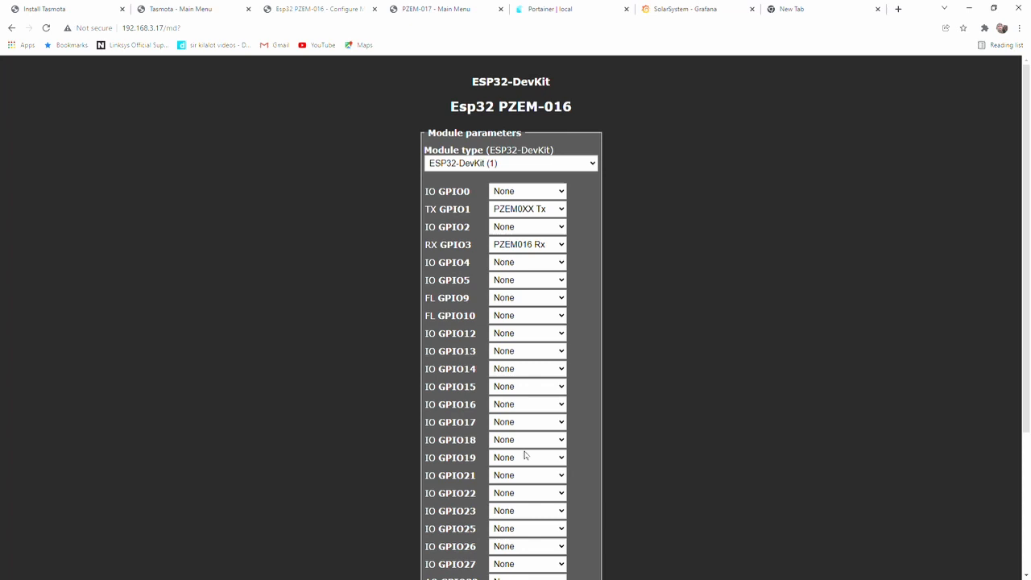
{"action": "mouse_move", "coordinate": [518, 440]}
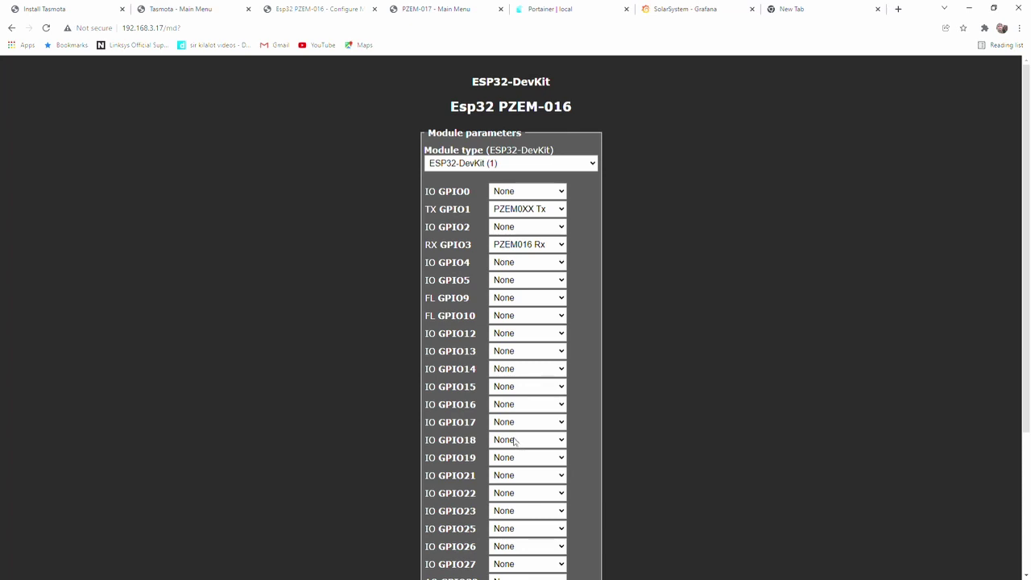
{"action": "mouse_move", "coordinate": [516, 450]}
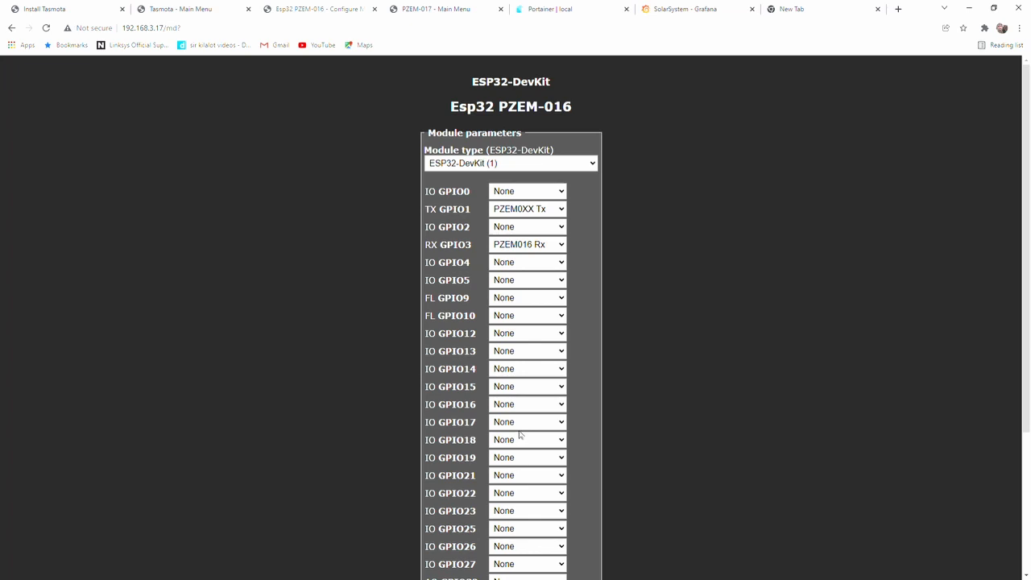
{"action": "mouse_move", "coordinate": [531, 463]}
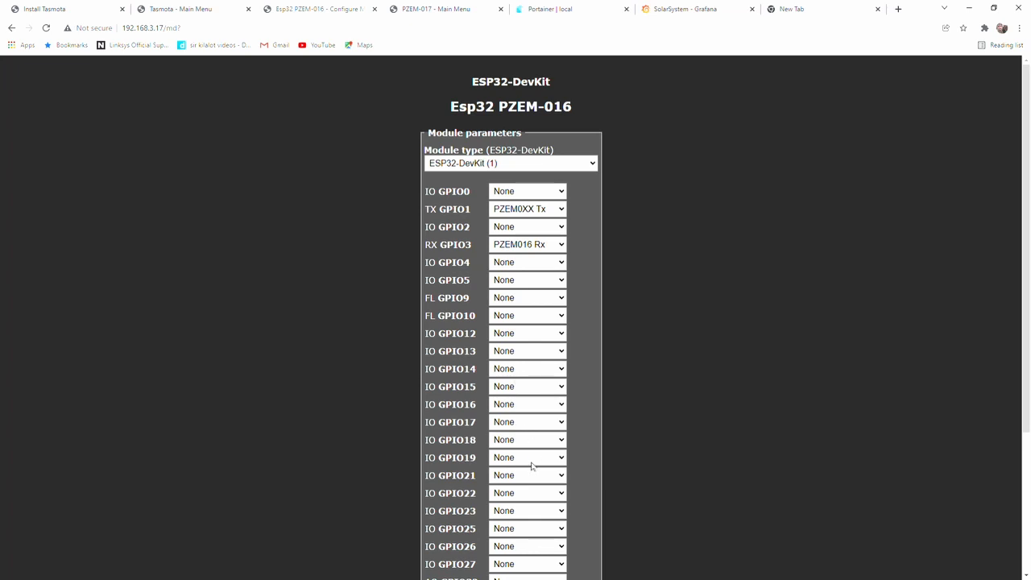
{"action": "mouse_move", "coordinate": [545, 461]}
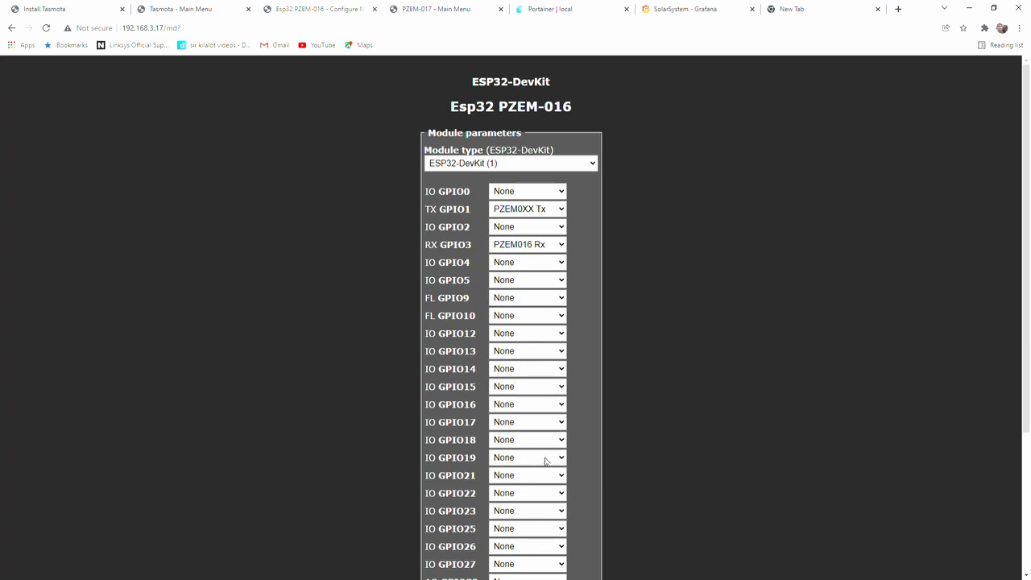
{"action": "mouse_move", "coordinate": [556, 191]}
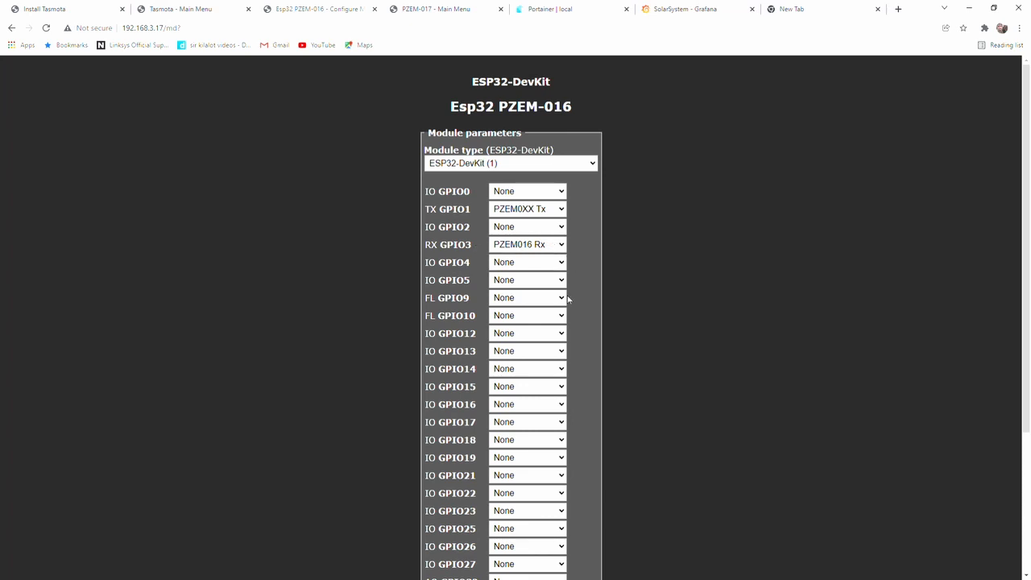
{"action": "mouse_move", "coordinate": [564, 402]}
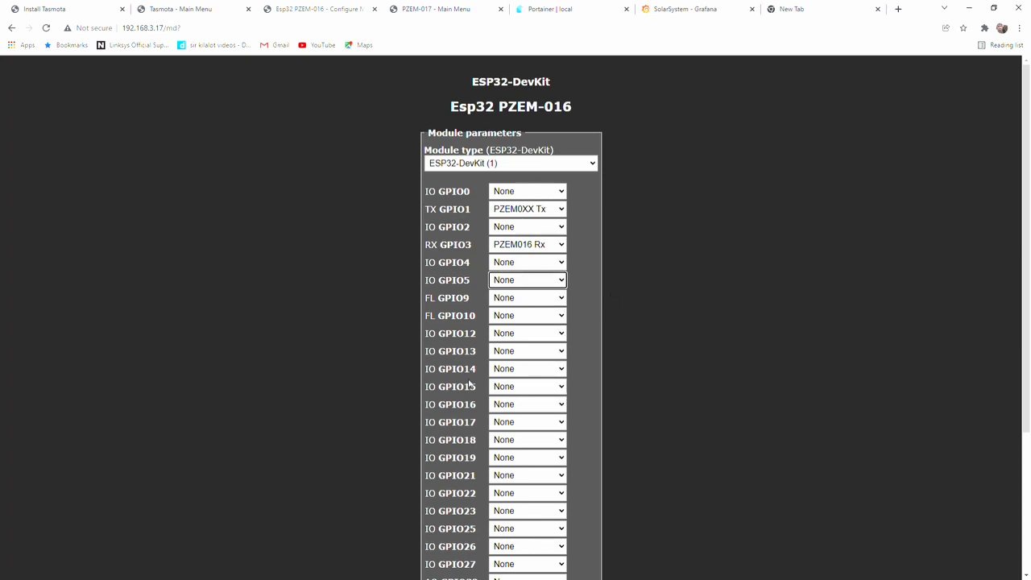
Save the module pins, view readings of about 120 V and 348 W, reopen Configuration
{"action": "scroll", "scroll_direction": "down", "scroll_amount": 3}
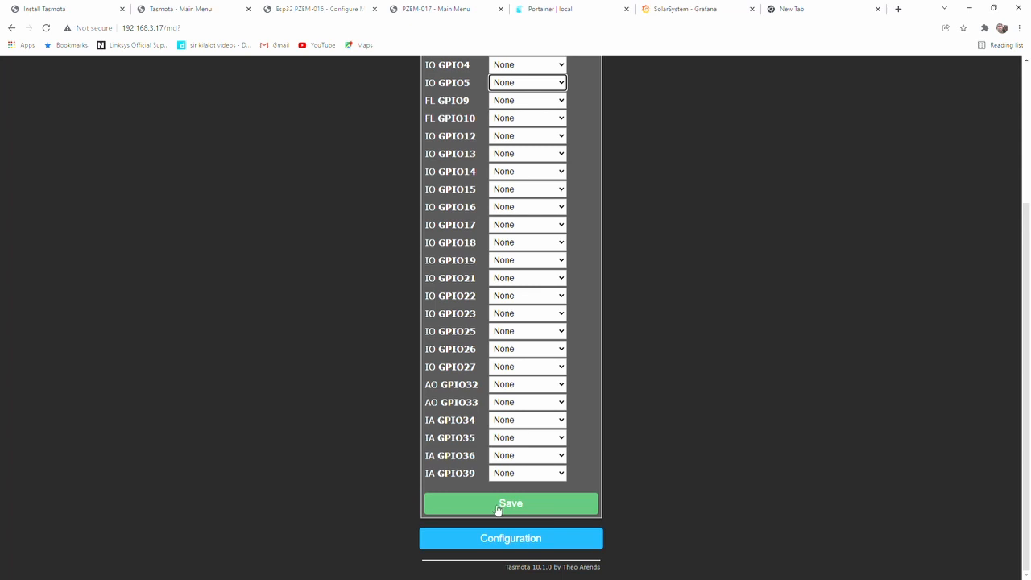
{"action": "left_click", "coordinate": [511, 503]}
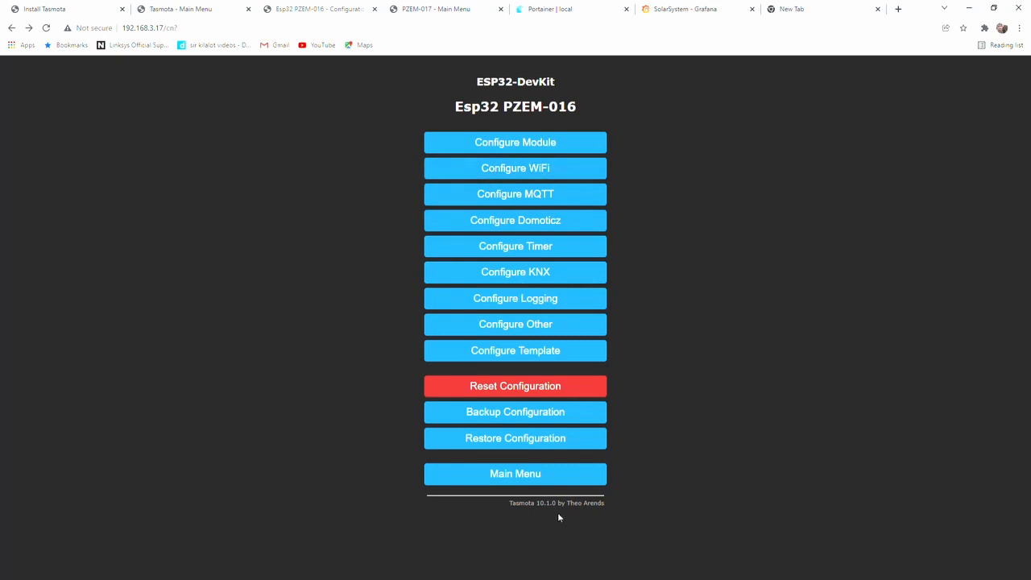
{"action": "left_click", "coordinate": [515, 474]}
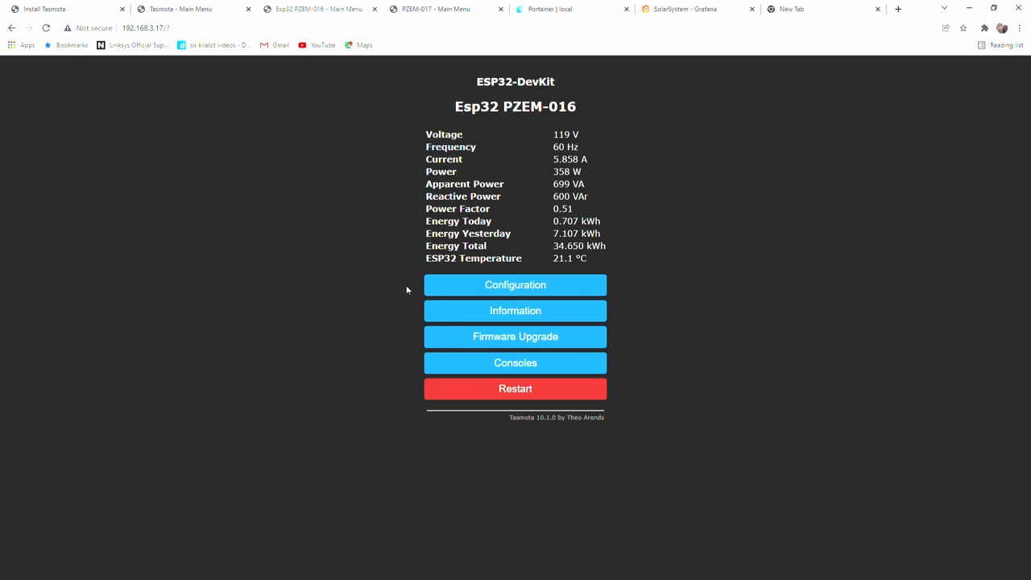
{"action": "mouse_move", "coordinate": [515, 319]}
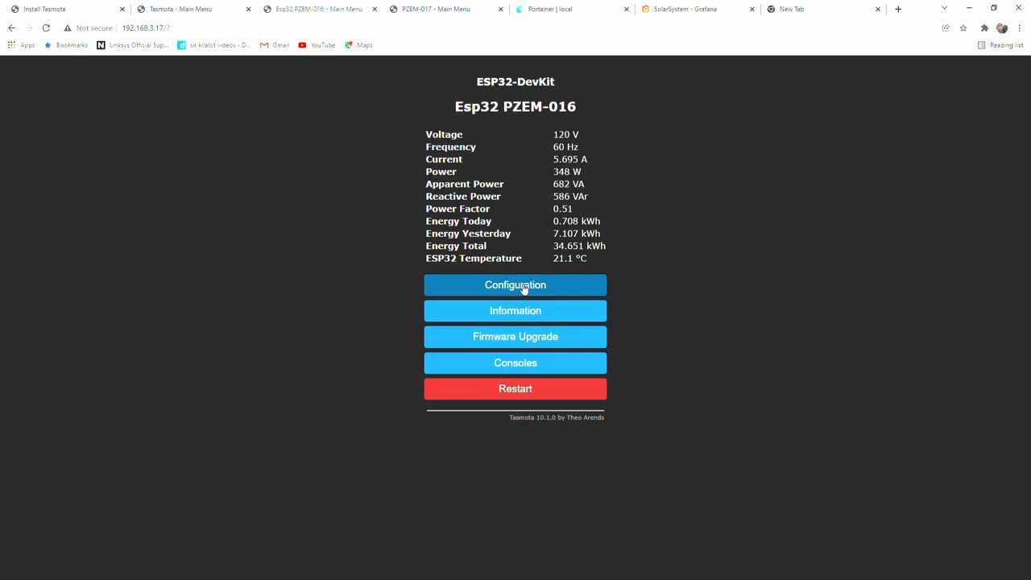
{"action": "left_click", "coordinate": [515, 285]}
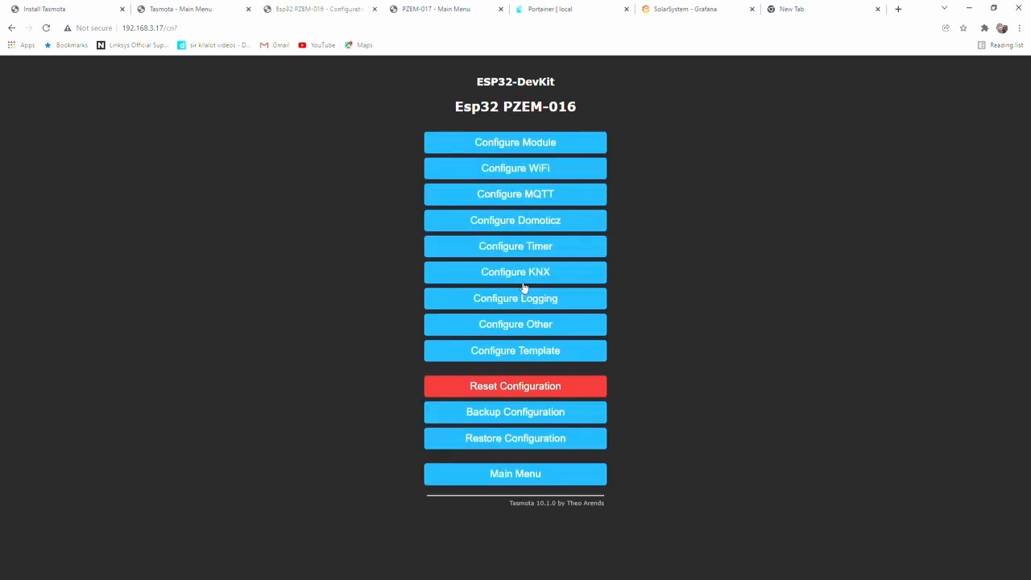
{"action": "mouse_move", "coordinate": [521, 197]}
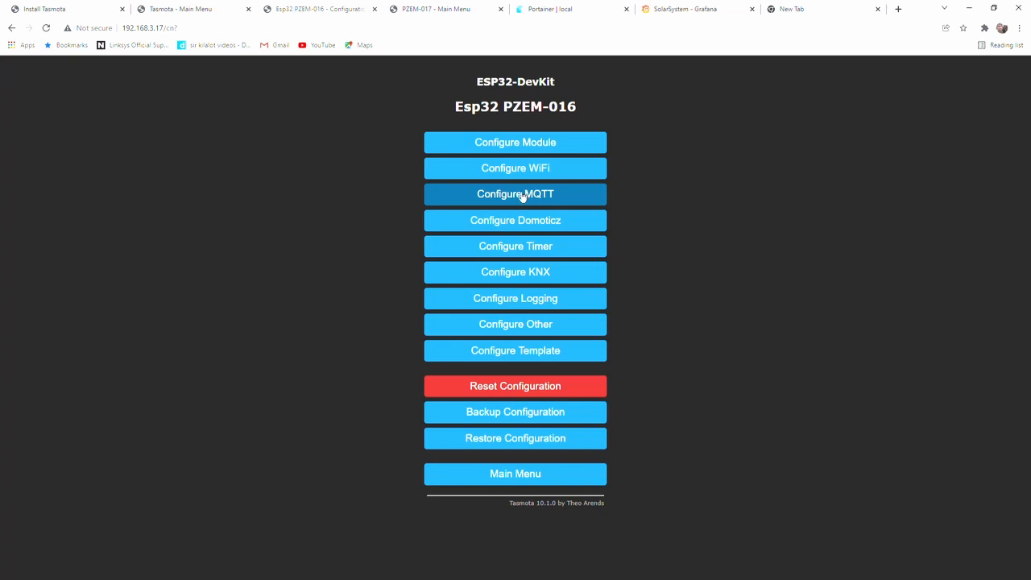
Open Configure MQTT showing broker host 192.168.3.56 on port 1883
{"action": "left_click", "coordinate": [515, 194]}
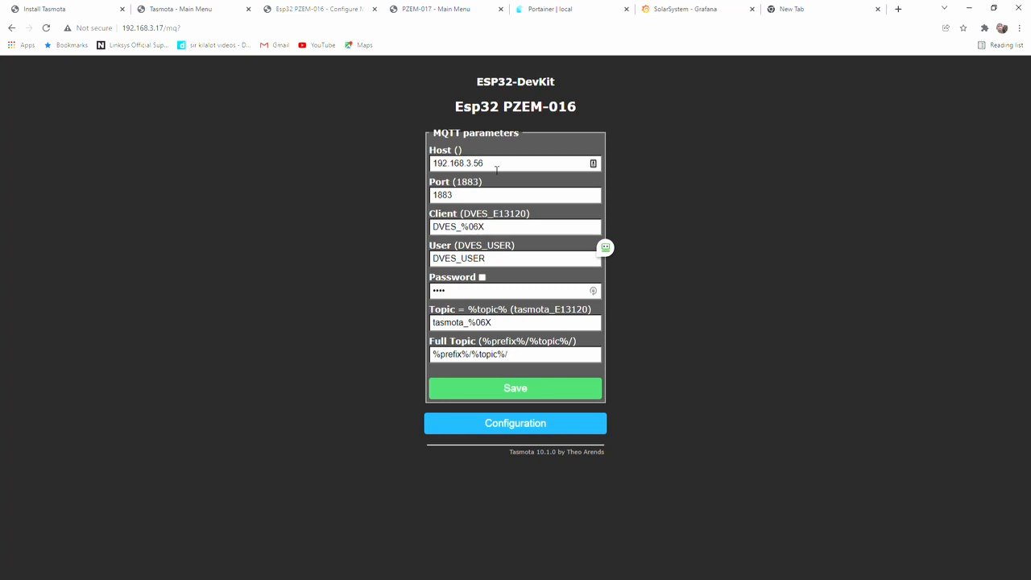
{"action": "mouse_move", "coordinate": [399, 178]}
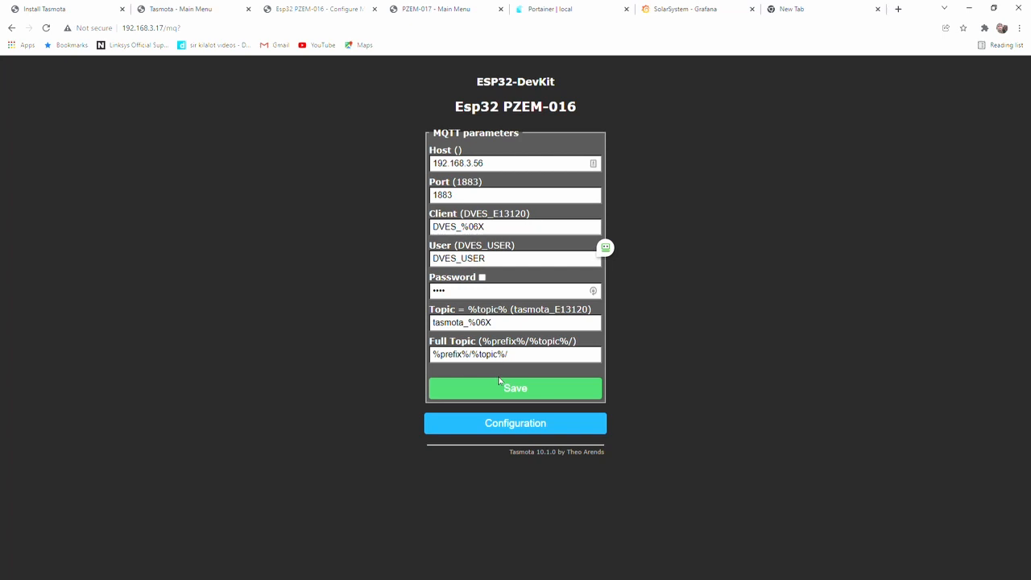
{"action": "mouse_move", "coordinate": [385, 140]}
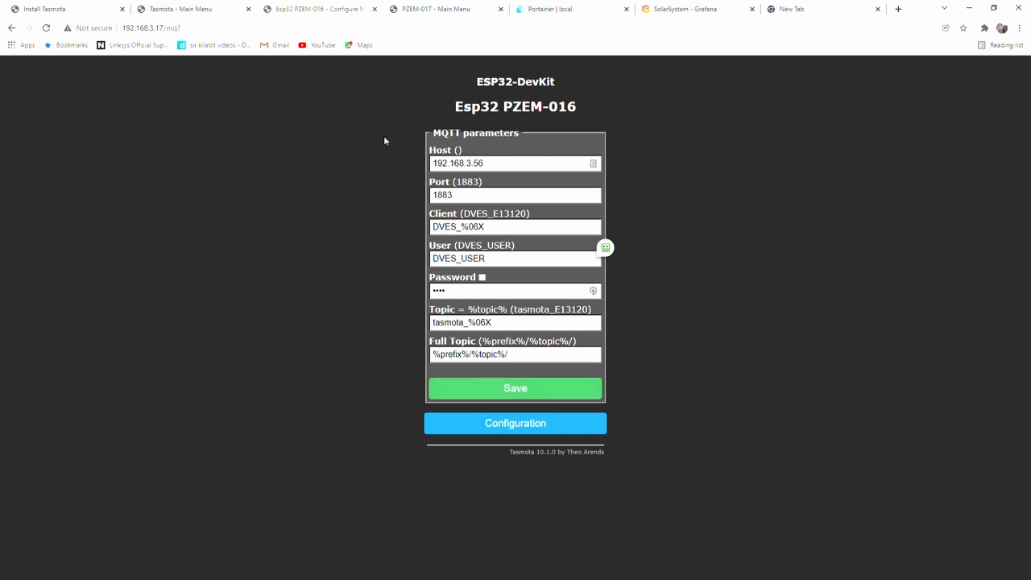
{"action": "mouse_move", "coordinate": [205, 80]}
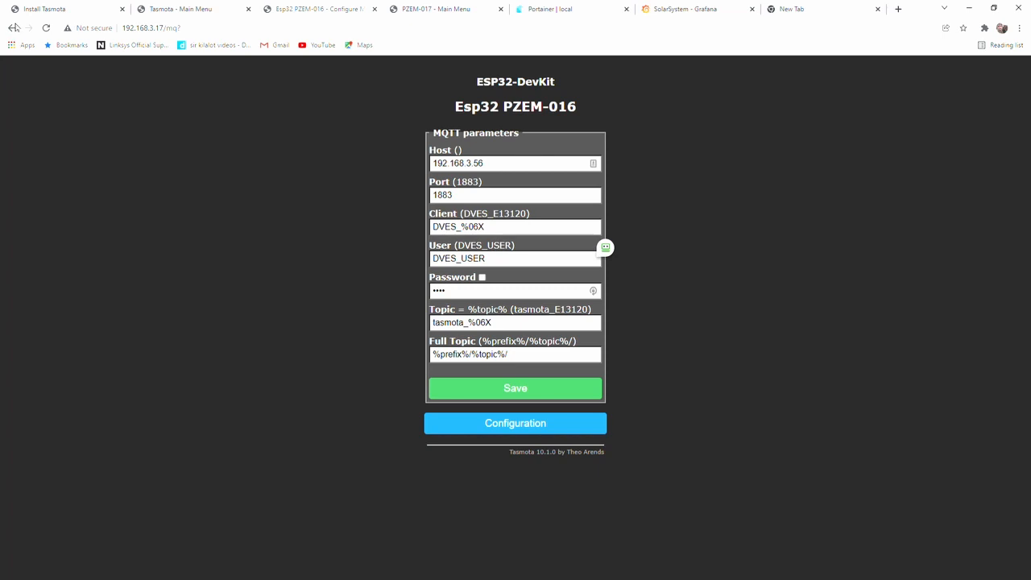
{"action": "mouse_move", "coordinate": [152, 111]}
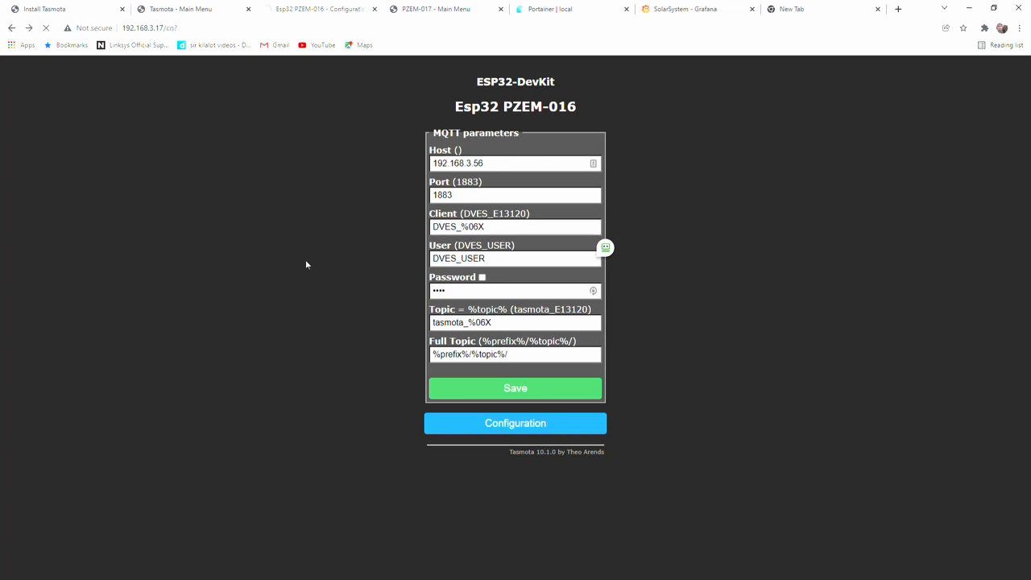
Return to the Esp32 PZEM-016 main page and open the Consoles list
{"action": "left_click", "coordinate": [515, 423]}
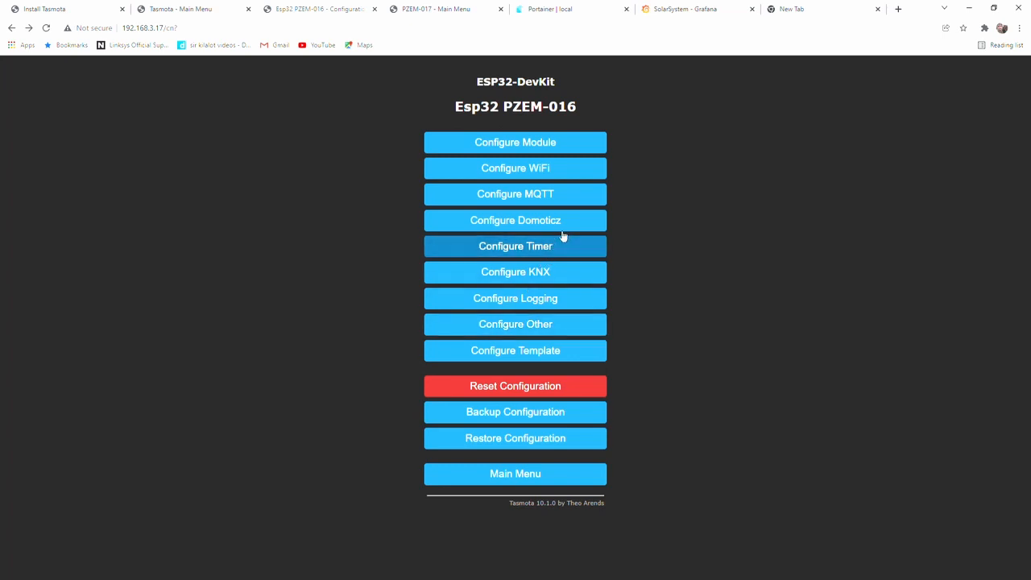
{"action": "mouse_move", "coordinate": [550, 246]}
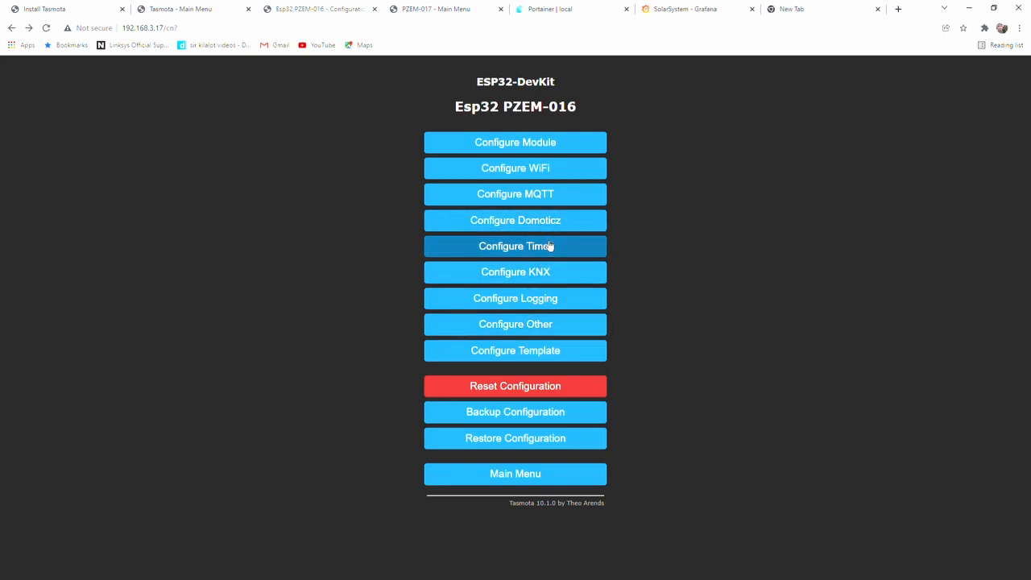
{"action": "left_click", "coordinate": [515, 474]}
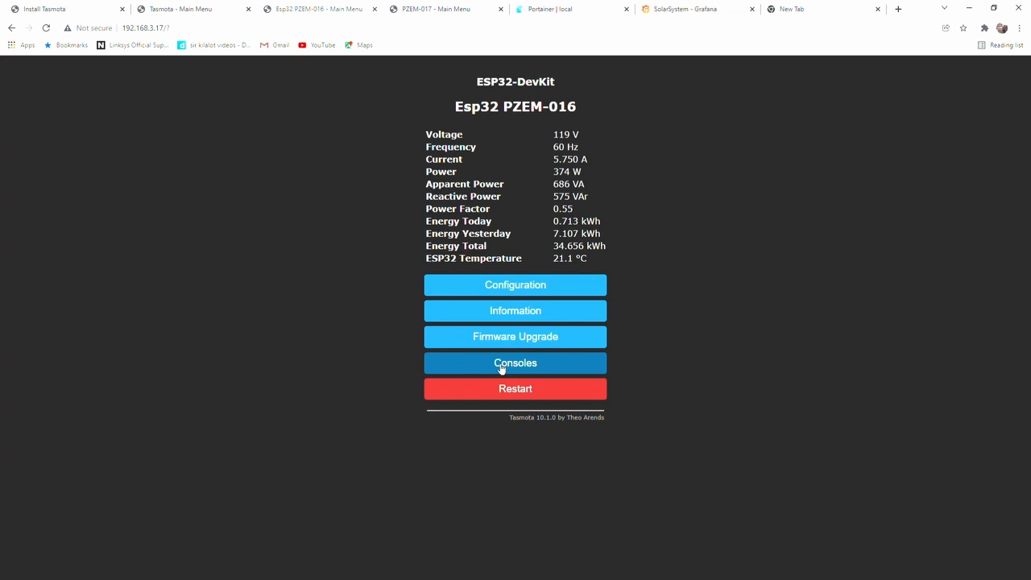
{"action": "left_click", "coordinate": [515, 362]}
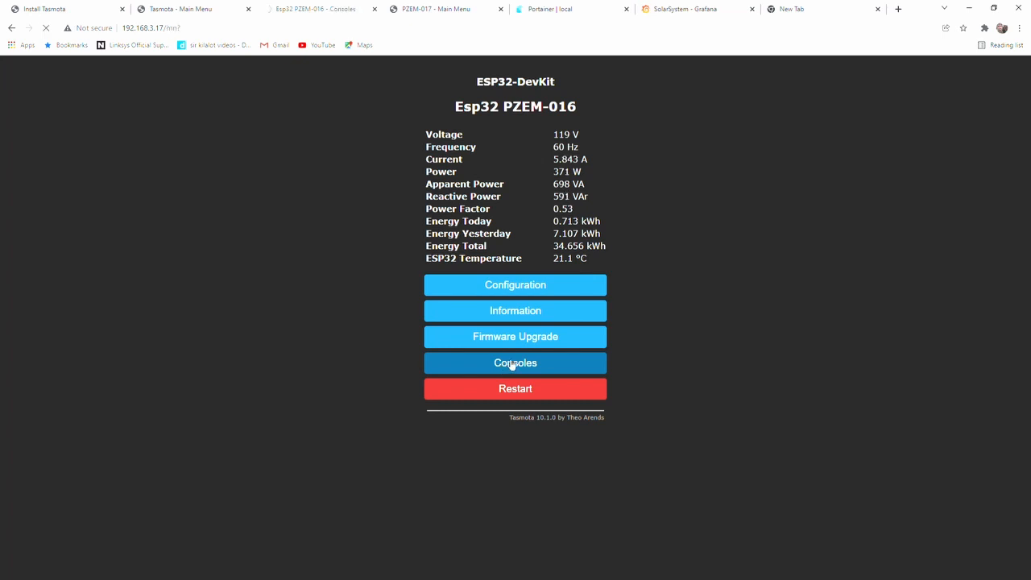
{"action": "left_click", "coordinate": [515, 363]}
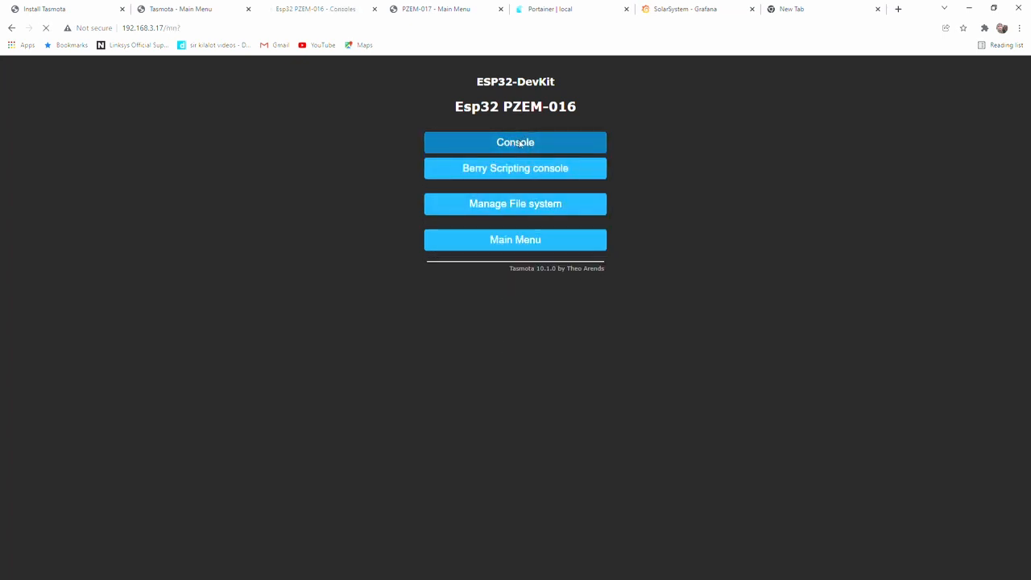
Query teleperiod in the console, confirm 10 s on tele/tasmota_E13120/SENSOR, and go back
{"action": "left_click", "coordinate": [514, 142]}
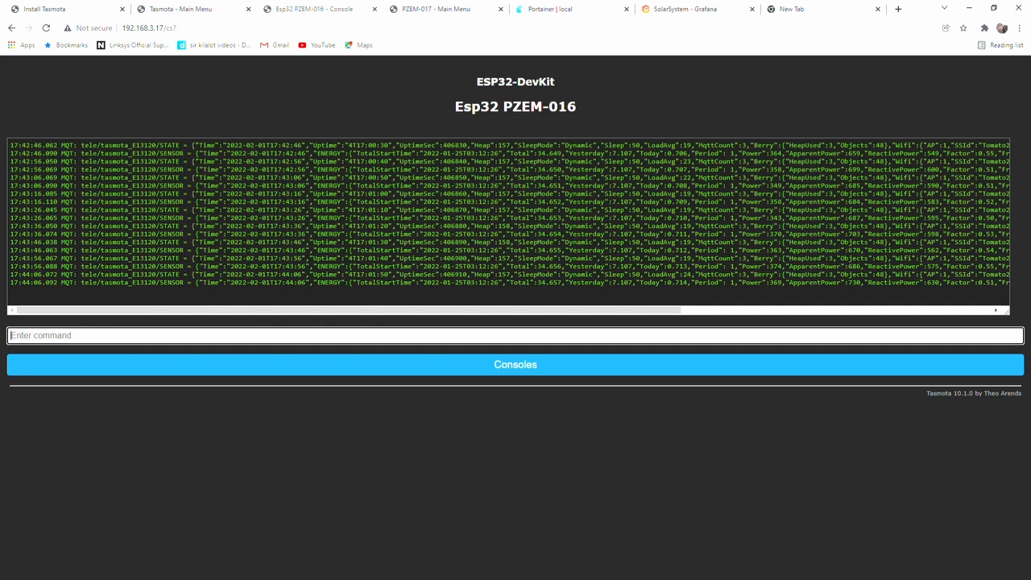
{"action": "type", "text": "tel"}
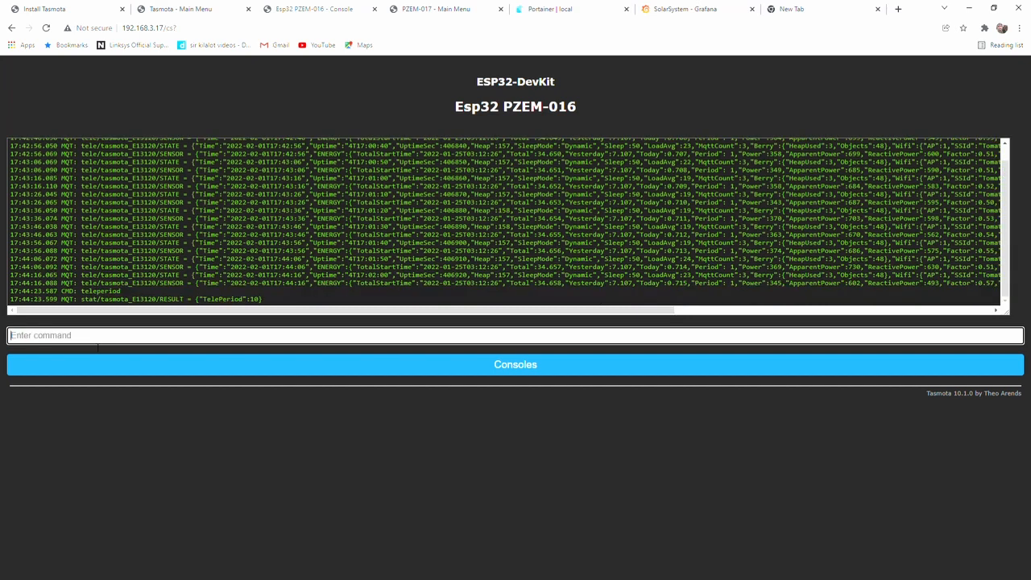
{"action": "scroll", "scroll_direction": "down", "scroll_amount": 3}
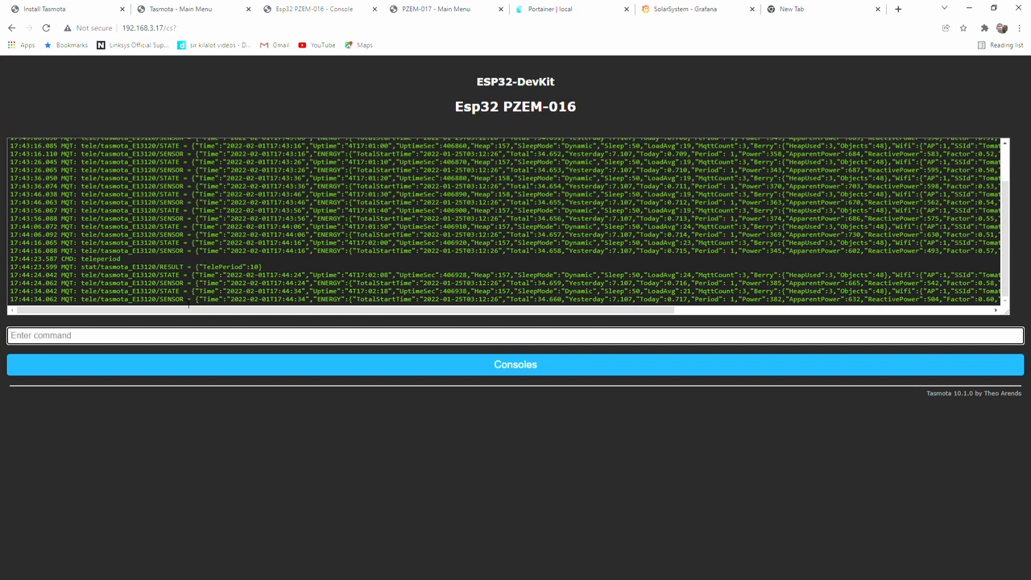
{"action": "scroll", "scroll_direction": "down", "scroll_amount": 3}
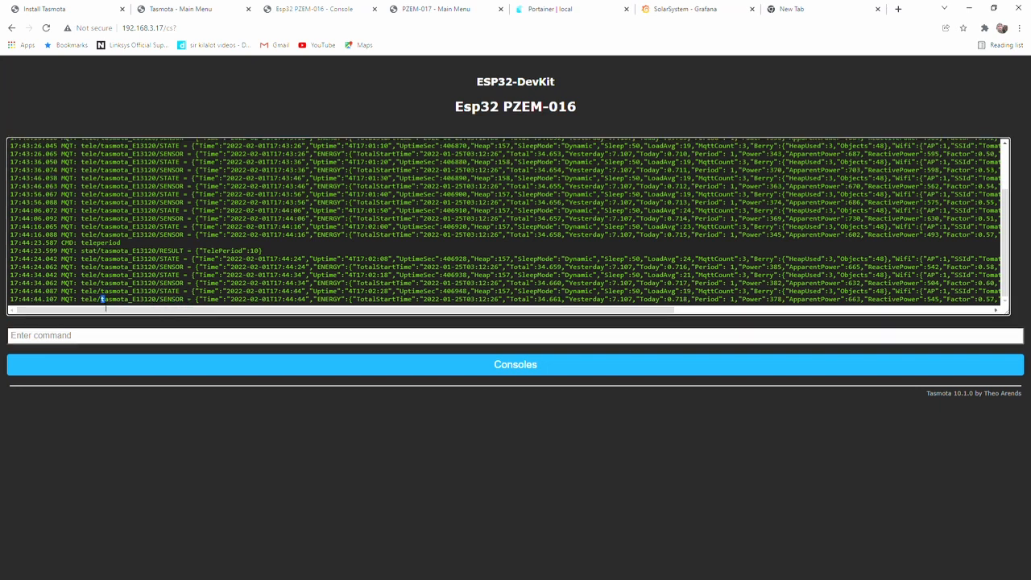
{"action": "double_click", "coordinate": [114, 303]}
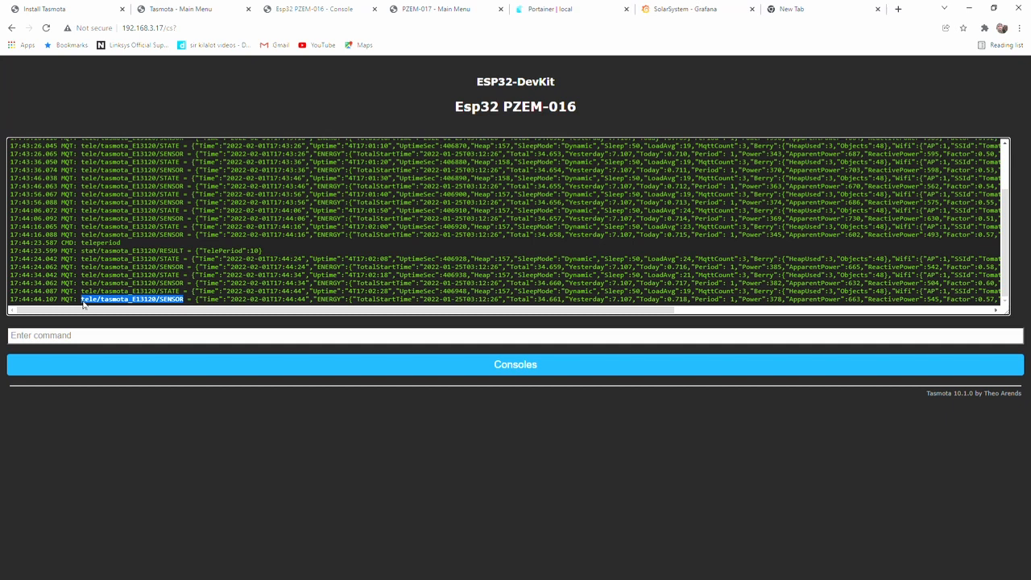
{"action": "mouse_move", "coordinate": [107, 315]}
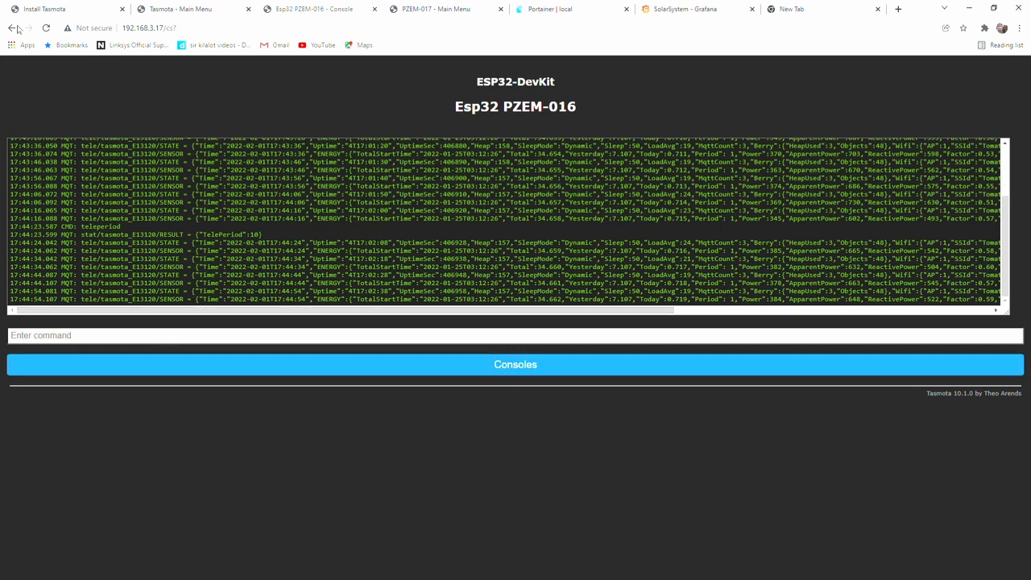
{"action": "left_click", "coordinate": [13, 32]}
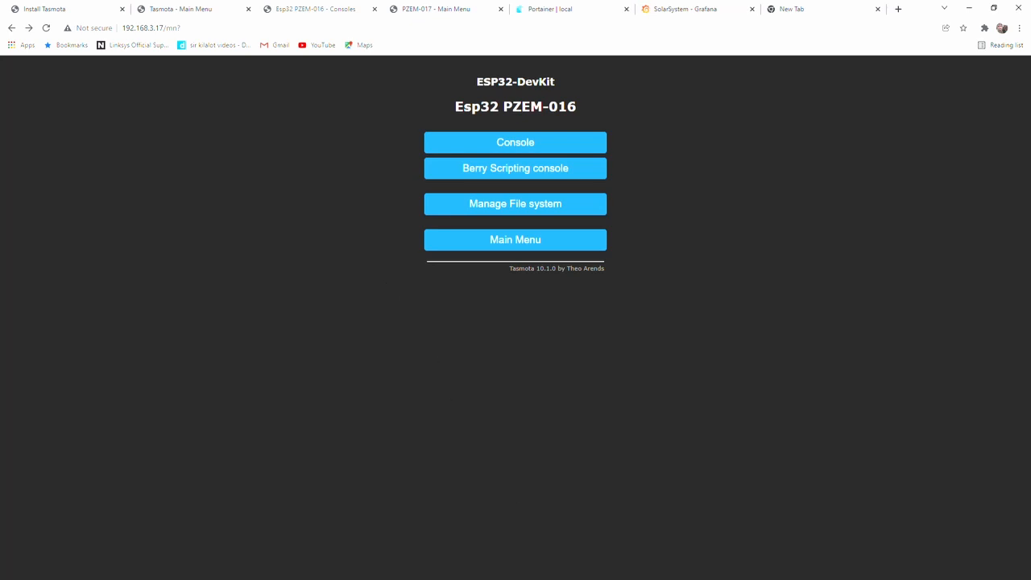
{"action": "mouse_move", "coordinate": [663, 574]}
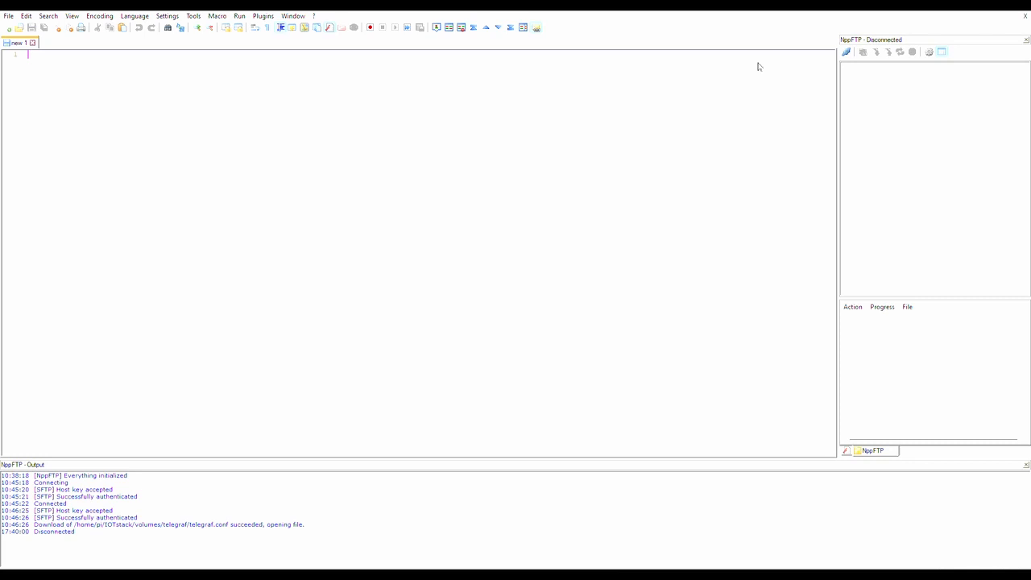
{"action": "mouse_move", "coordinate": [543, 472]}
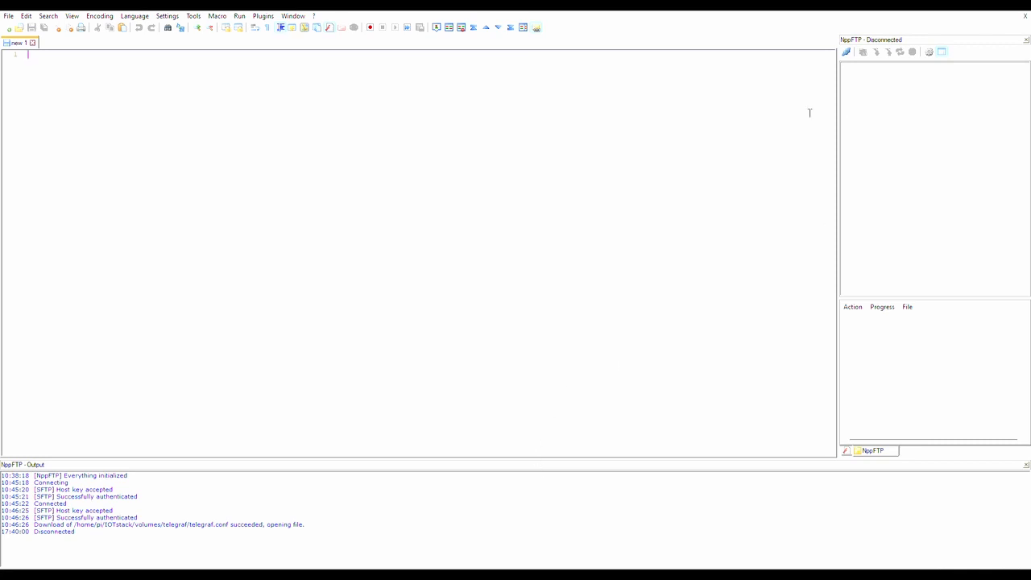
{"action": "mouse_move", "coordinate": [780, 85]}
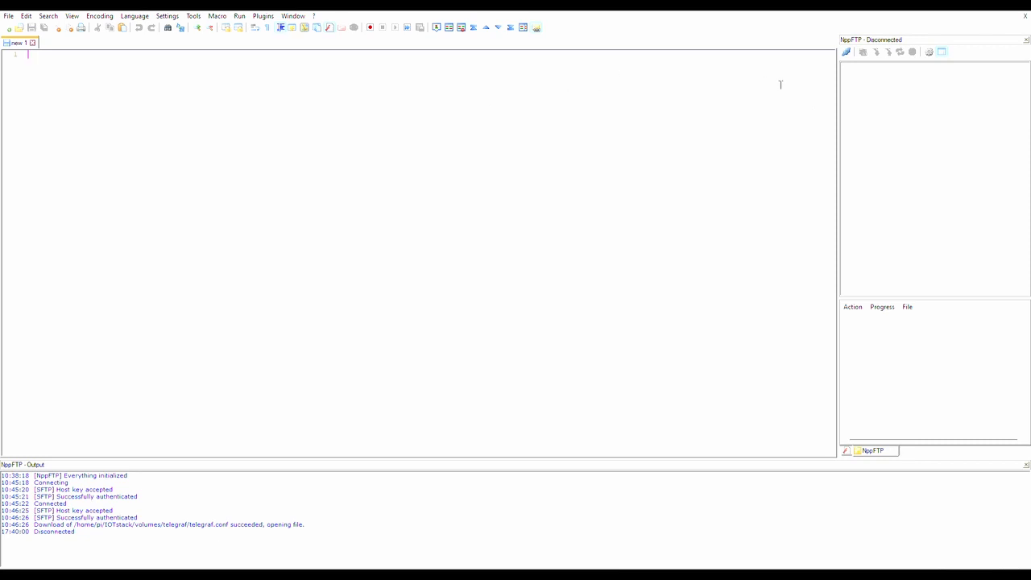
{"action": "mouse_move", "coordinate": [829, 63]}
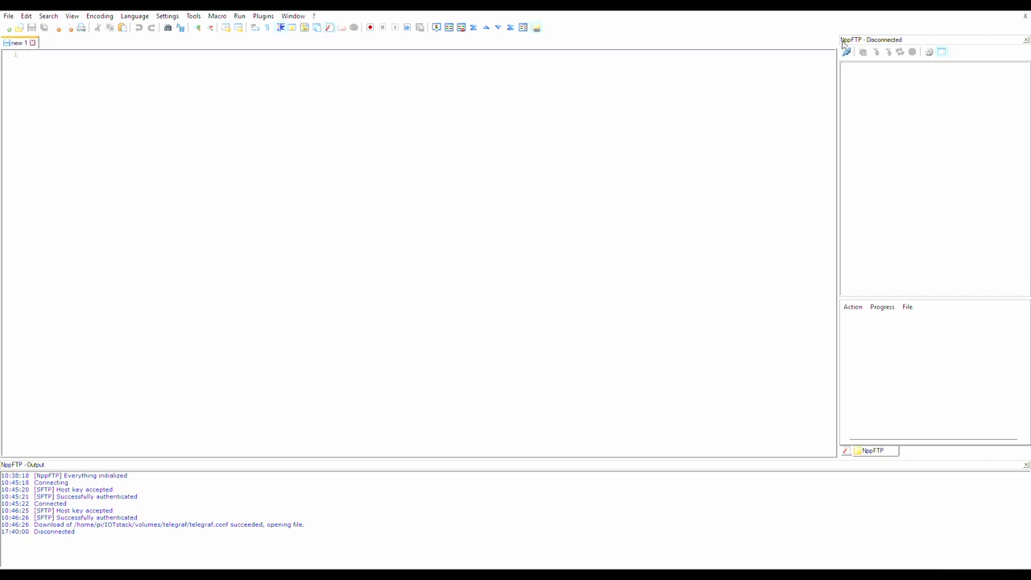
Connect NppFTP to the Pi3 Bullseye server and expand pi/IOTstack/volumes/telegraf
{"action": "left_click", "coordinate": [847, 54]}
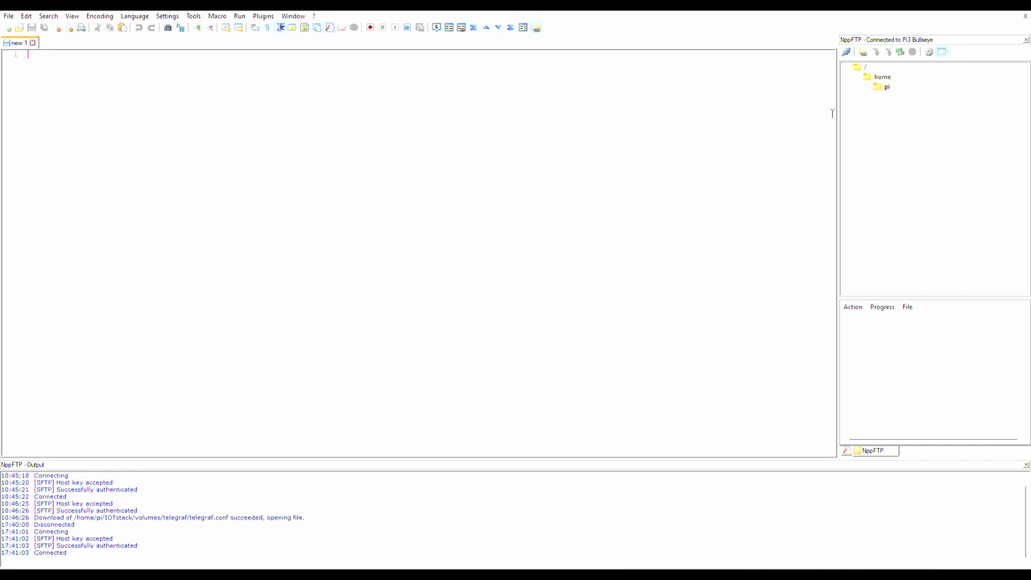
{"action": "double_click", "coordinate": [889, 87]}
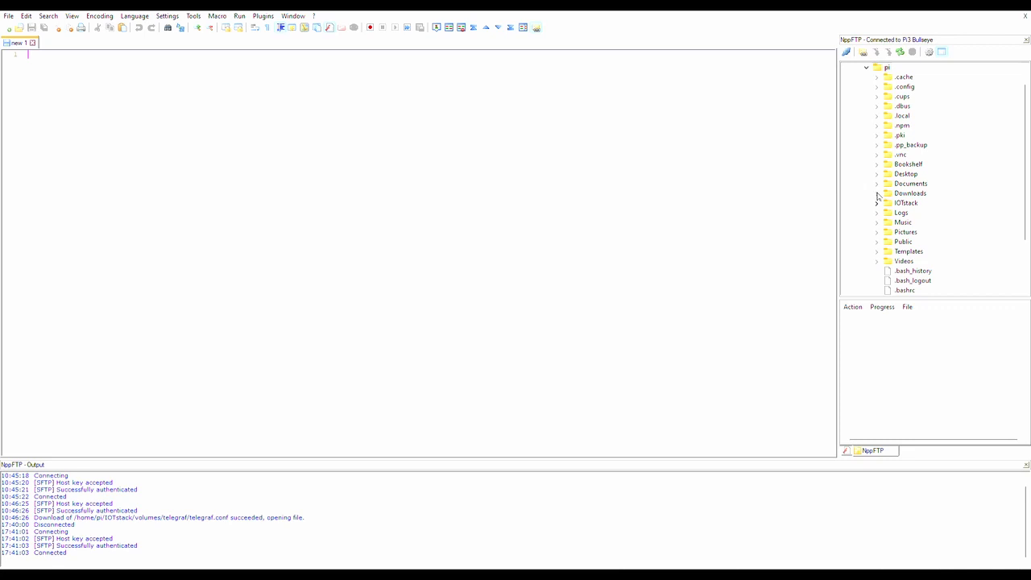
{"action": "left_click", "coordinate": [876, 202]}
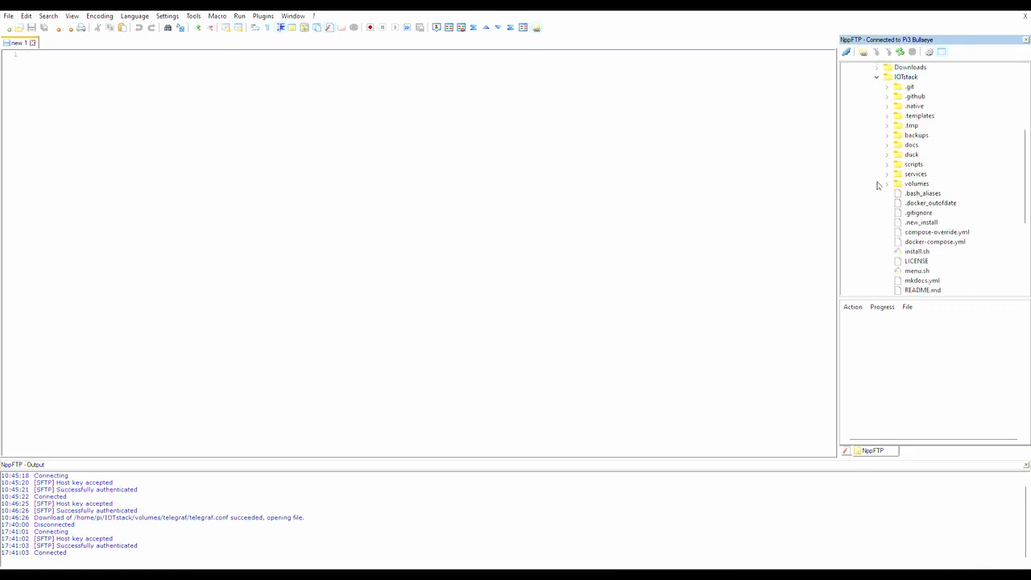
{"action": "mouse_move", "coordinate": [862, 179]}
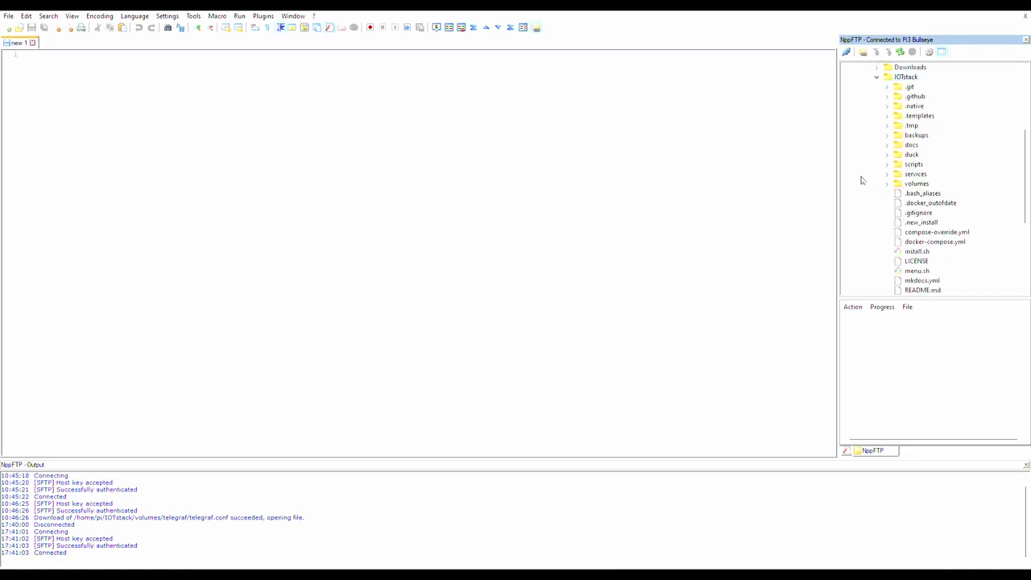
{"action": "mouse_move", "coordinate": [882, 175]}
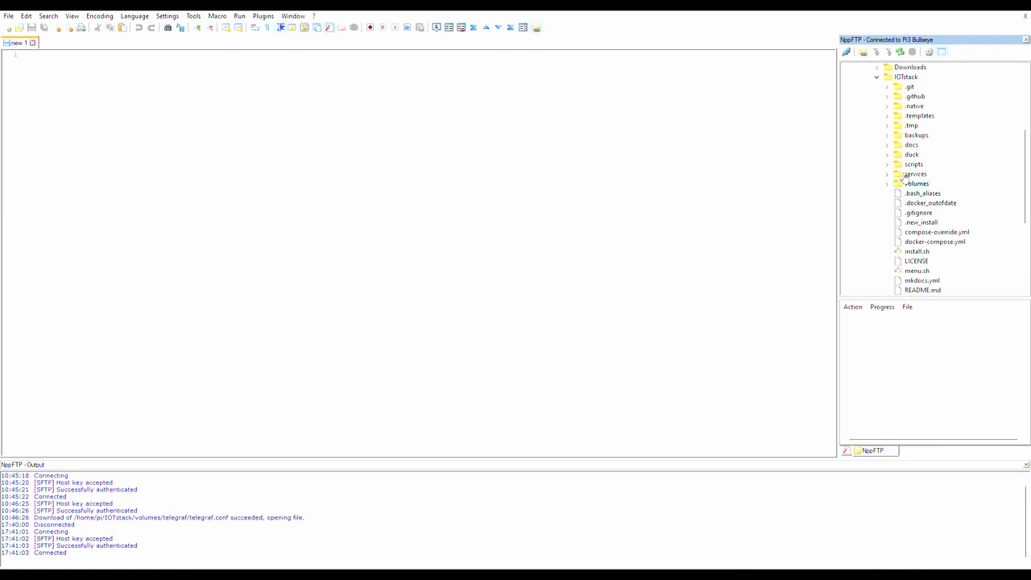
{"action": "left_click", "coordinate": [887, 183]}
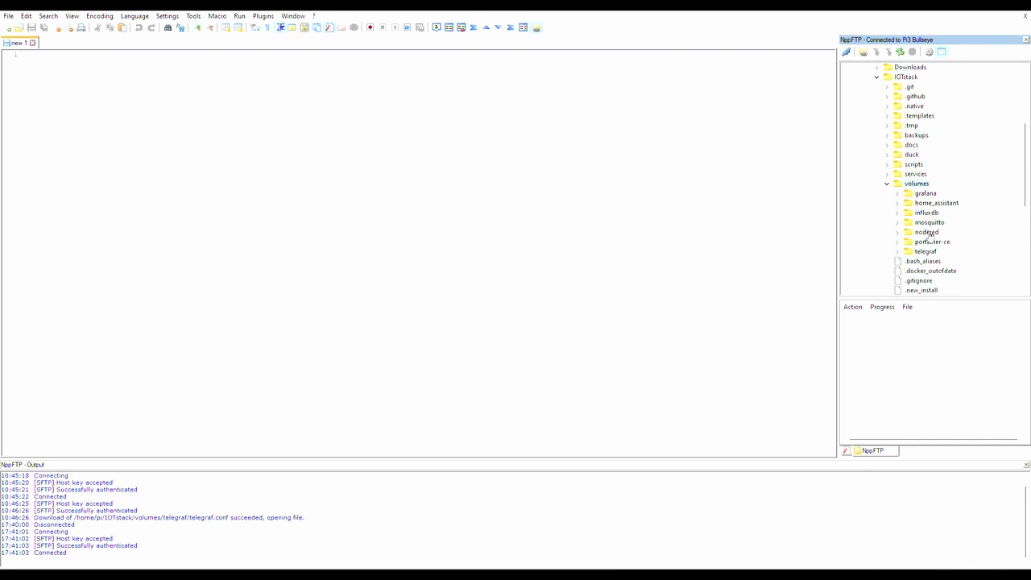
{"action": "mouse_move", "coordinate": [905, 241]}
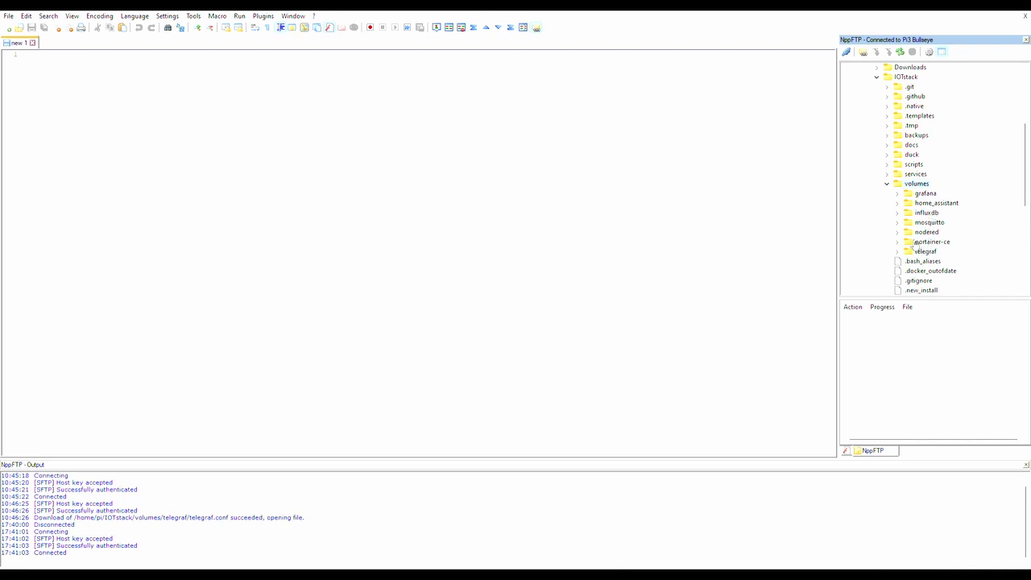
{"action": "left_click", "coordinate": [899, 251]}
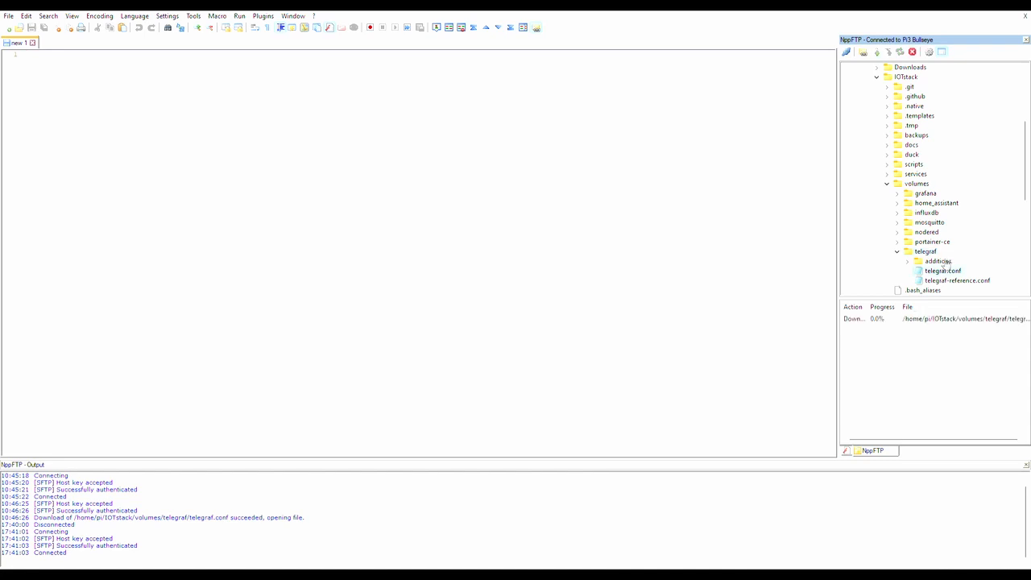
Open telegraf.conf and scroll through its InfluxDB output and MQTT topic settings
{"action": "double_click", "coordinate": [942, 271]}
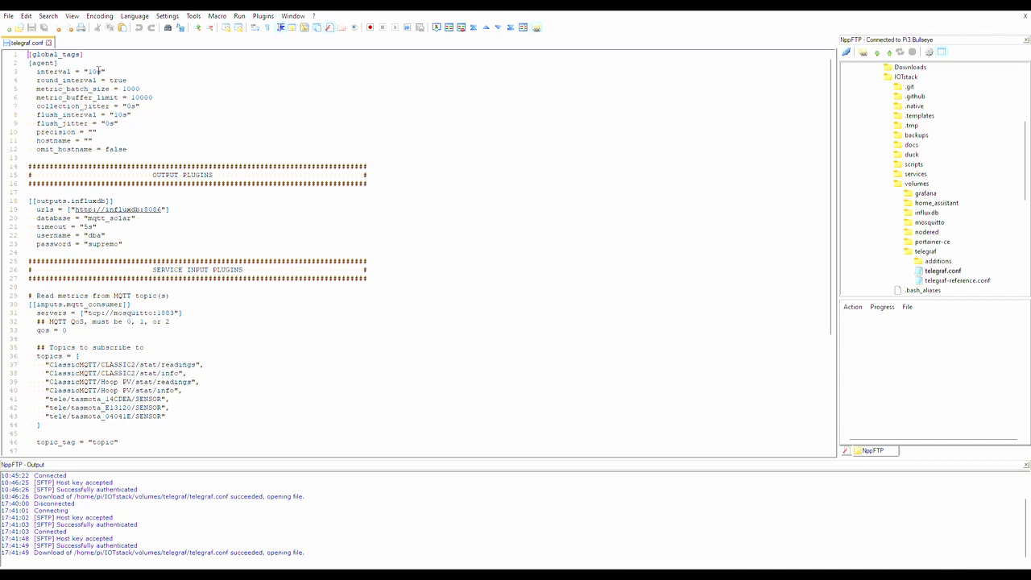
{"action": "scroll", "scroll_direction": "down", "scroll_amount": 3}
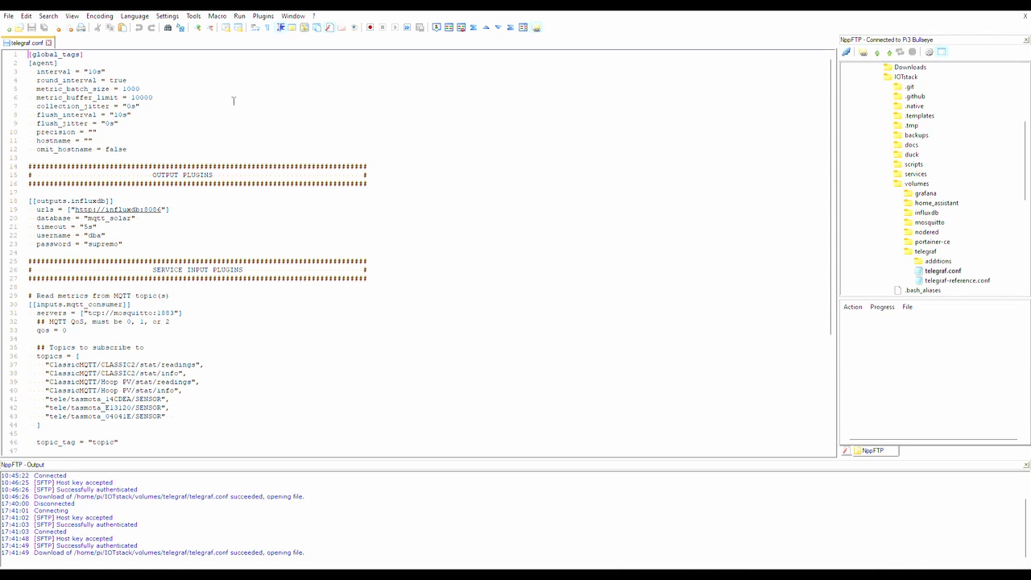
{"action": "scroll", "scroll_direction": "down", "scroll_amount": 3}
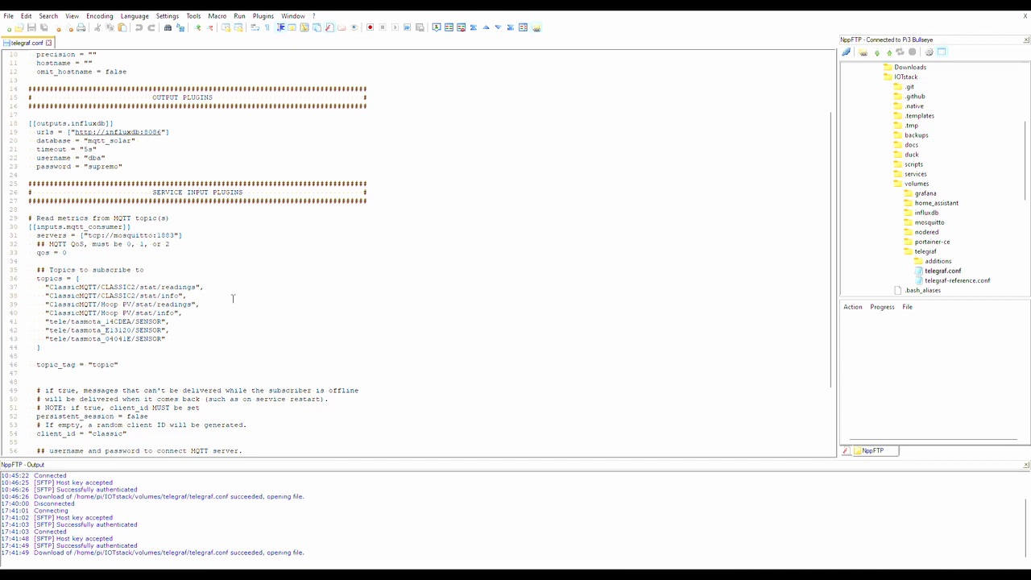
{"action": "mouse_move", "coordinate": [236, 312]}
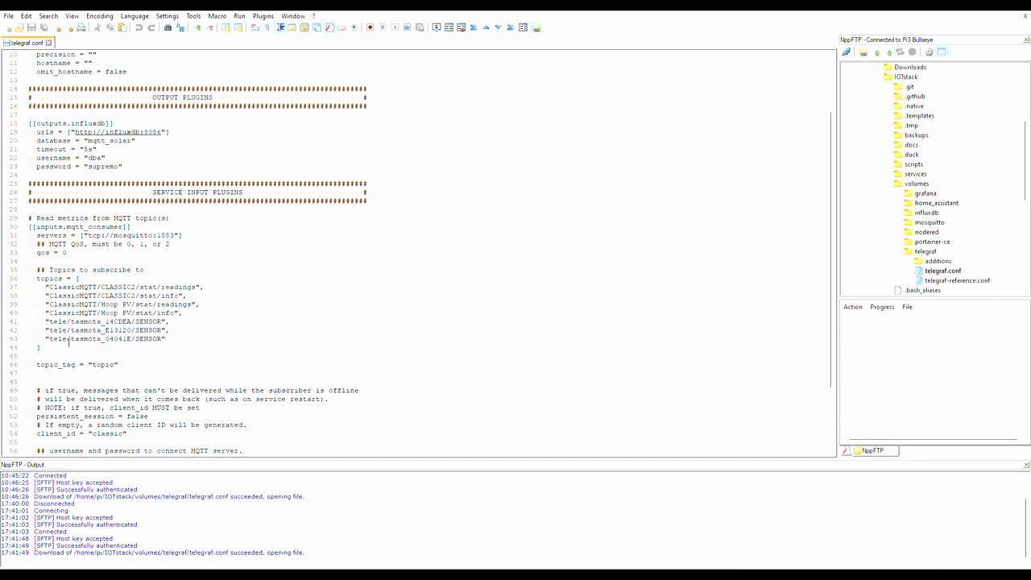
{"action": "mouse_move", "coordinate": [199, 264]}
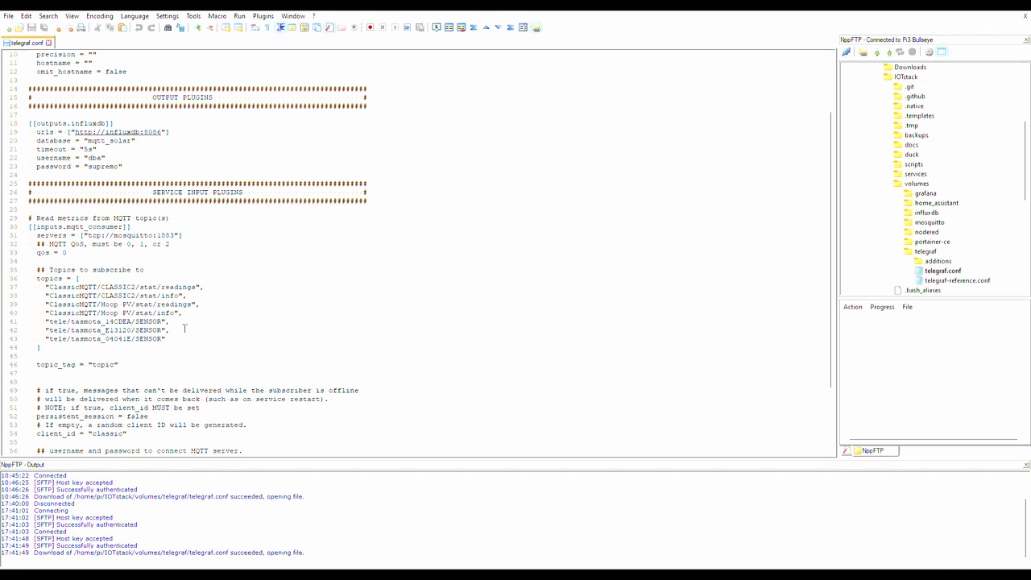
{"action": "mouse_move", "coordinate": [203, 325]}
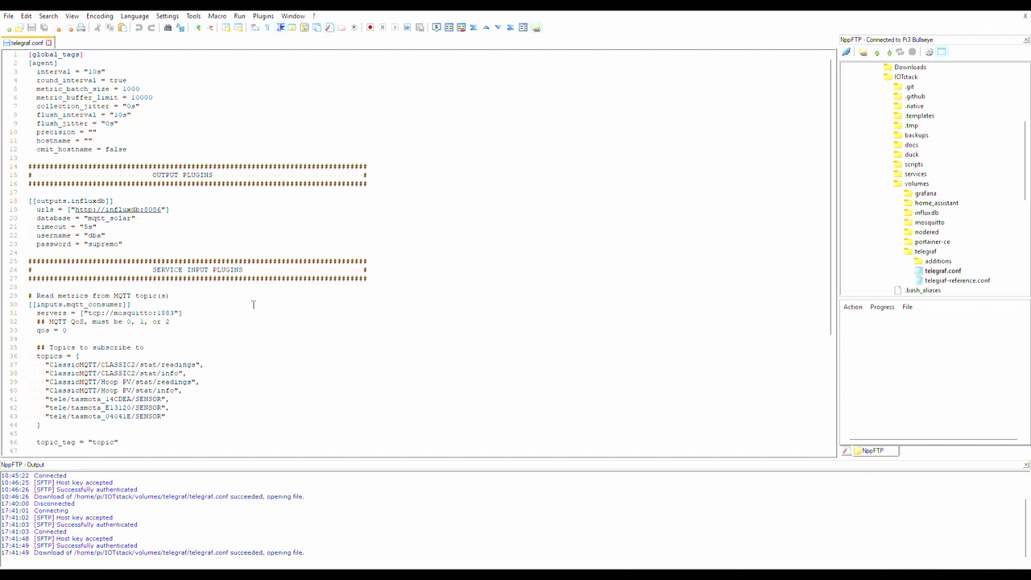
{"action": "scroll", "scroll_direction": "down", "scroll_amount": 3}
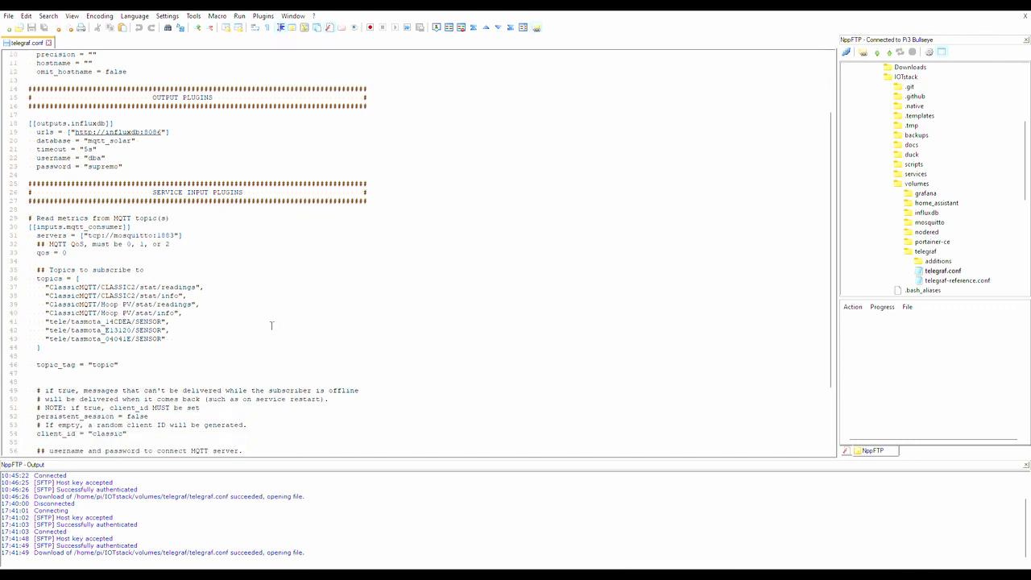
{"action": "scroll", "scroll_direction": "down", "scroll_amount": 3}
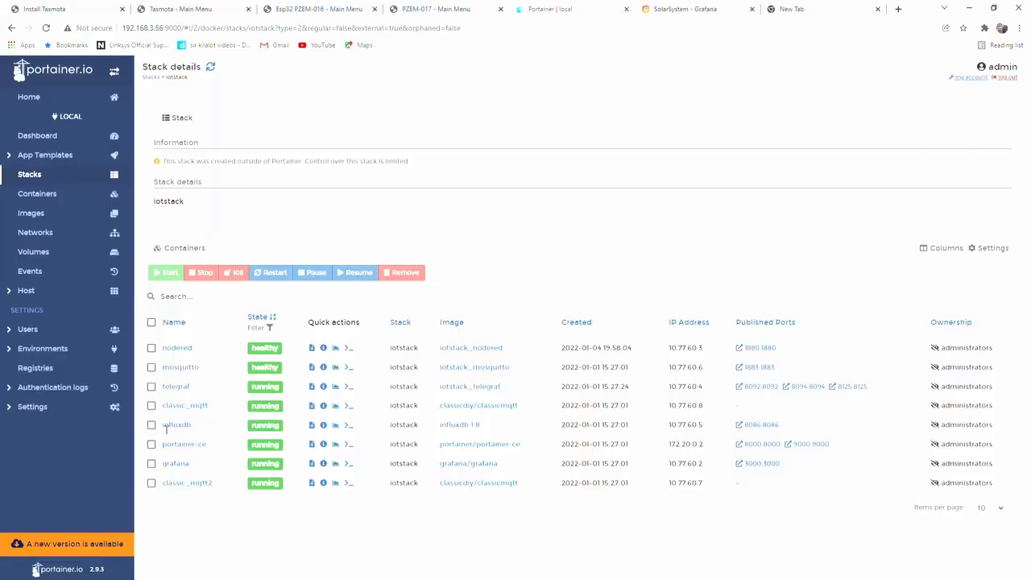
{"action": "mouse_move", "coordinate": [186, 400]}
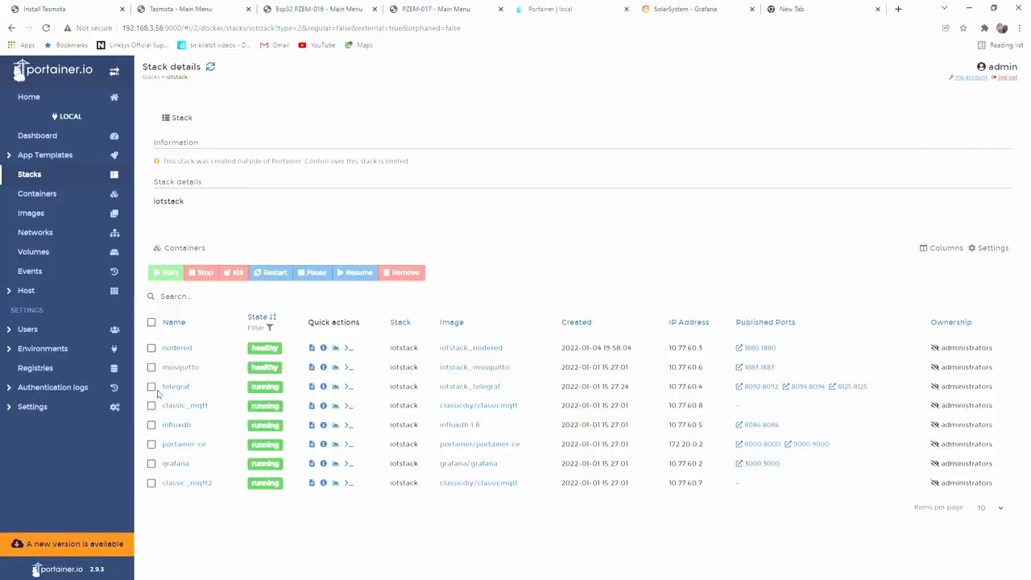
Select the telegraf container in Stack details and restart it
{"action": "left_click", "coordinate": [152, 387]}
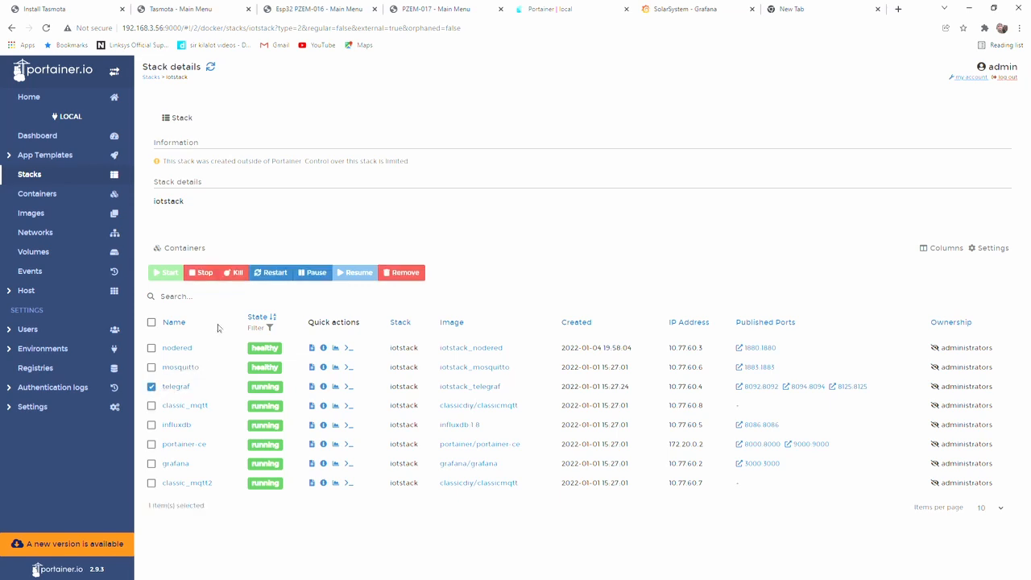
{"action": "mouse_move", "coordinate": [199, 314]}
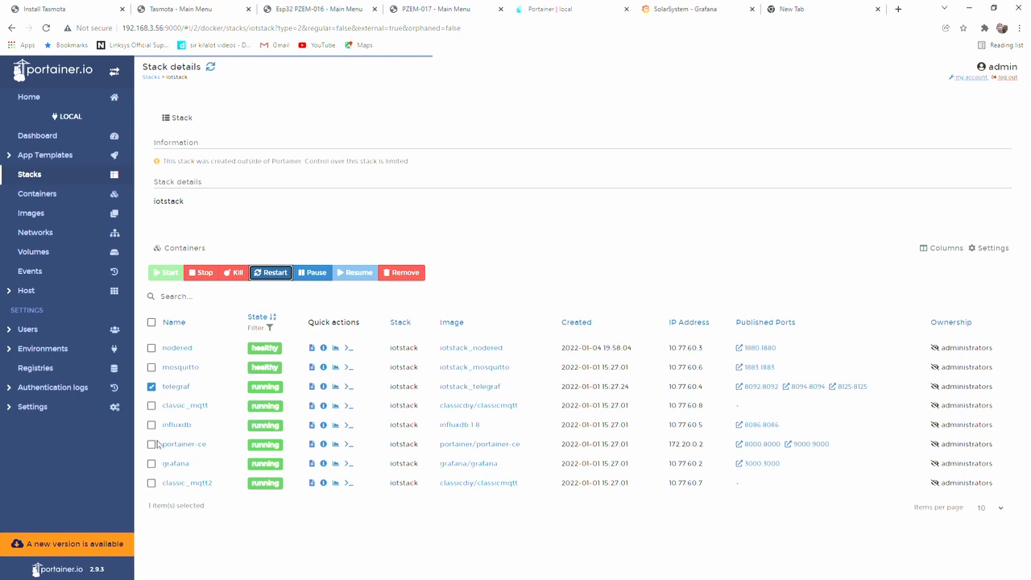
{"action": "mouse_move", "coordinate": [116, 241]}
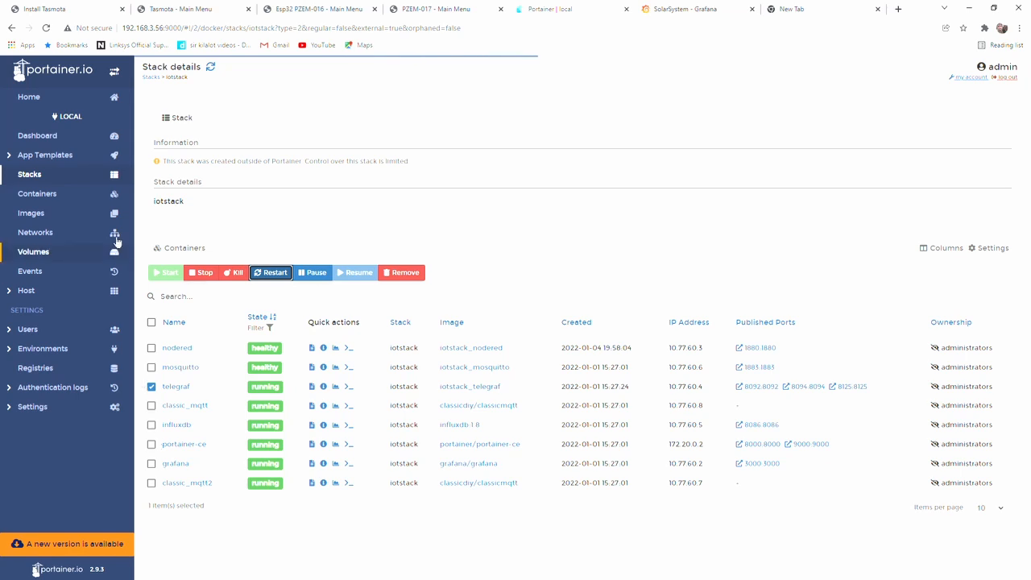
{"action": "left_click", "coordinate": [271, 272]}
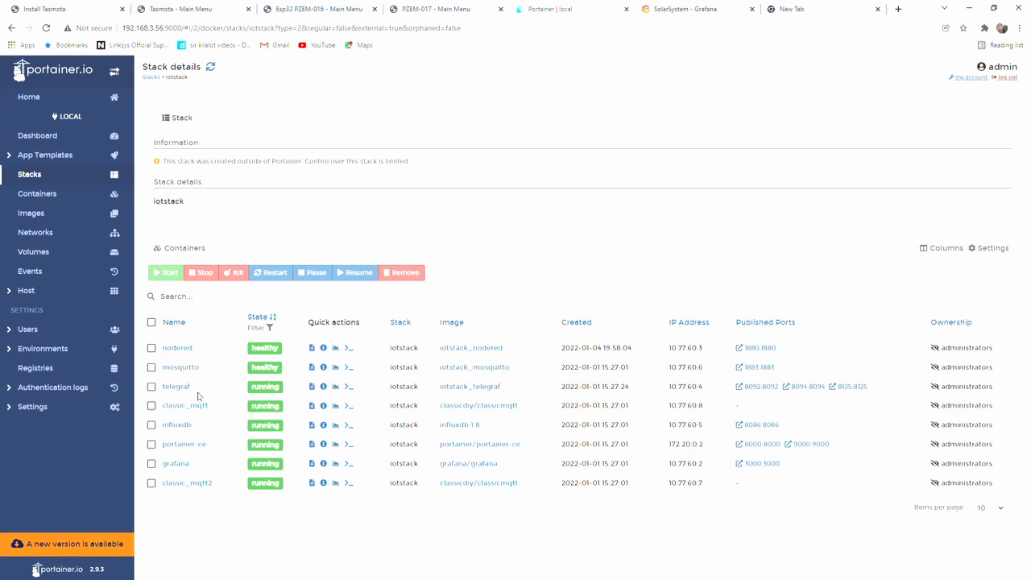
{"action": "mouse_move", "coordinate": [208, 368]}
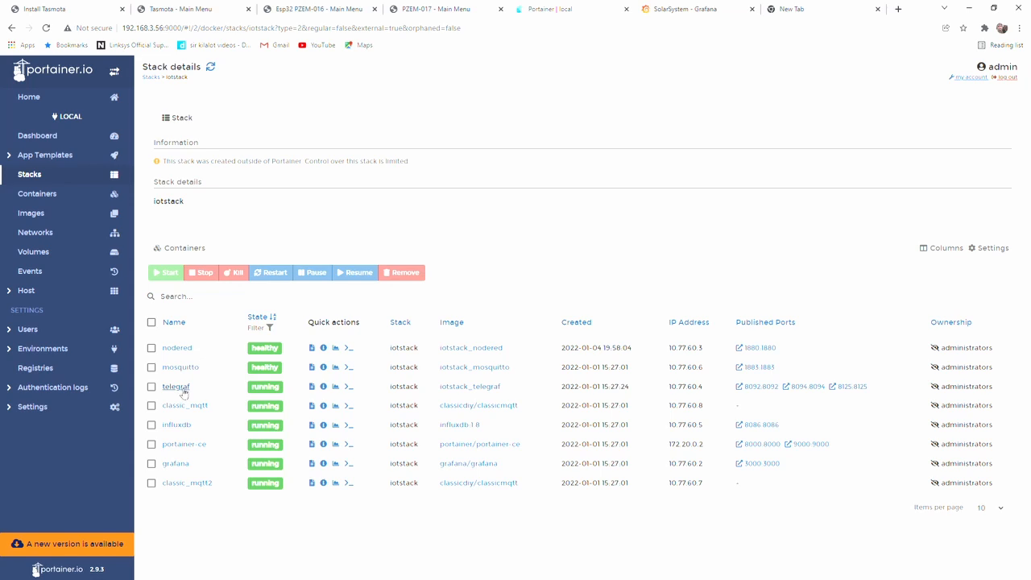
Check the telegraf container's logs, then open the influxdb container from the iotstack stack
{"action": "left_click", "coordinate": [176, 387]}
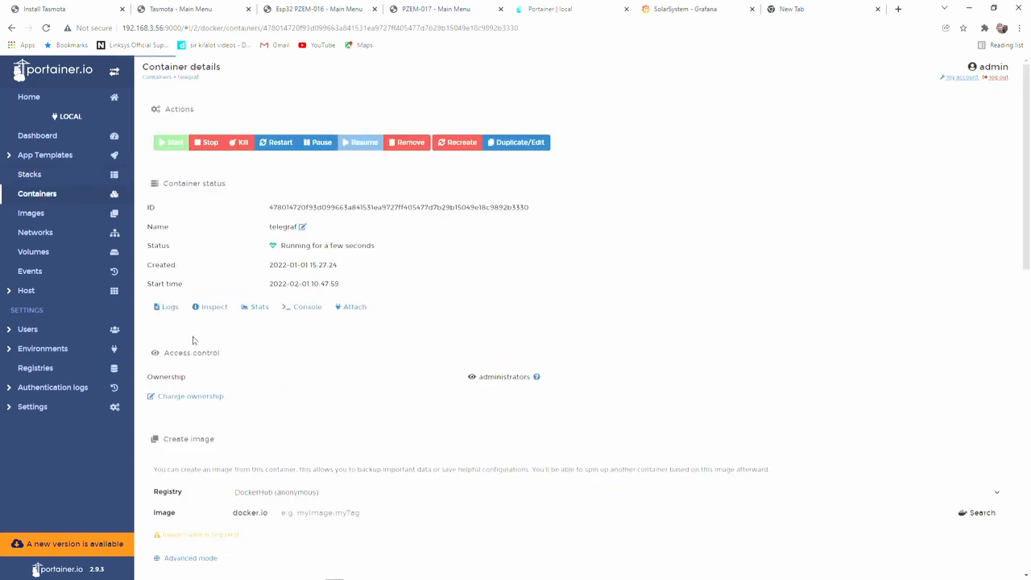
{"action": "left_click", "coordinate": [165, 307]}
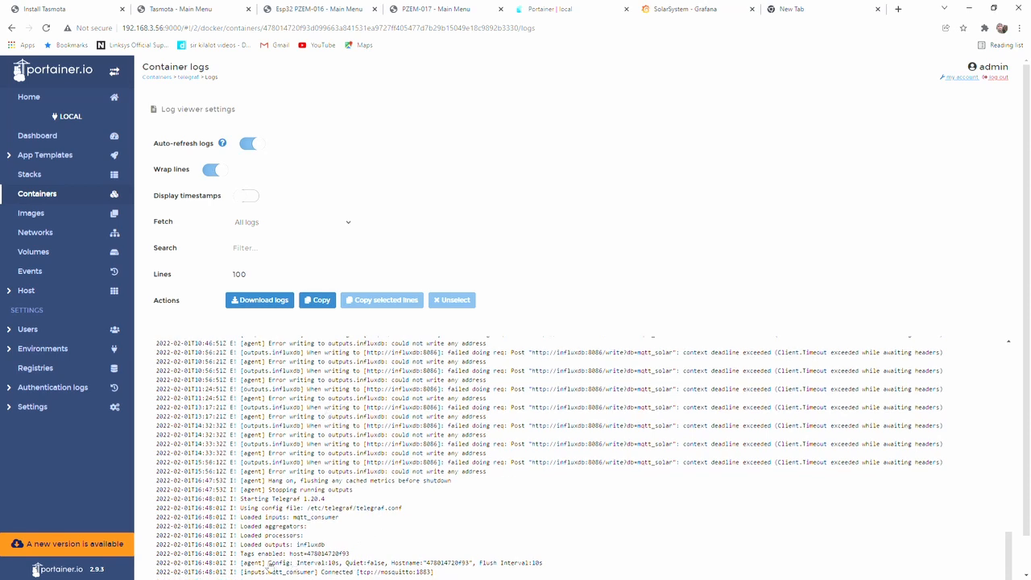
{"action": "mouse_move", "coordinate": [89, 96]}
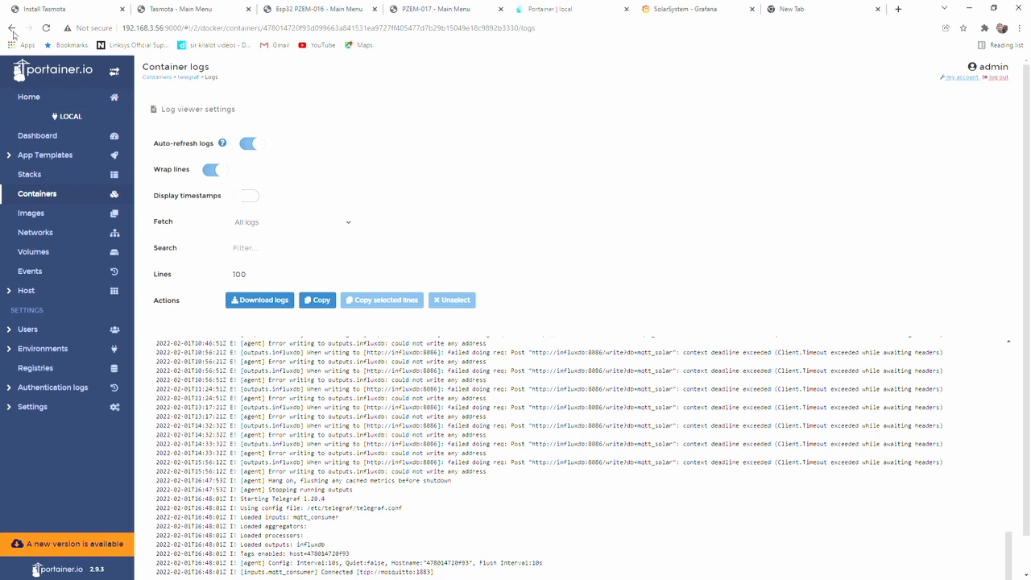
{"action": "left_click", "coordinate": [188, 76]}
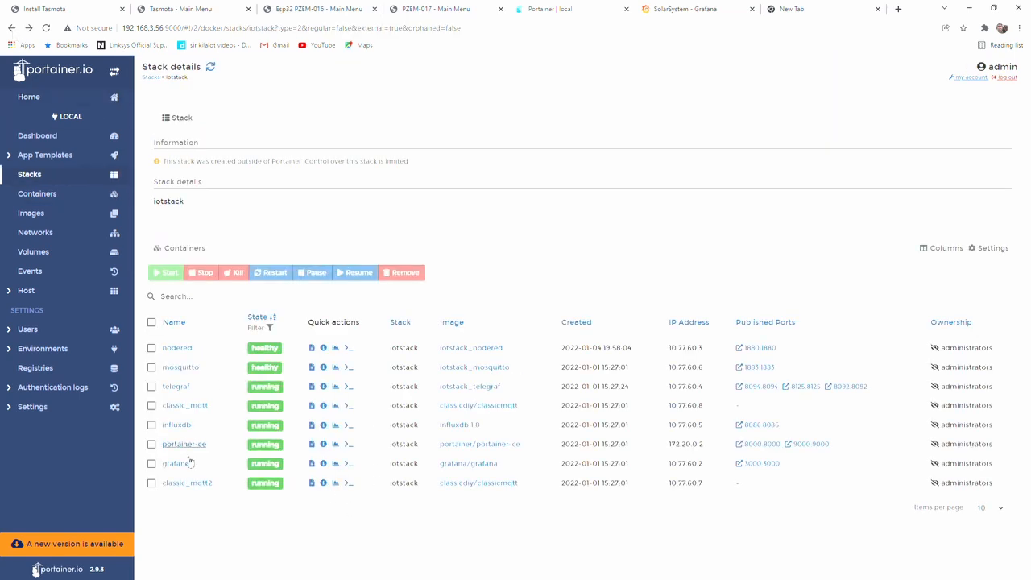
{"action": "mouse_move", "coordinate": [234, 468]}
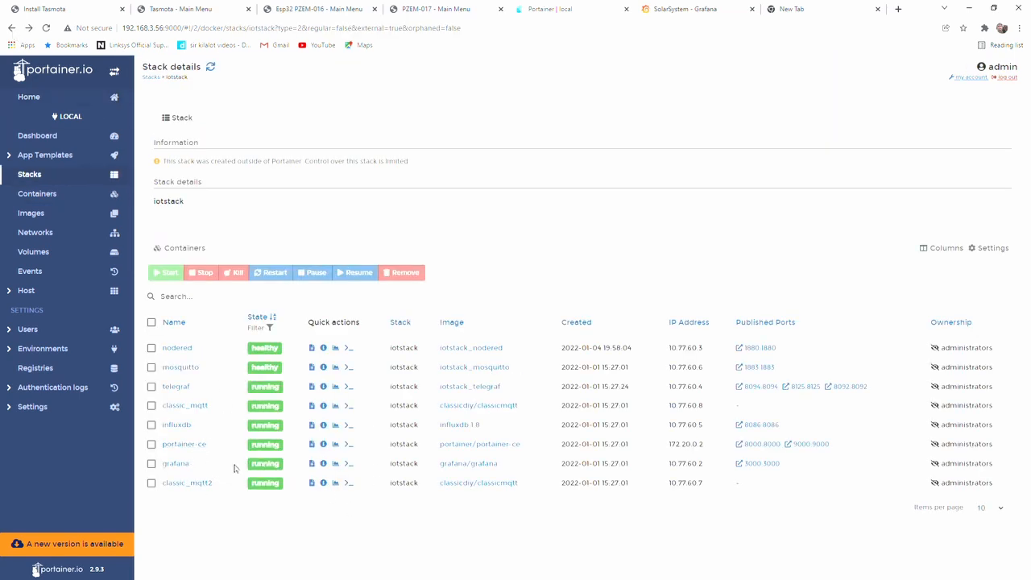
{"action": "mouse_move", "coordinate": [773, 465]}
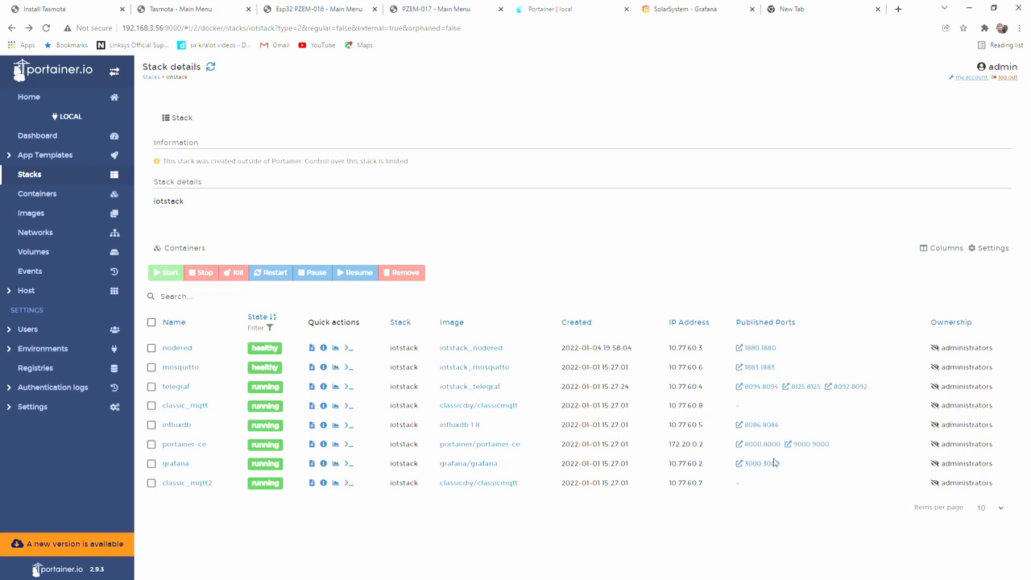
{"action": "mouse_move", "coordinate": [442, 454]}
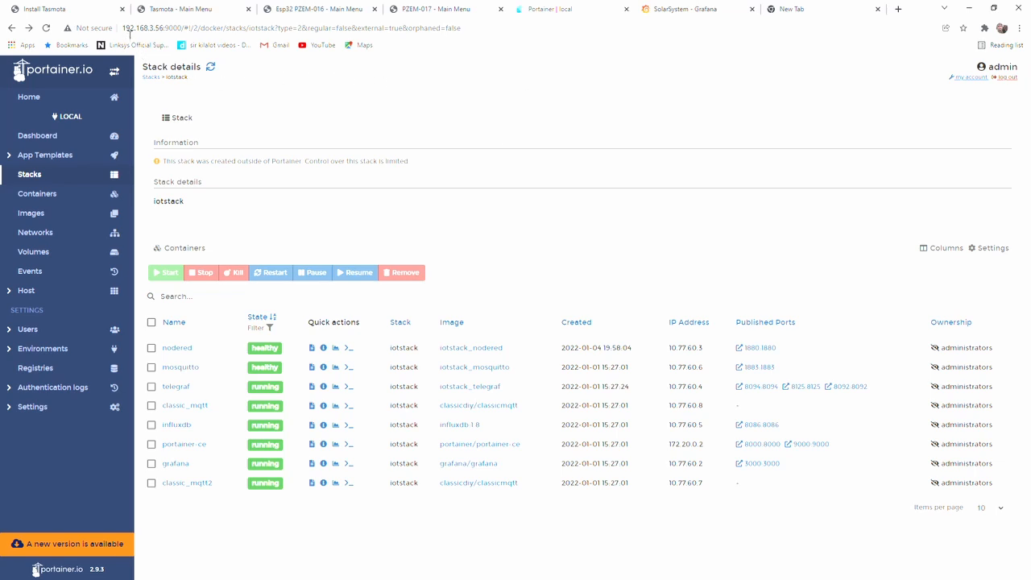
{"action": "mouse_move", "coordinate": [142, 33]}
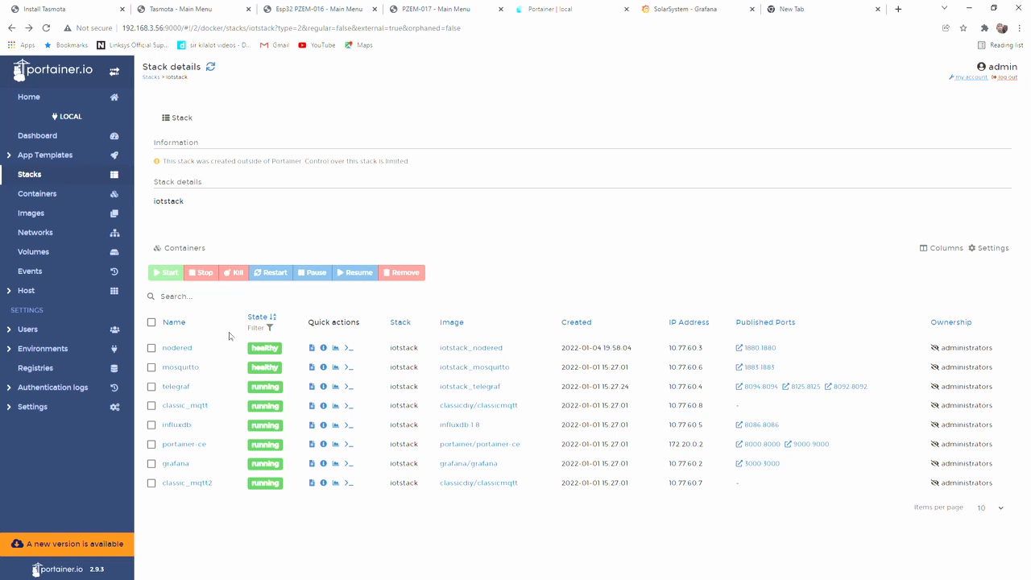
{"action": "mouse_move", "coordinate": [229, 444]}
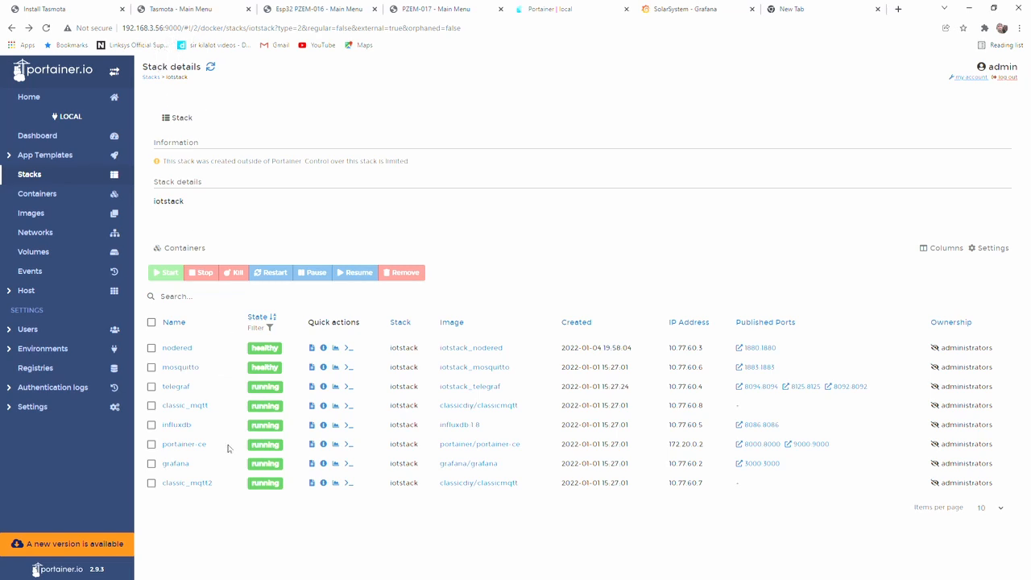
{"action": "mouse_move", "coordinate": [168, 371]}
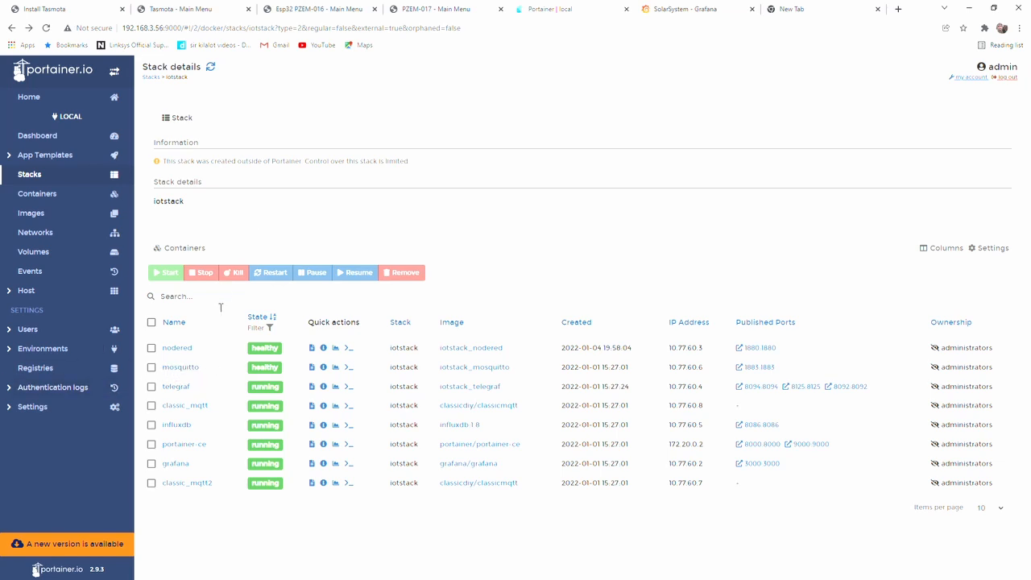
{"action": "mouse_move", "coordinate": [299, 99]}
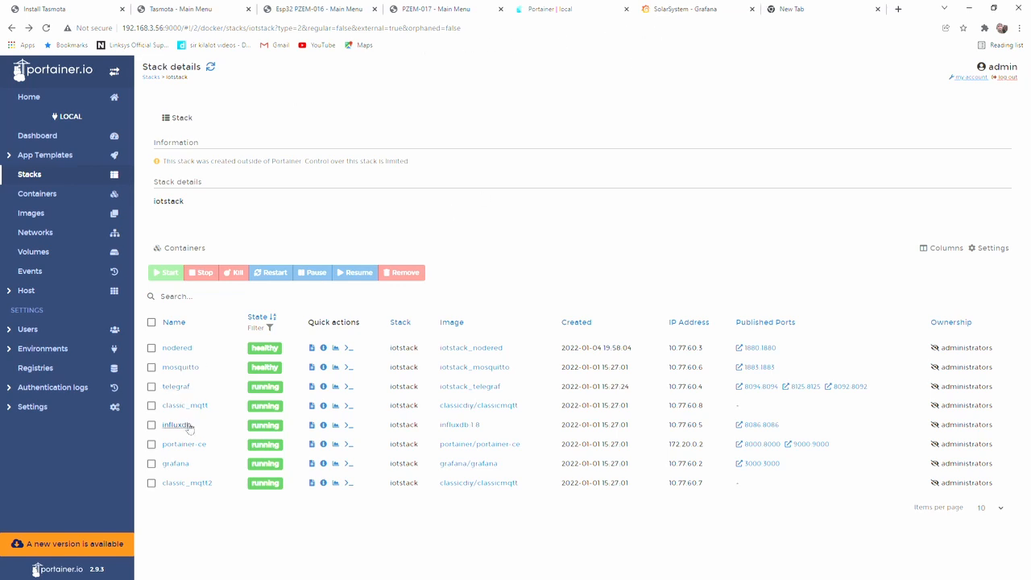
{"action": "mouse_move", "coordinate": [194, 420]}
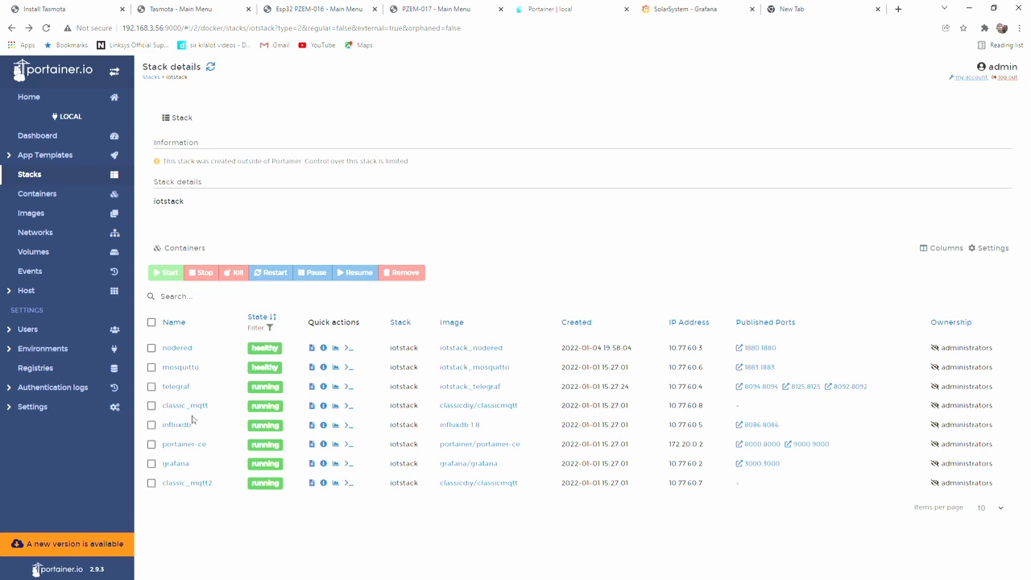
{"action": "left_click", "coordinate": [172, 424]}
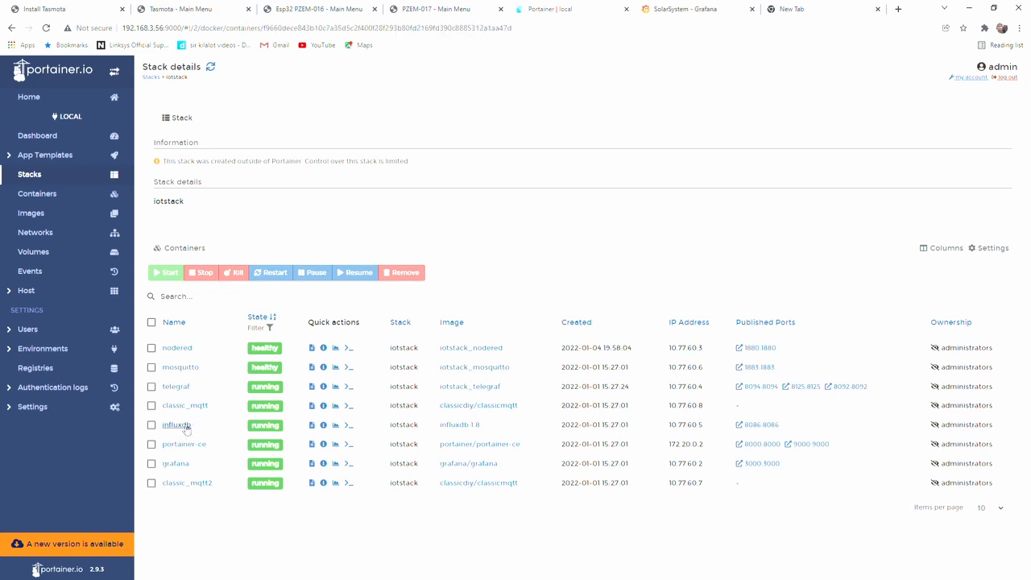
Read the influxdb logs of Telegraf writes to mqtt_solar, then go back to its details
{"action": "left_click", "coordinate": [335, 424]}
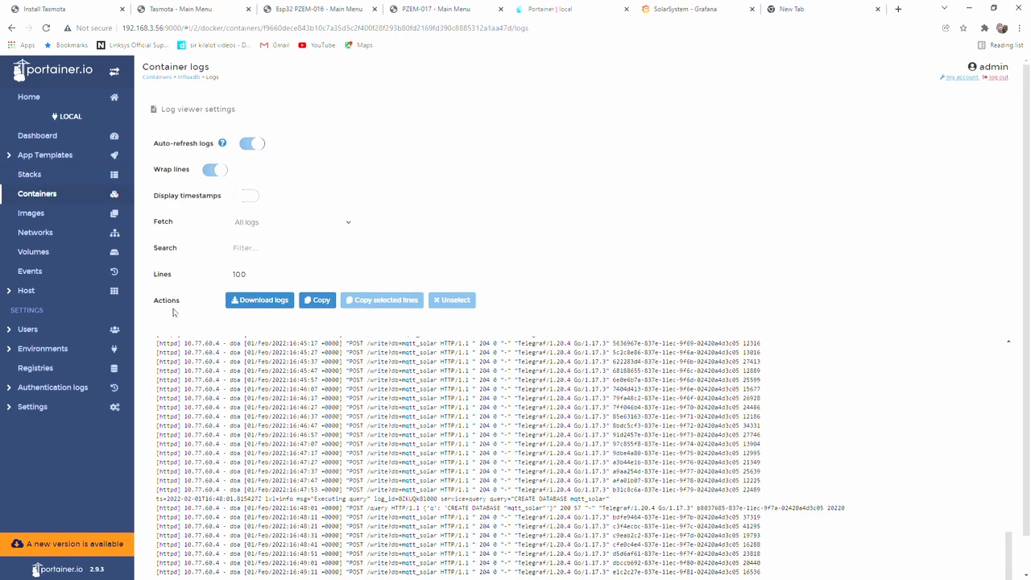
{"action": "scroll", "scroll_direction": "down", "scroll_amount": 3}
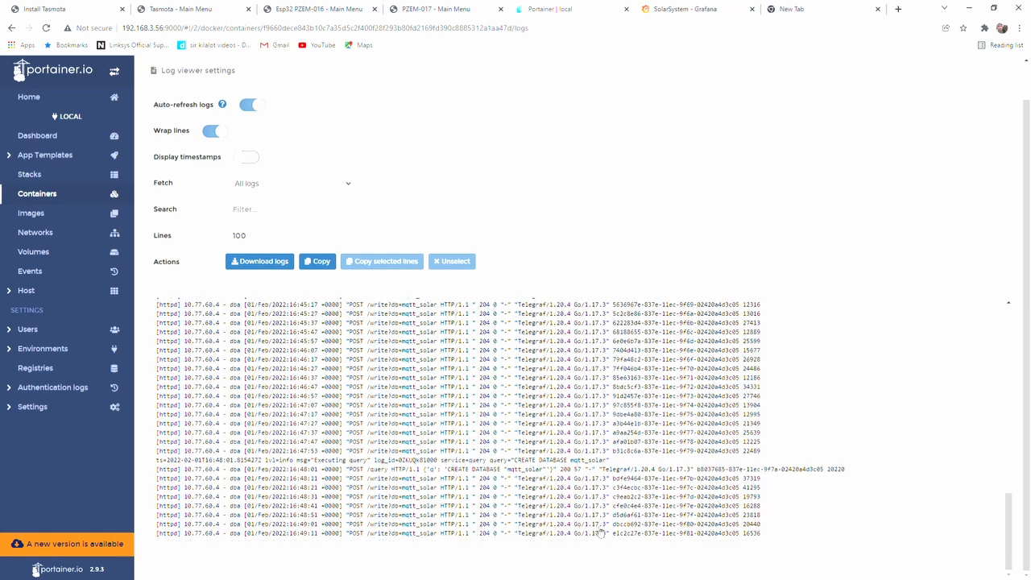
{"action": "mouse_move", "coordinate": [290, 531]}
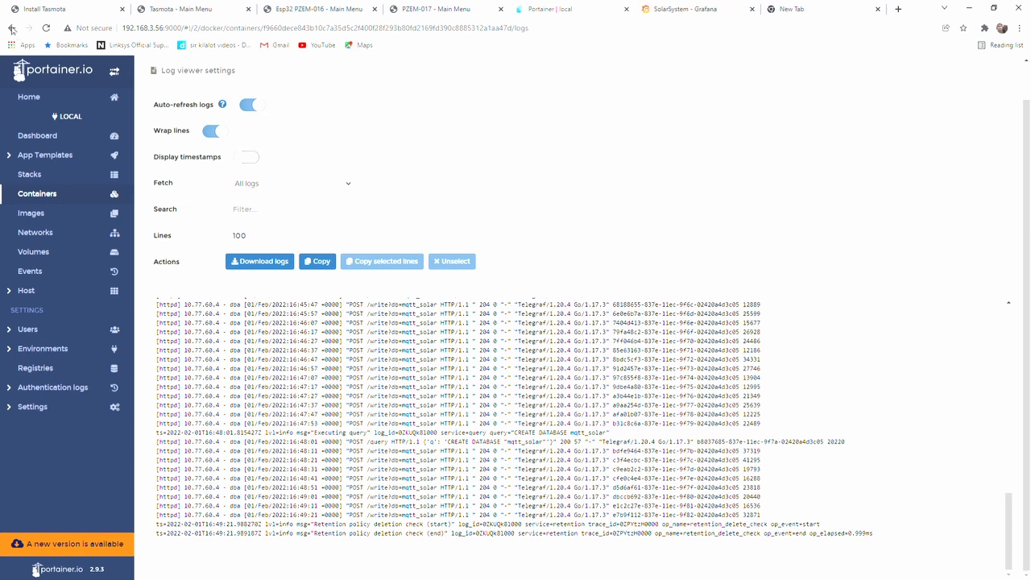
{"action": "left_click", "coordinate": [14, 27]}
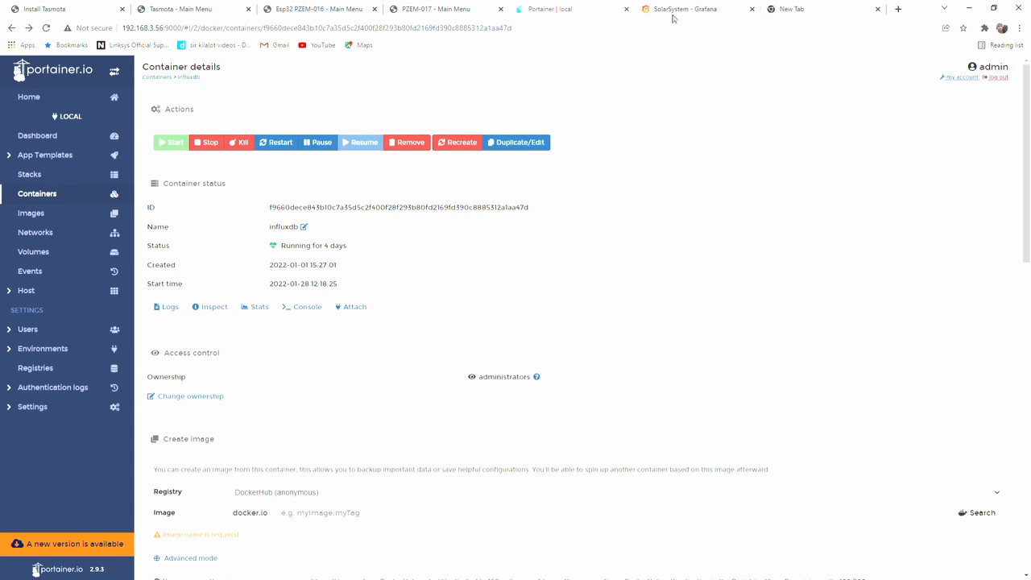
Open ClassicDIY's pinned ClassicMQTT repository and read the README architecture and supported boards
{"action": "left_click", "coordinate": [685, 10]}
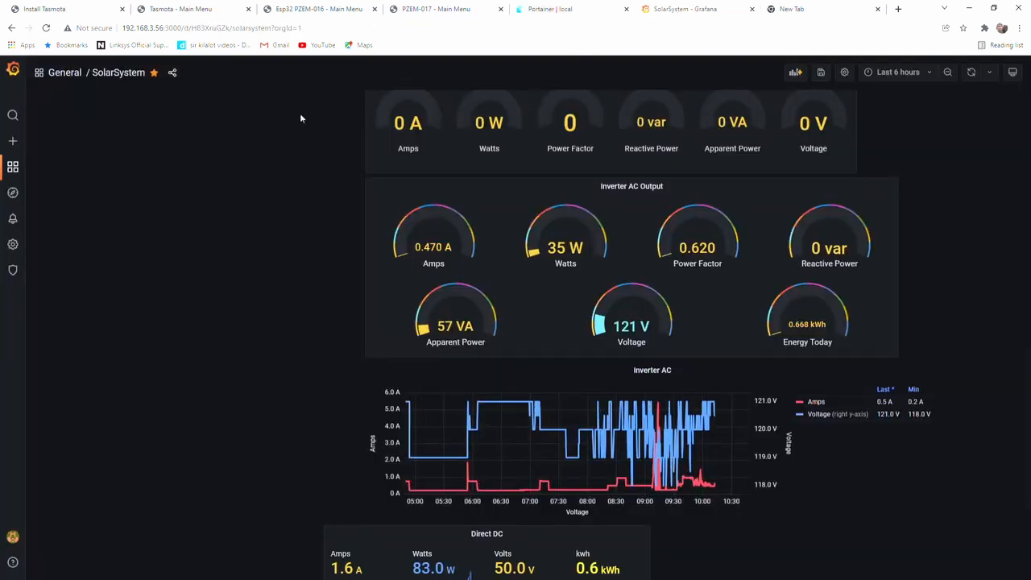
{"action": "left_click", "coordinate": [792, 9]}
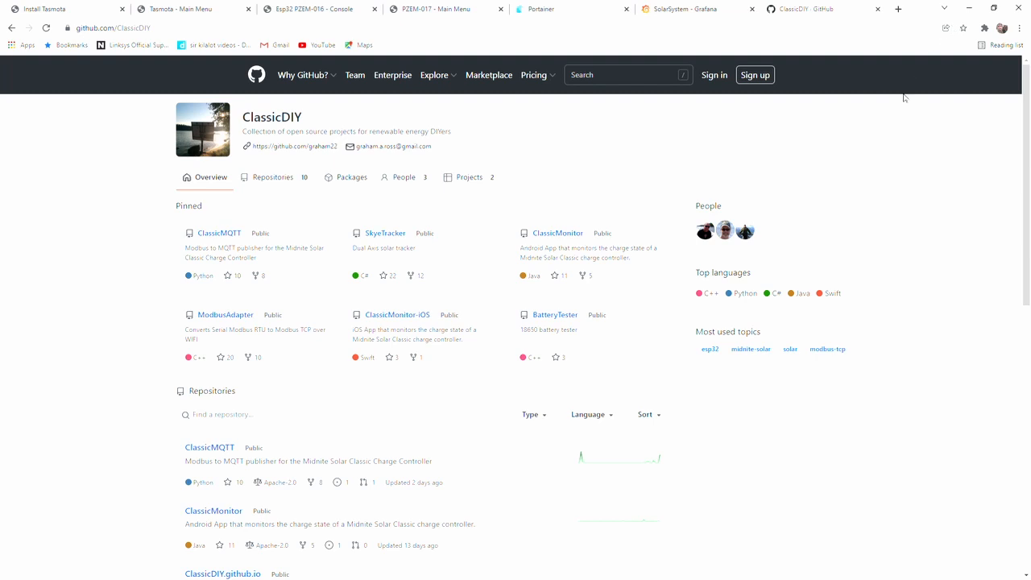
{"action": "mouse_move", "coordinate": [879, 169]}
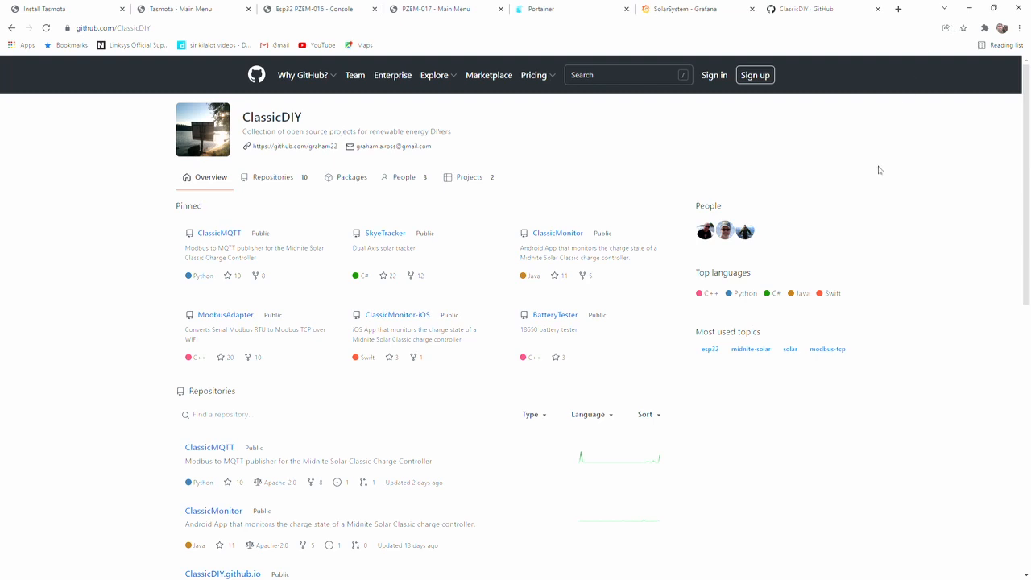
{"action": "mouse_move", "coordinate": [294, 243]}
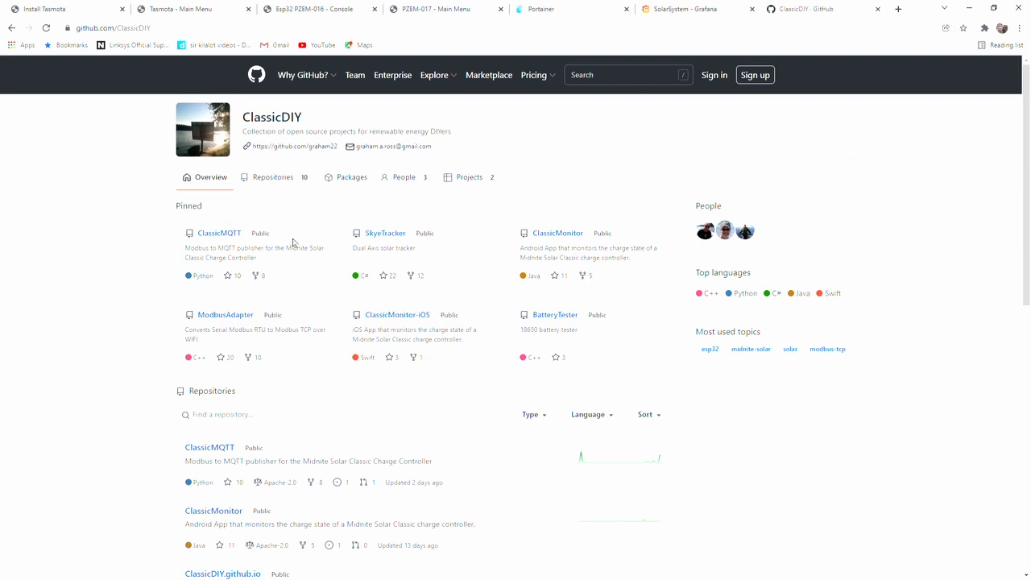
{"action": "mouse_move", "coordinate": [165, 433]}
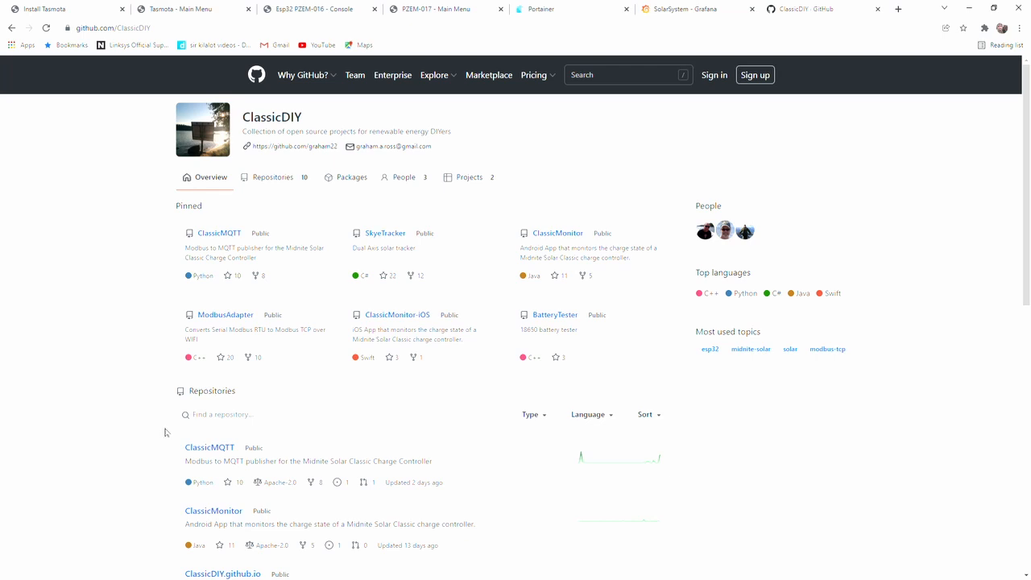
{"action": "mouse_move", "coordinate": [260, 89]}
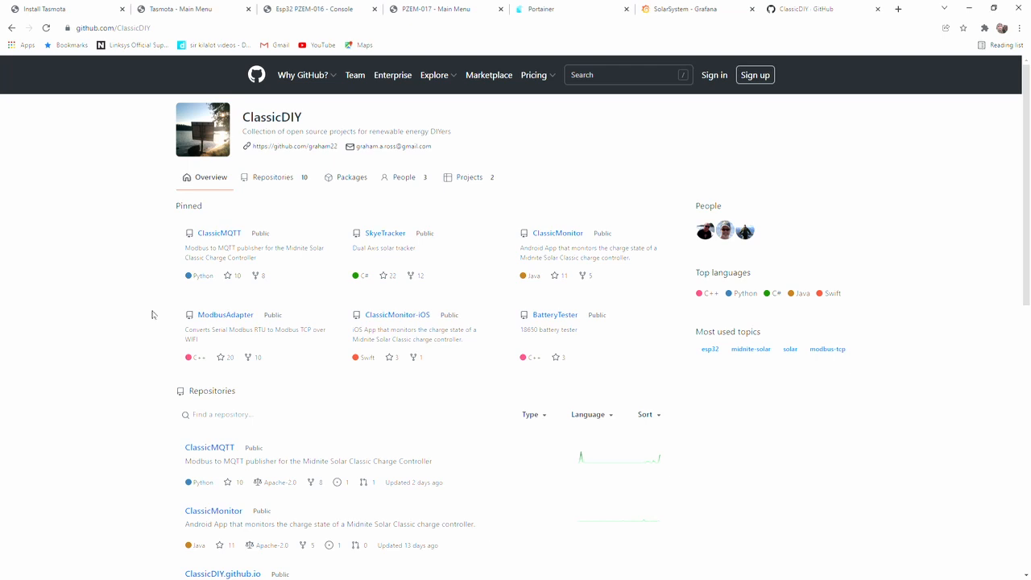
{"action": "mouse_move", "coordinate": [170, 309]}
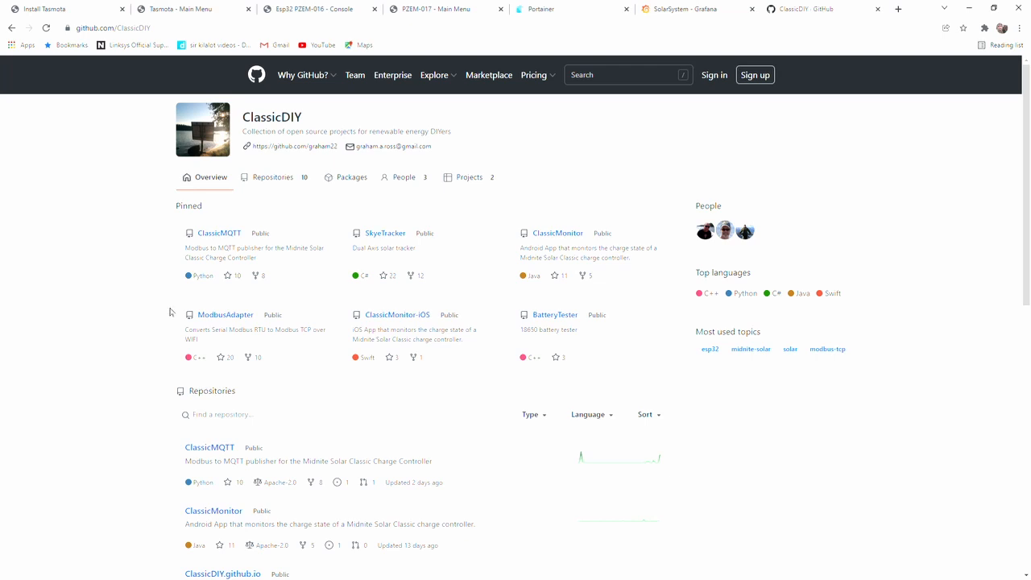
{"action": "mouse_move", "coordinate": [258, 244]}
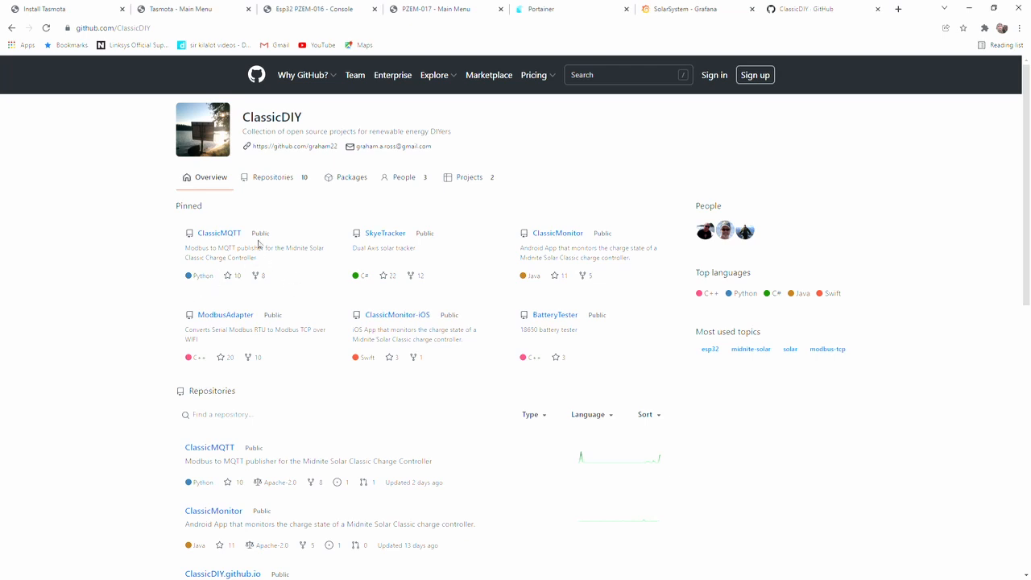
{"action": "mouse_move", "coordinate": [291, 296]}
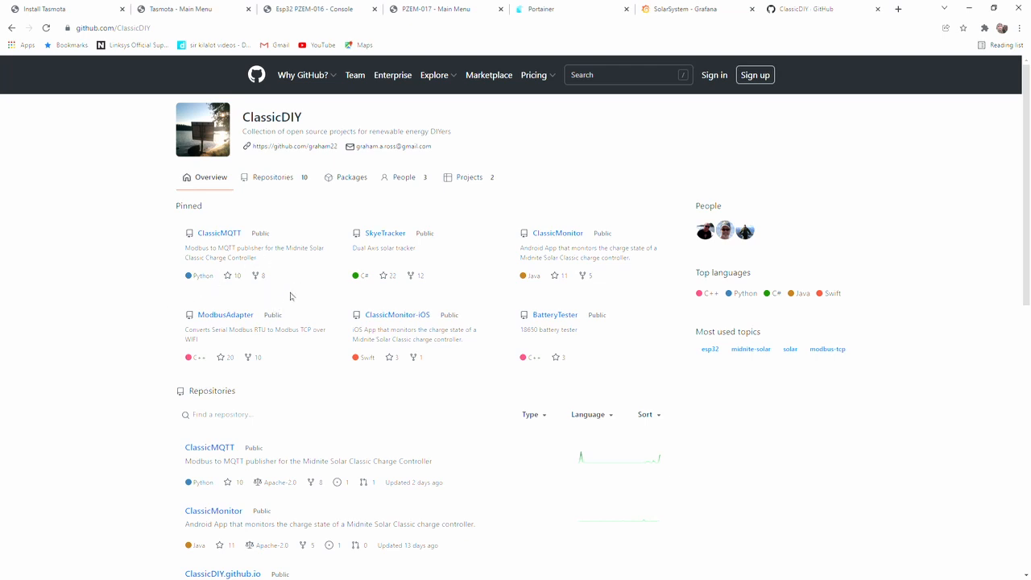
{"action": "mouse_move", "coordinate": [243, 258]}
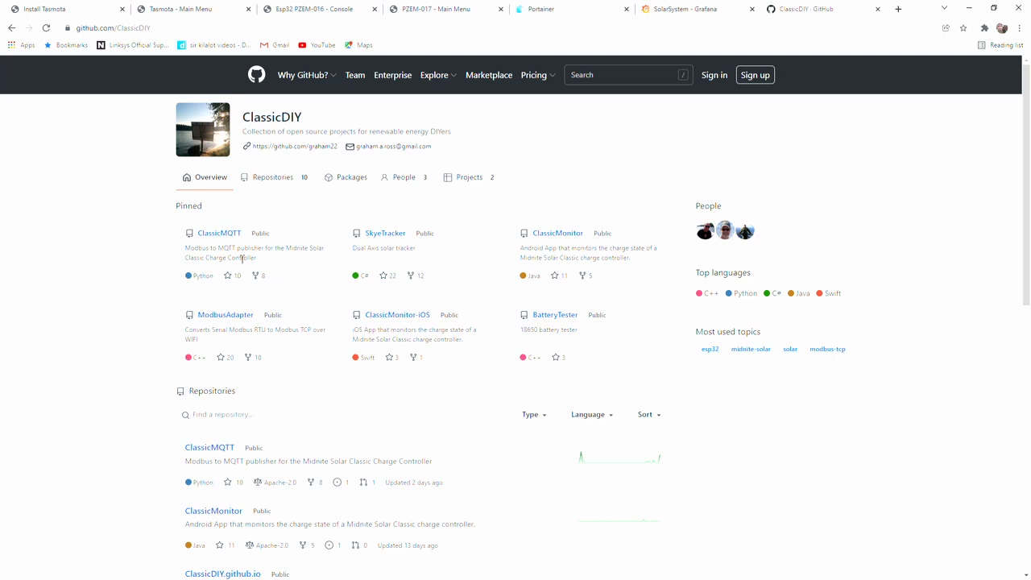
{"action": "mouse_move", "coordinate": [232, 240]}
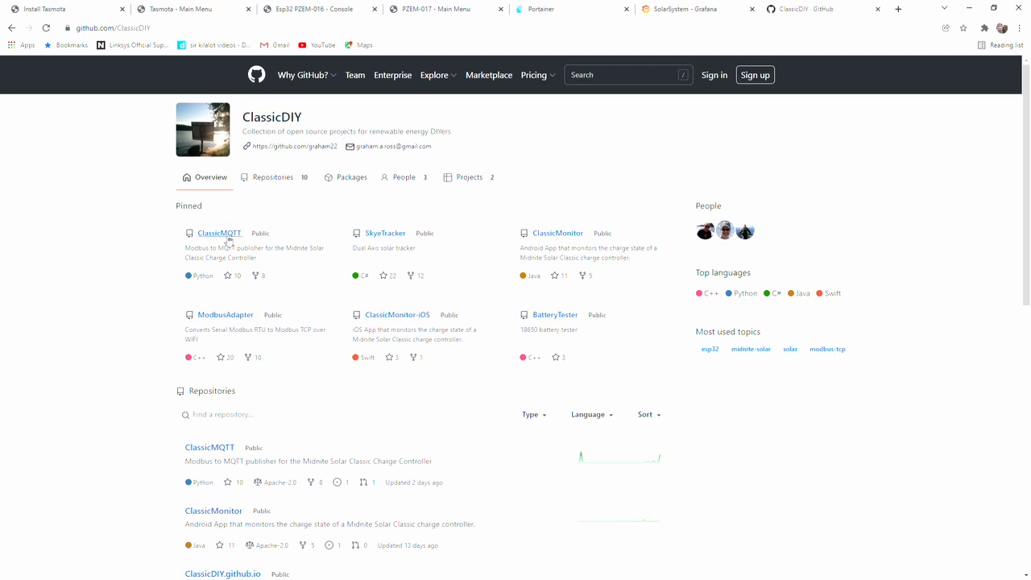
{"action": "left_click", "coordinate": [218, 233]}
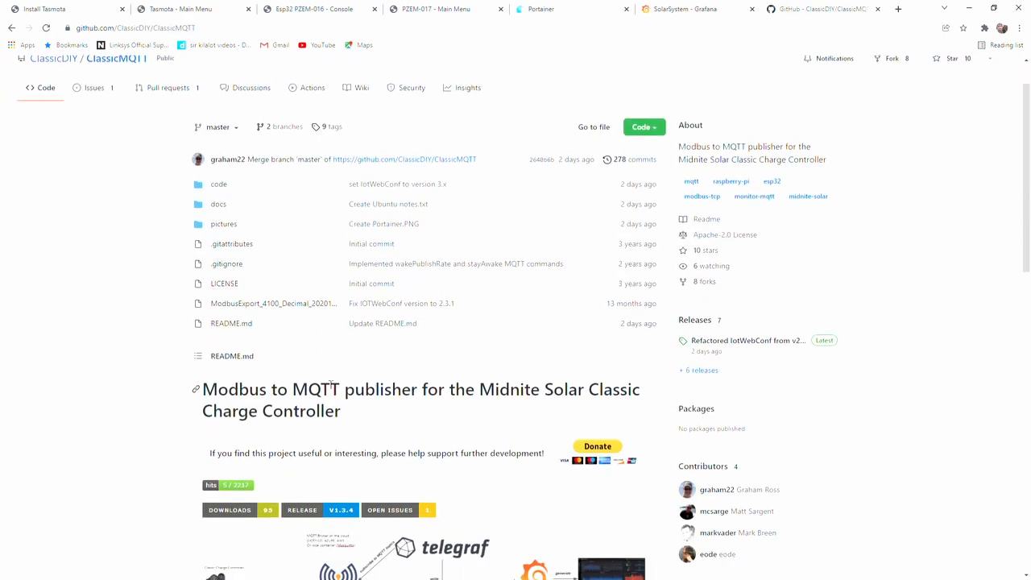
{"action": "scroll", "scroll_direction": "down", "scroll_amount": 3}
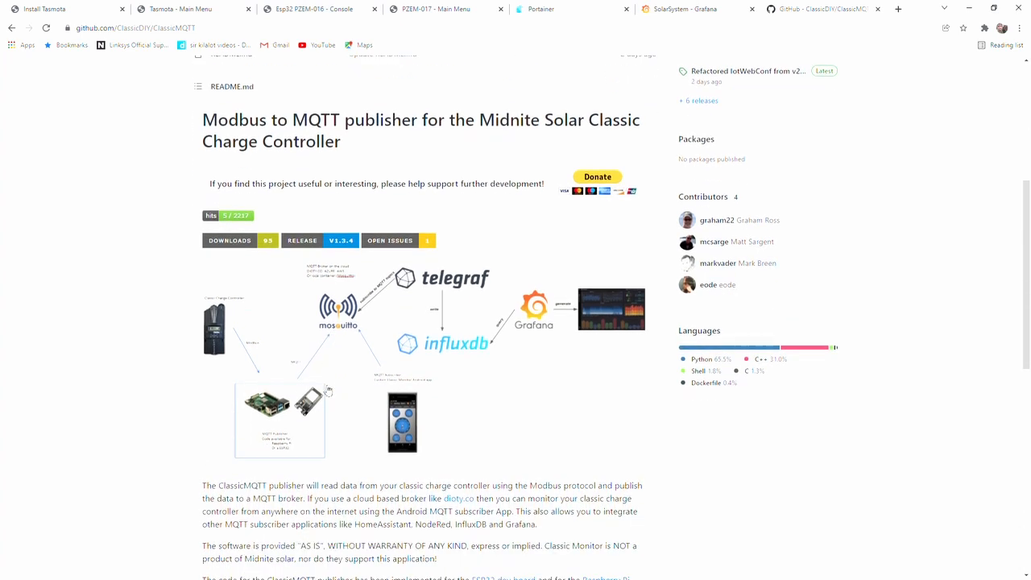
{"action": "scroll", "scroll_direction": "down", "scroll_amount": 3}
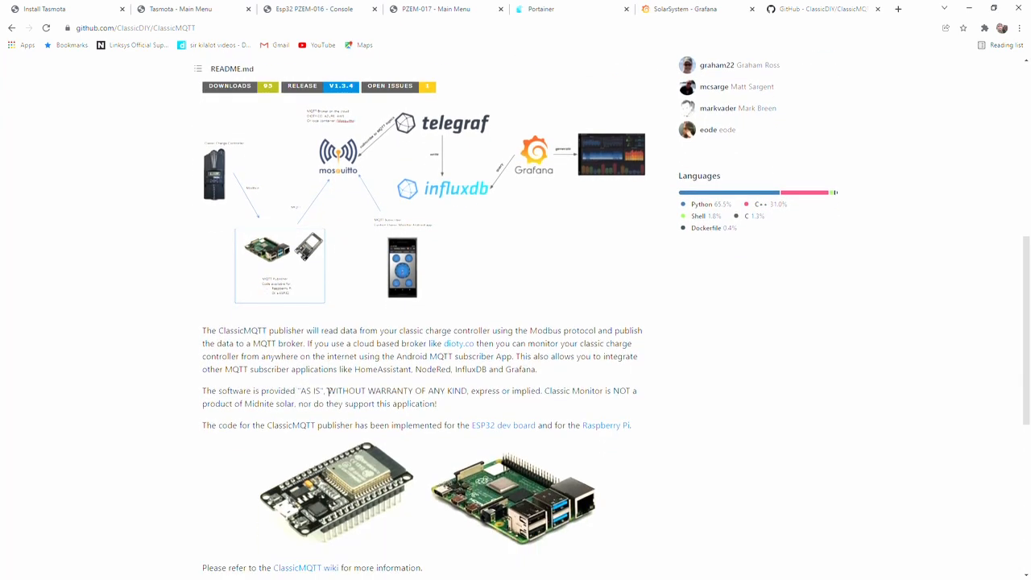
{"action": "scroll", "scroll_direction": "down", "scroll_amount": 3}
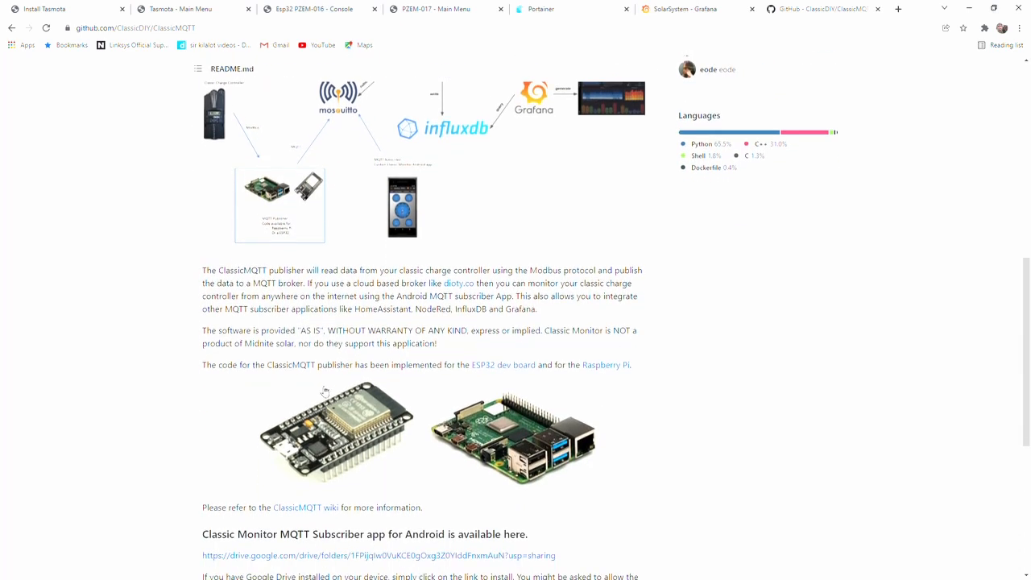
{"action": "scroll", "scroll_direction": "down", "scroll_amount": 3}
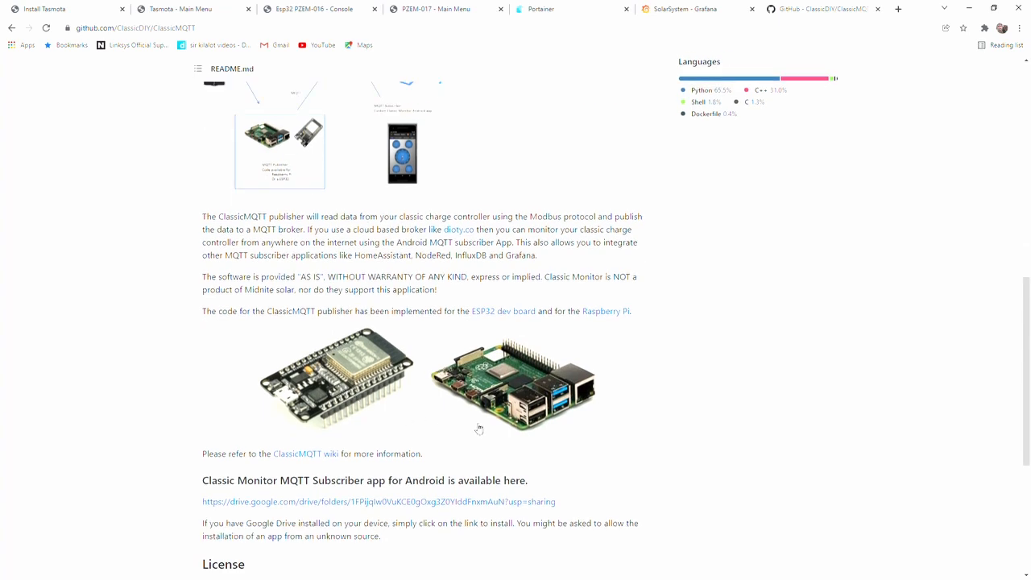
{"action": "mouse_move", "coordinate": [312, 463]}
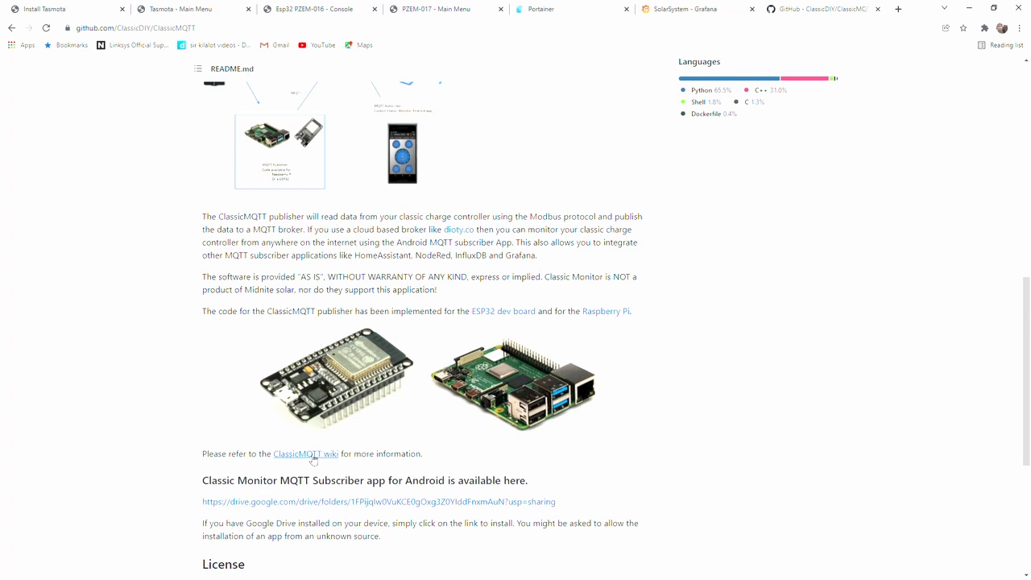
Open the ClassicMQTT wiki Home page and scroll its ESP32, Raspberry Pi and Home Assistant sections
{"action": "left_click", "coordinate": [306, 454]}
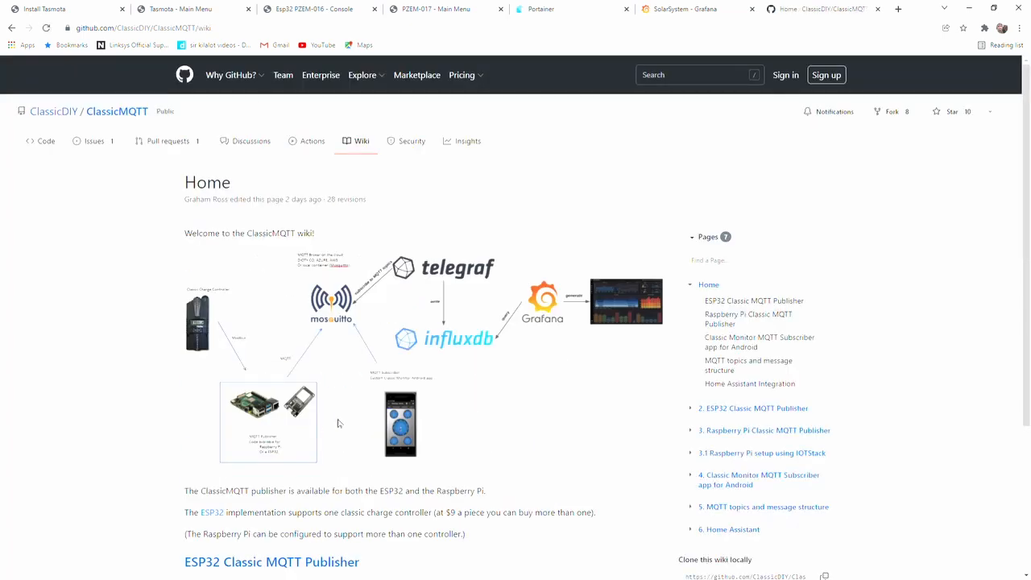
{"action": "scroll", "scroll_direction": "down", "scroll_amount": 3}
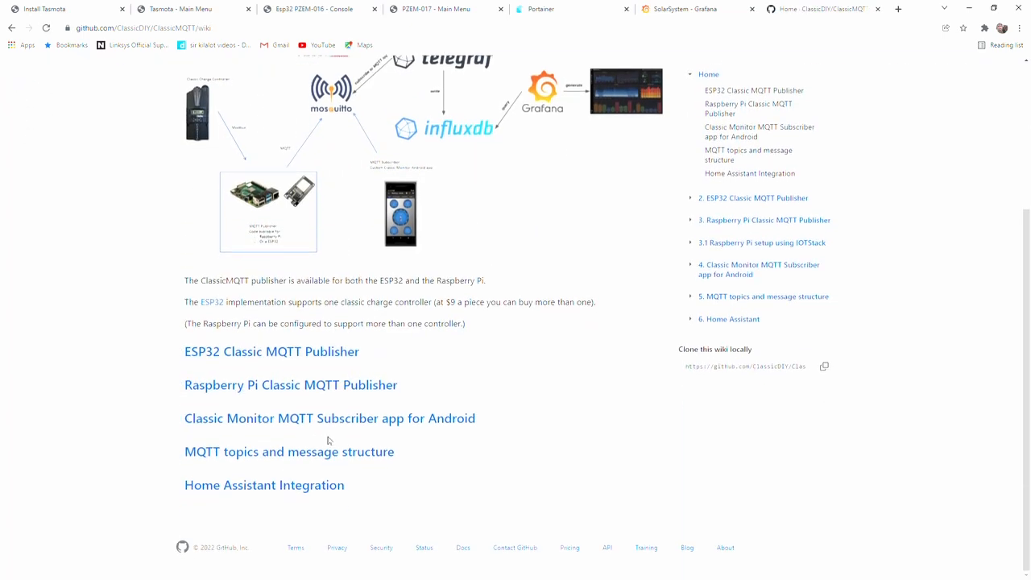
{"action": "mouse_move", "coordinate": [251, 467]}
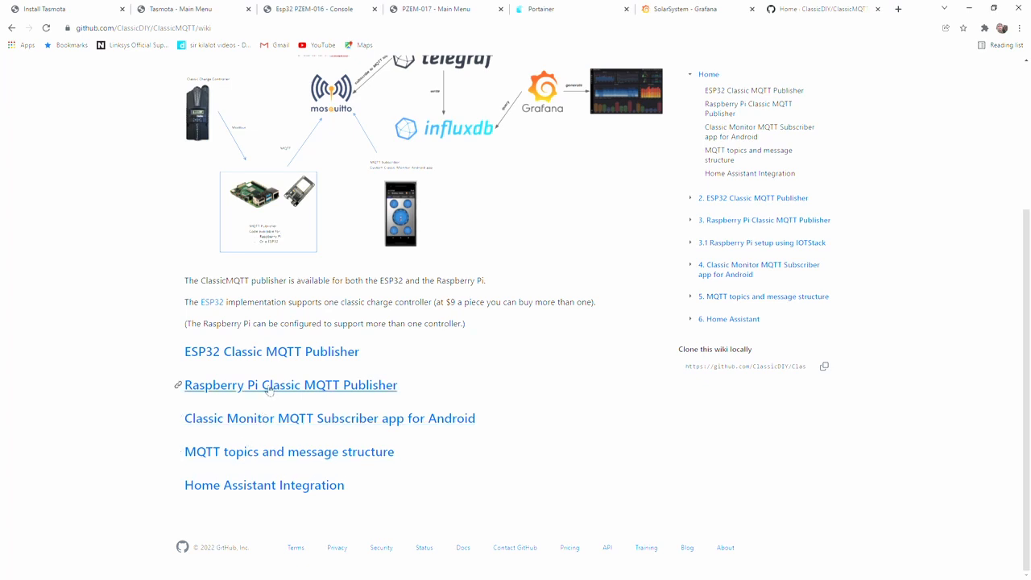
Read the Raspberry Pi Classic MQTT Publisher guide and follow its Raspberry-Pi-setup-using-IOTStack link
{"action": "left_click", "coordinate": [290, 386]}
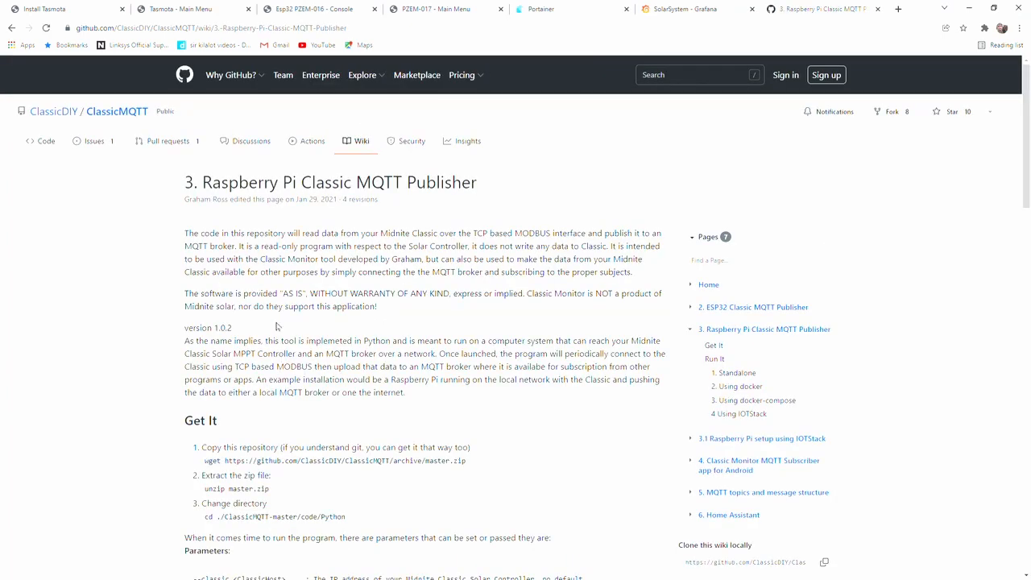
{"action": "scroll", "scroll_direction": "down", "scroll_amount": 3}
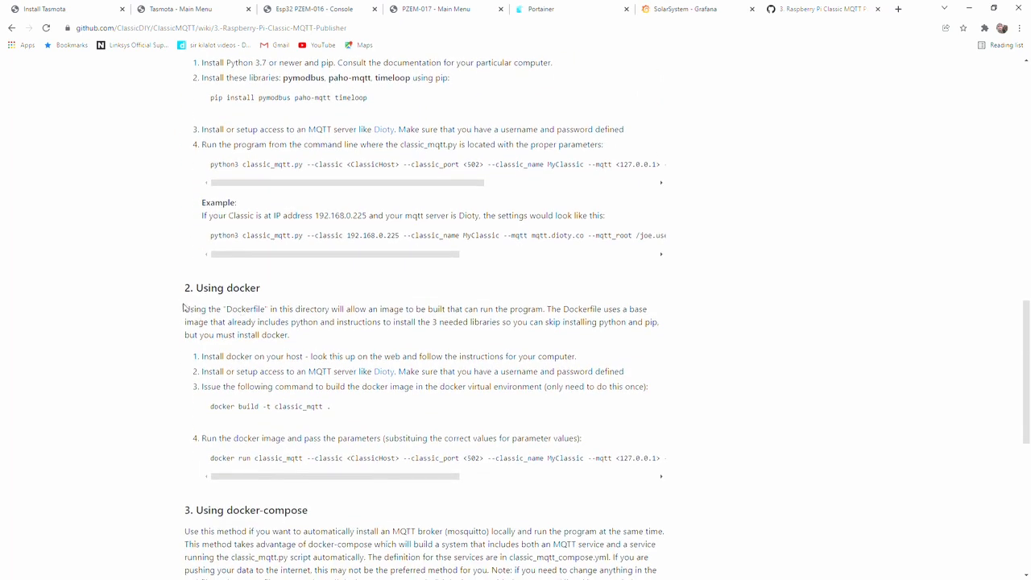
{"action": "mouse_move", "coordinate": [169, 300]}
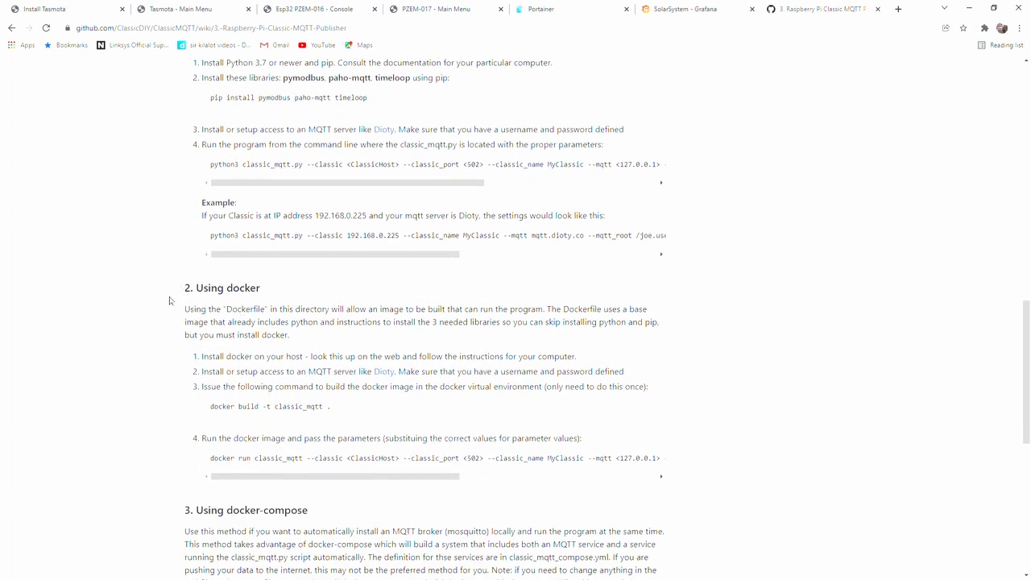
{"action": "scroll", "scroll_direction": "down", "scroll_amount": 3}
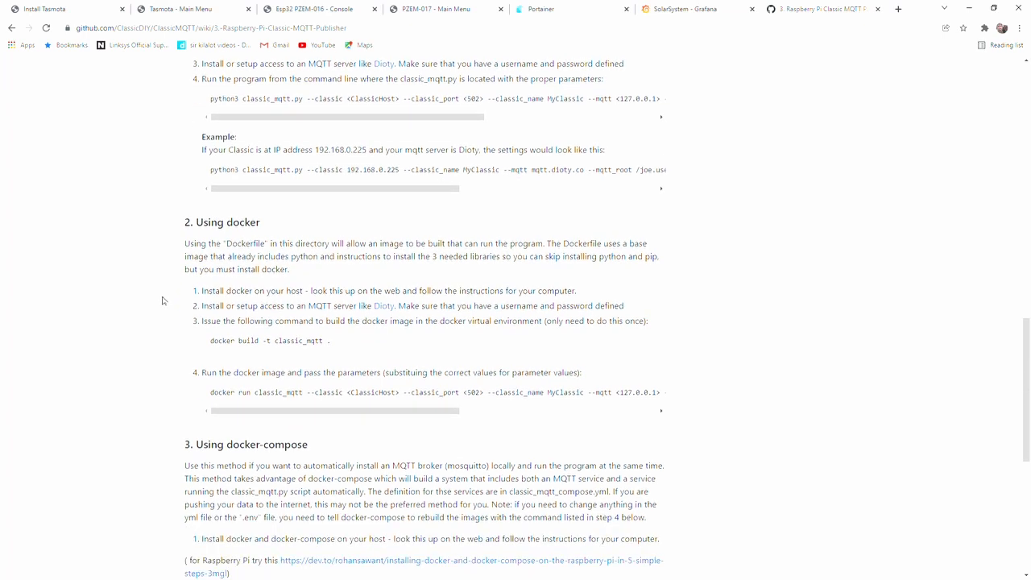
{"action": "scroll", "scroll_direction": "down", "scroll_amount": 3}
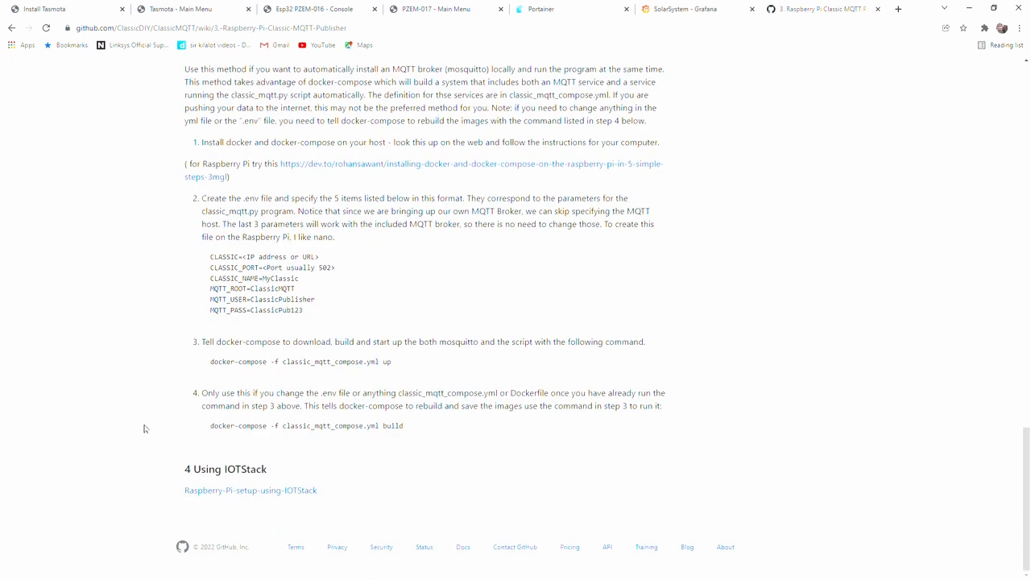
{"action": "mouse_move", "coordinate": [228, 482]}
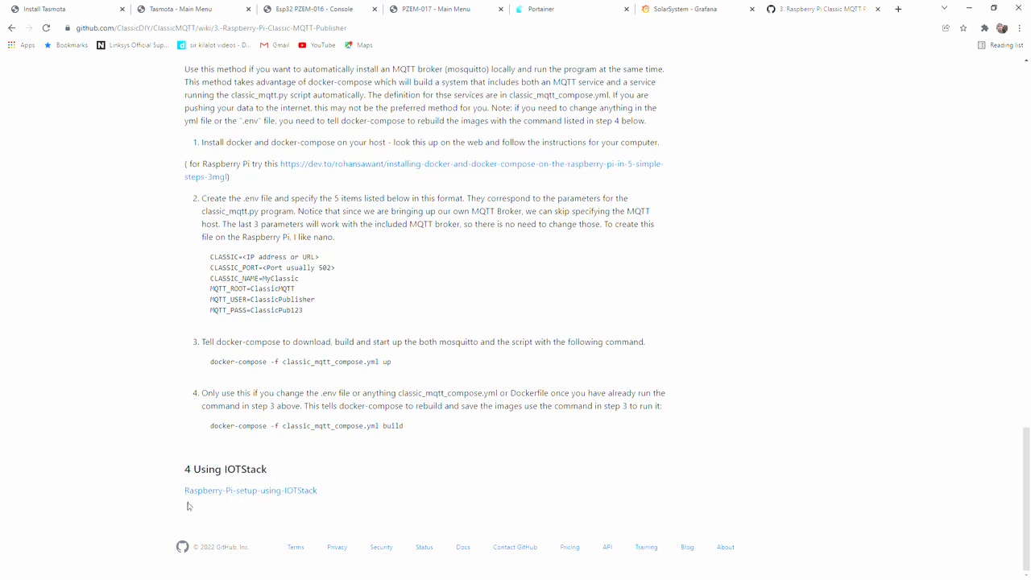
{"action": "mouse_move", "coordinate": [237, 496]}
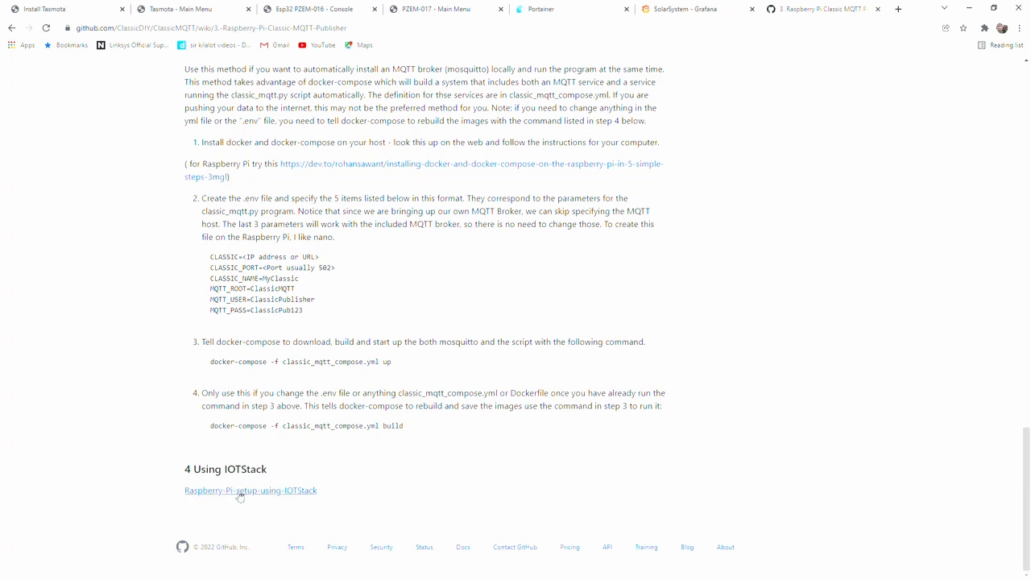
{"action": "left_click", "coordinate": [250, 490]}
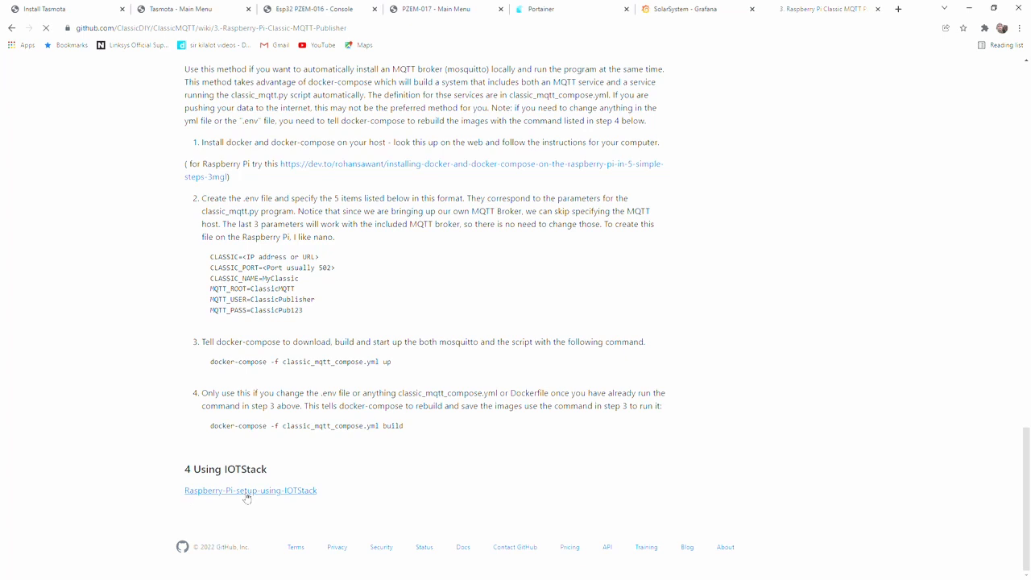
Read the 3.1 IOTStack setup page's compose-override examples down to the Start stack logs
{"action": "left_click", "coordinate": [250, 491]}
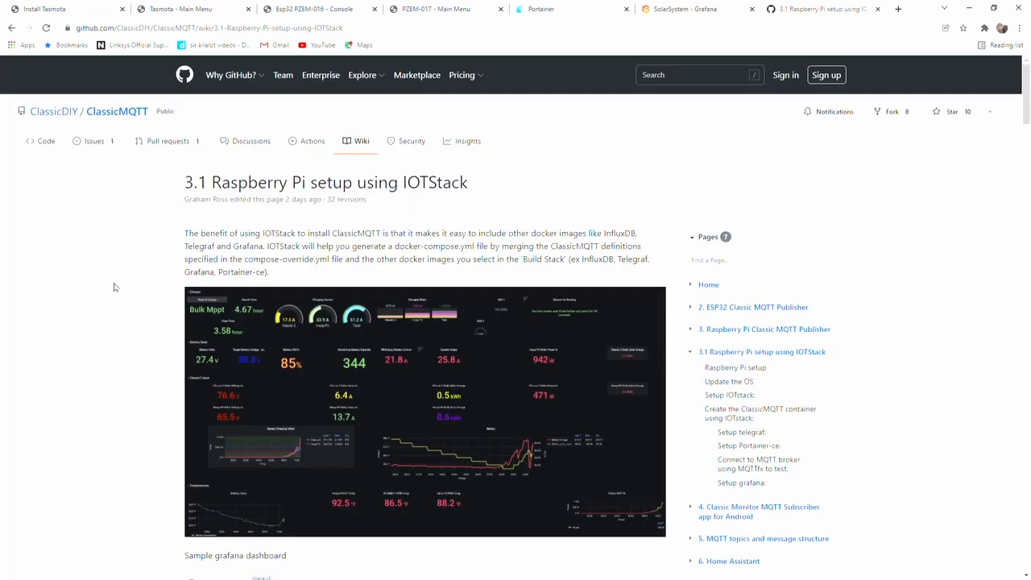
{"action": "scroll", "scroll_direction": "down", "scroll_amount": 3}
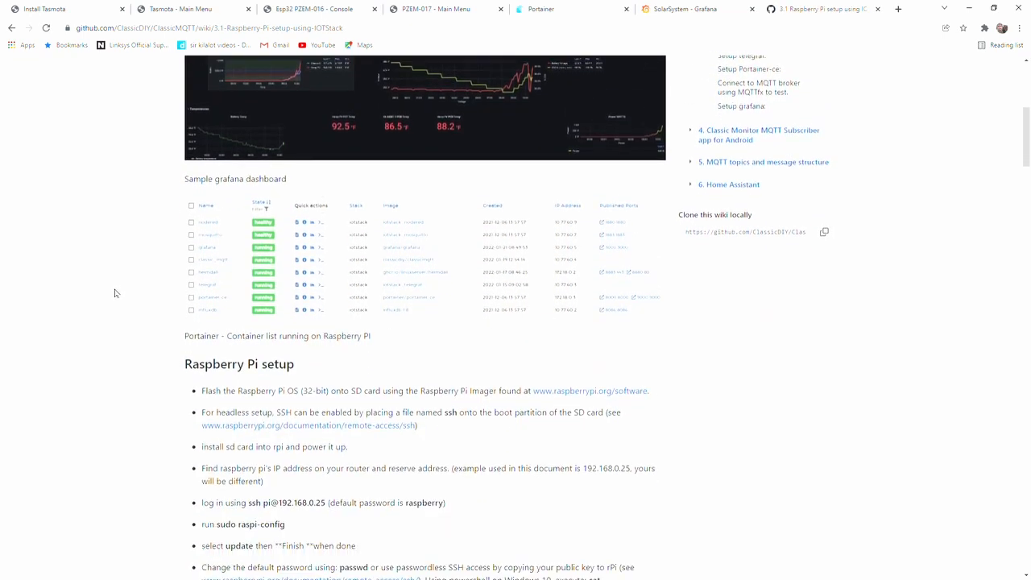
{"action": "scroll", "scroll_direction": "down", "scroll_amount": 3}
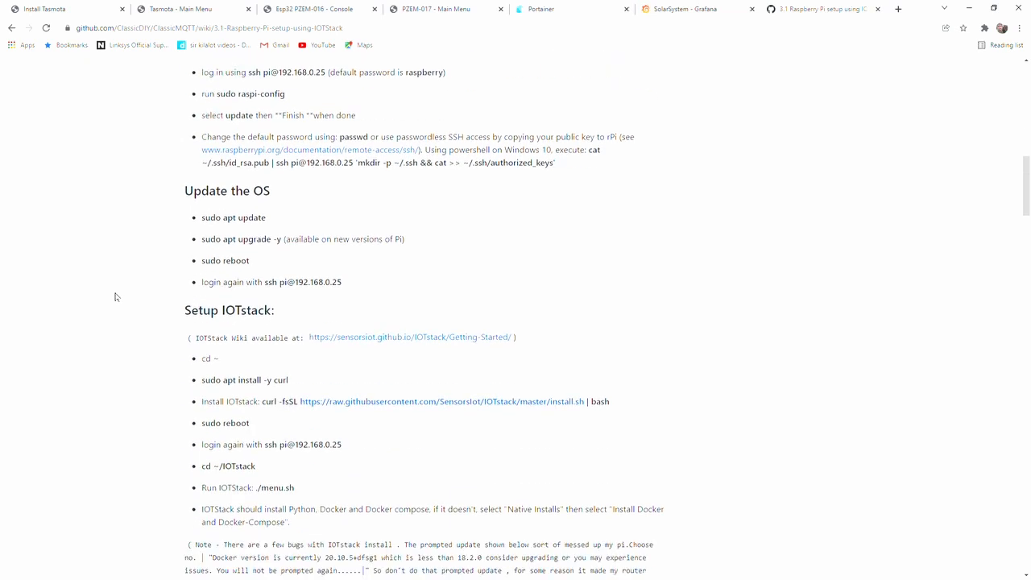
{"action": "scroll", "scroll_direction": "down", "scroll_amount": 3}
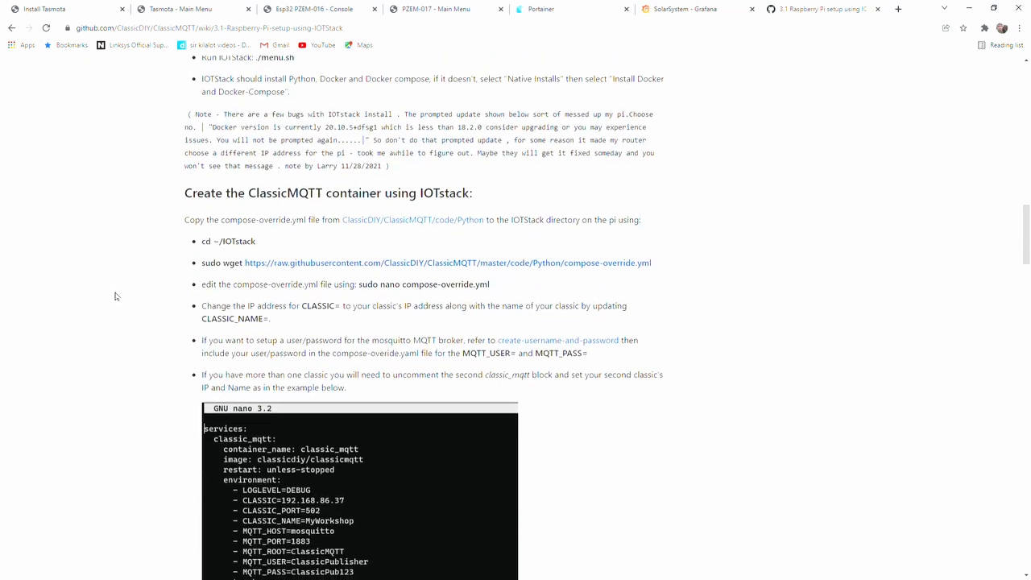
{"action": "scroll", "scroll_direction": "down", "scroll_amount": 3}
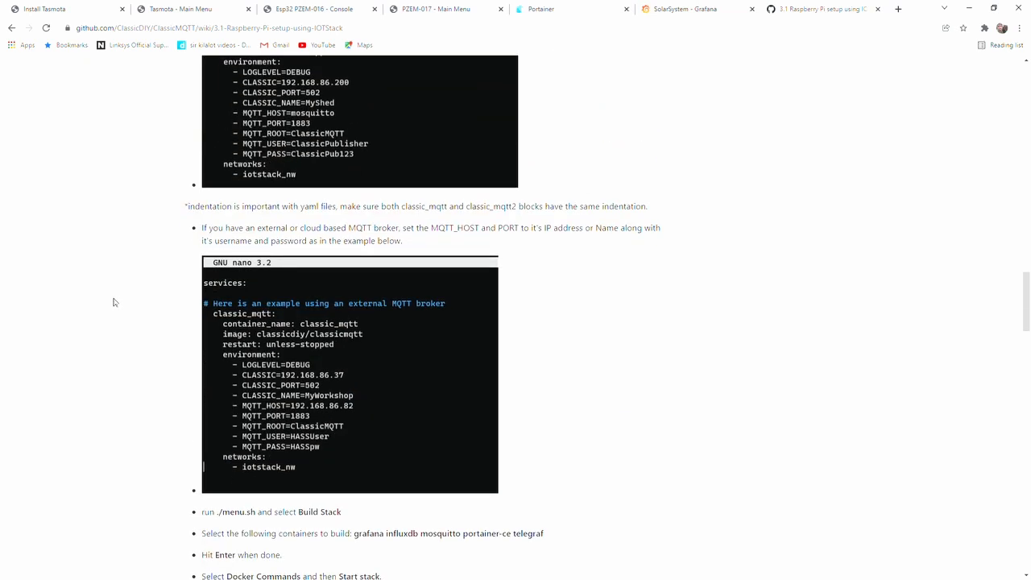
{"action": "scroll", "scroll_direction": "up", "scroll_amount": 3}
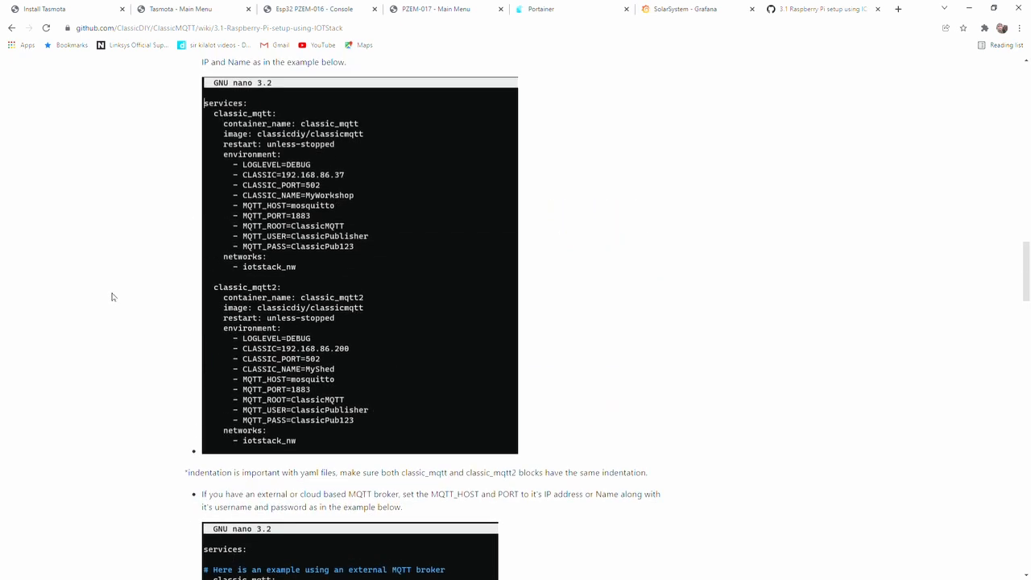
{"action": "scroll", "scroll_direction": "up", "scroll_amount": 3}
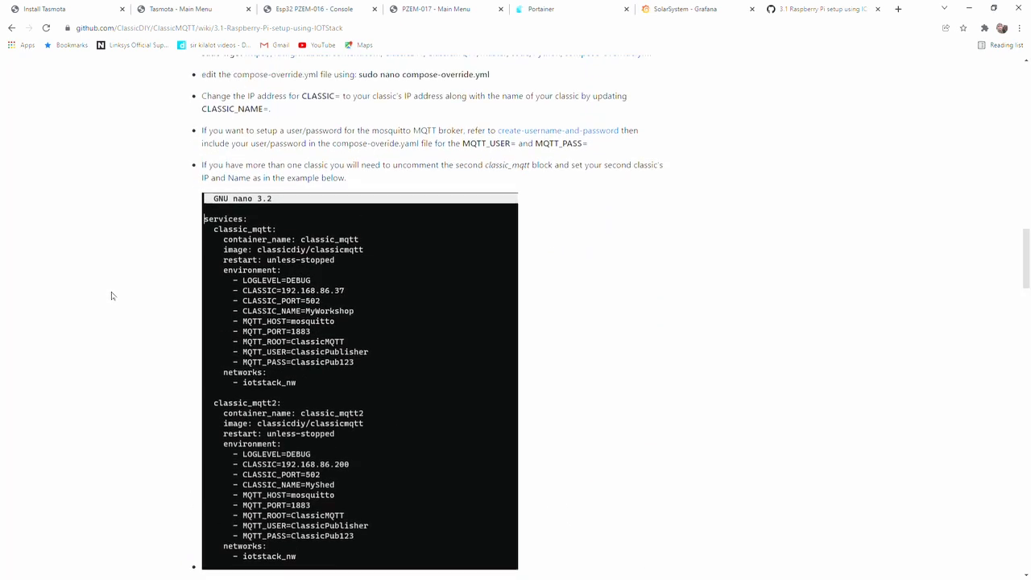
{"action": "scroll", "scroll_direction": "up", "scroll_amount": 3}
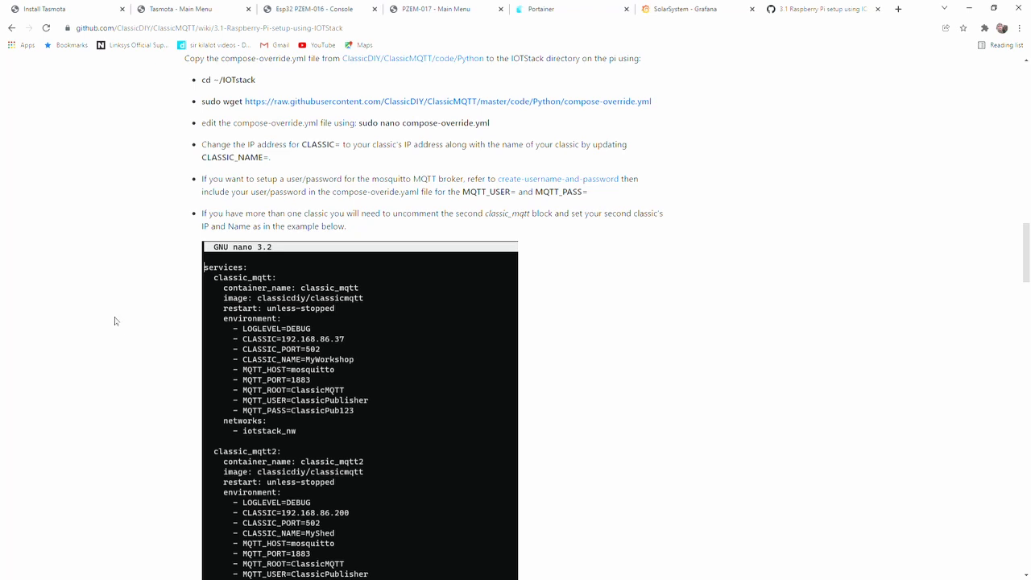
{"action": "scroll", "scroll_direction": "down", "scroll_amount": 3}
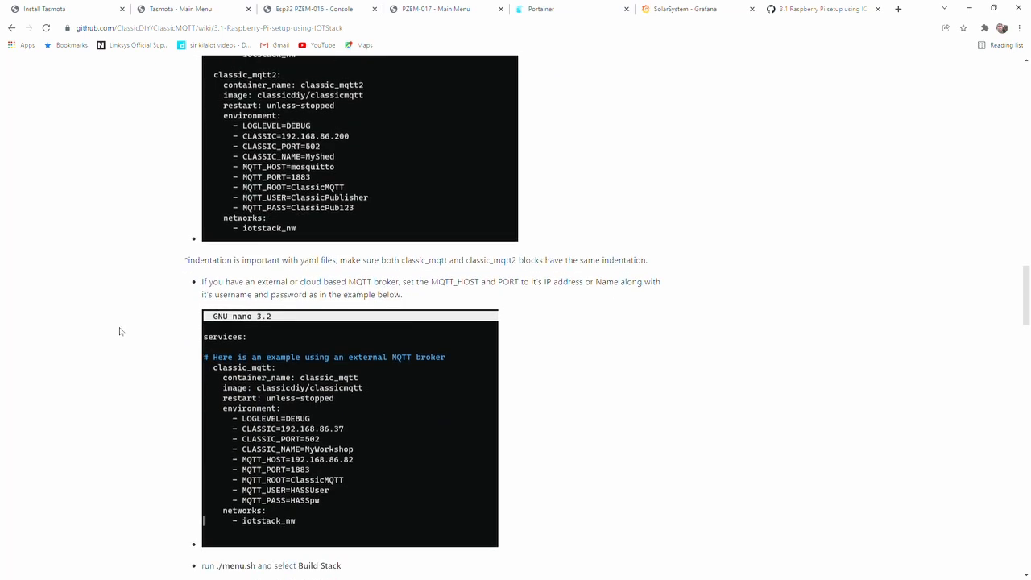
{"action": "scroll", "scroll_direction": "down", "scroll_amount": 3}
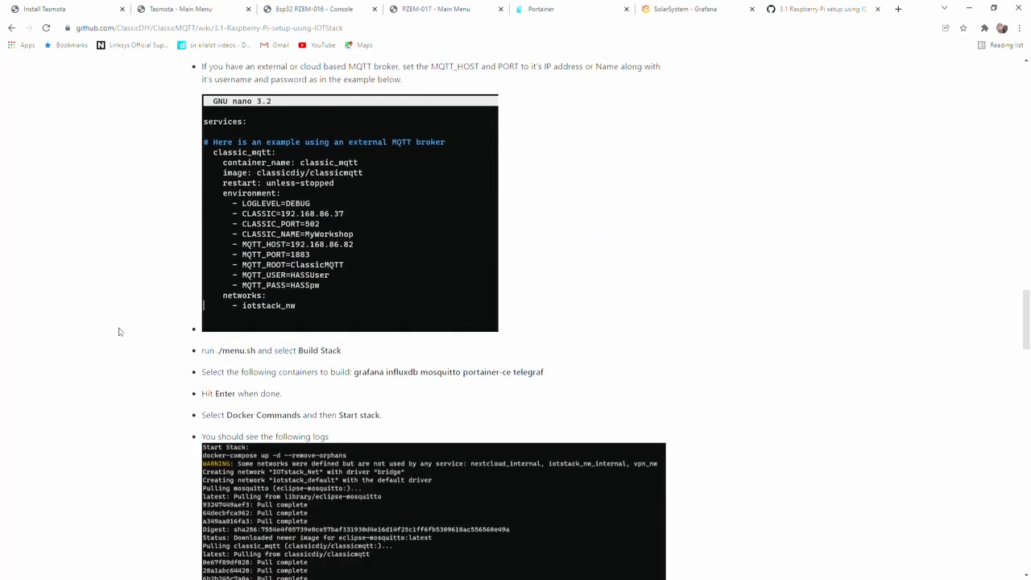
{"action": "scroll", "scroll_direction": "down", "scroll_amount": 3}
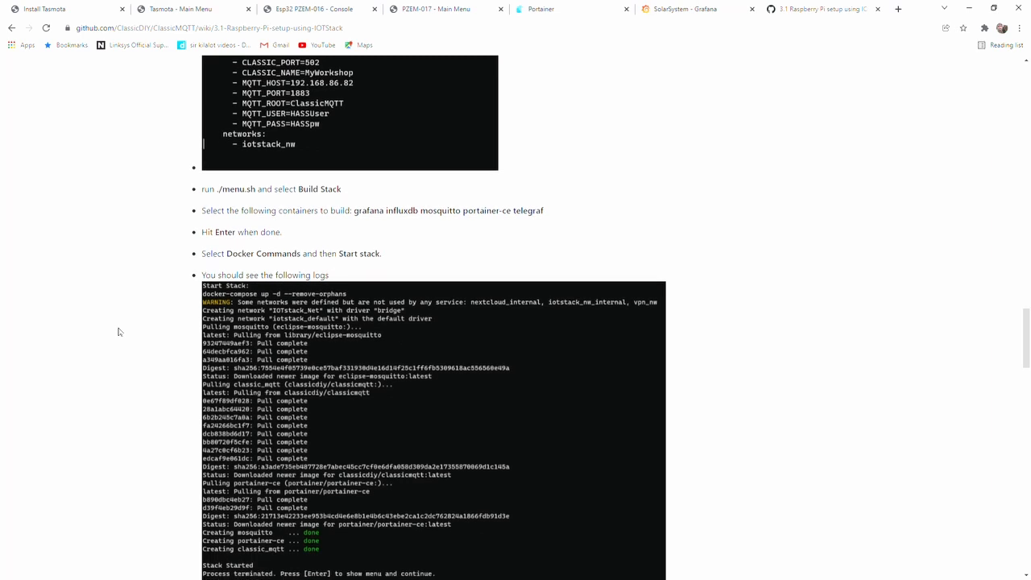
{"action": "scroll", "scroll_direction": "down", "scroll_amount": 3}
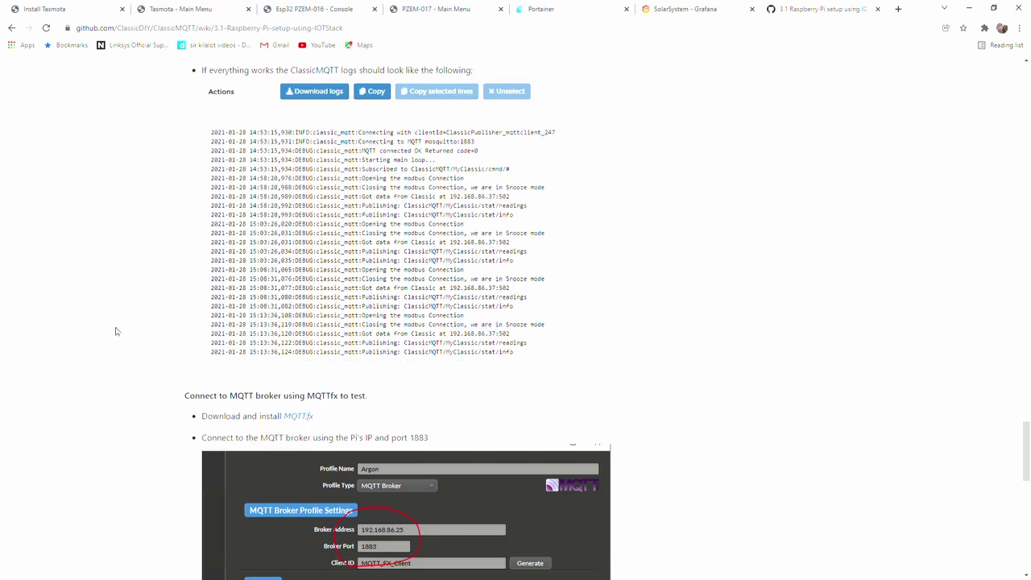
{"action": "scroll", "scroll_direction": "down", "scroll_amount": 3}
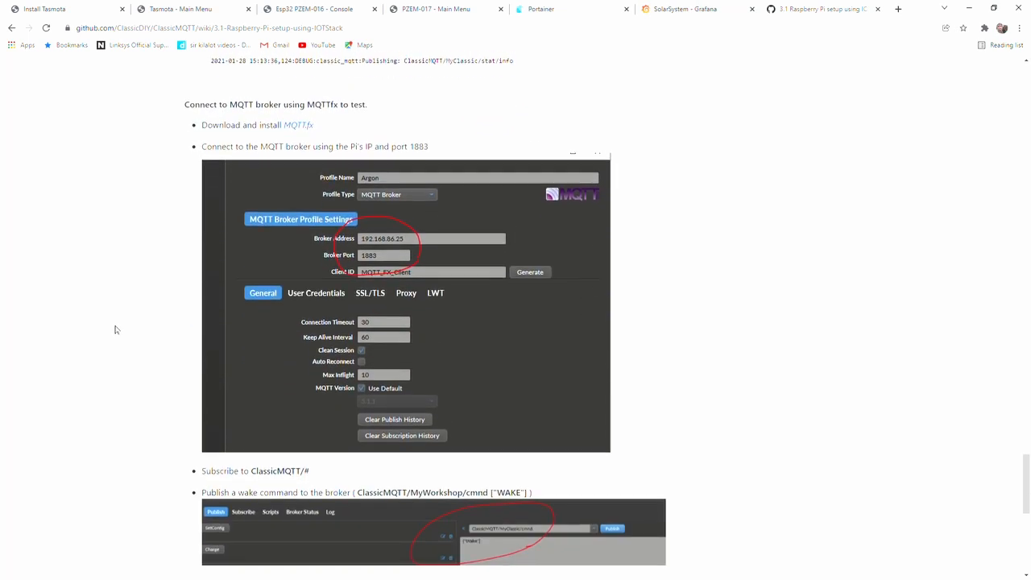
{"action": "scroll", "scroll_direction": "down", "scroll_amount": 3}
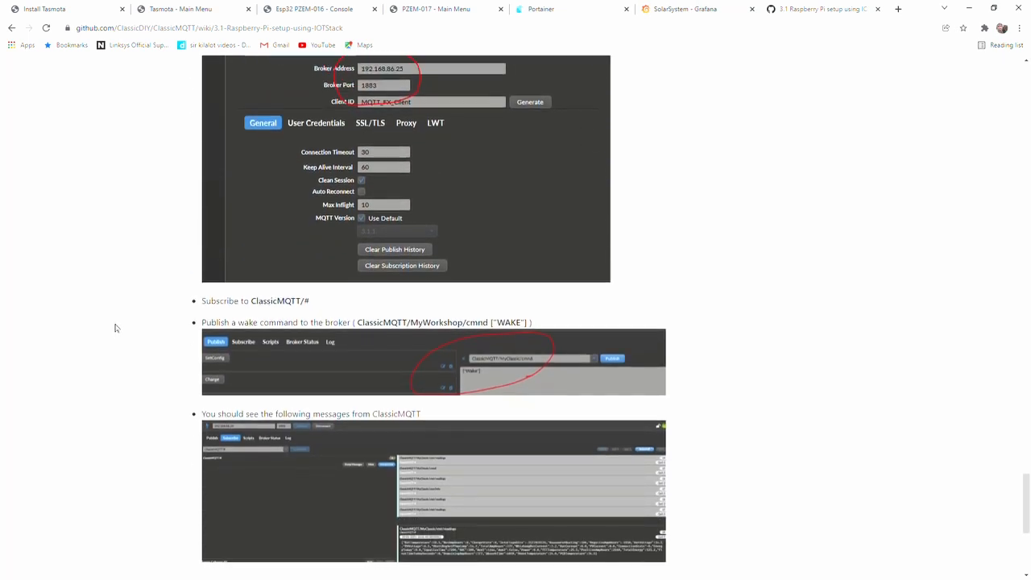
{"action": "scroll", "scroll_direction": "down", "scroll_amount": 3}
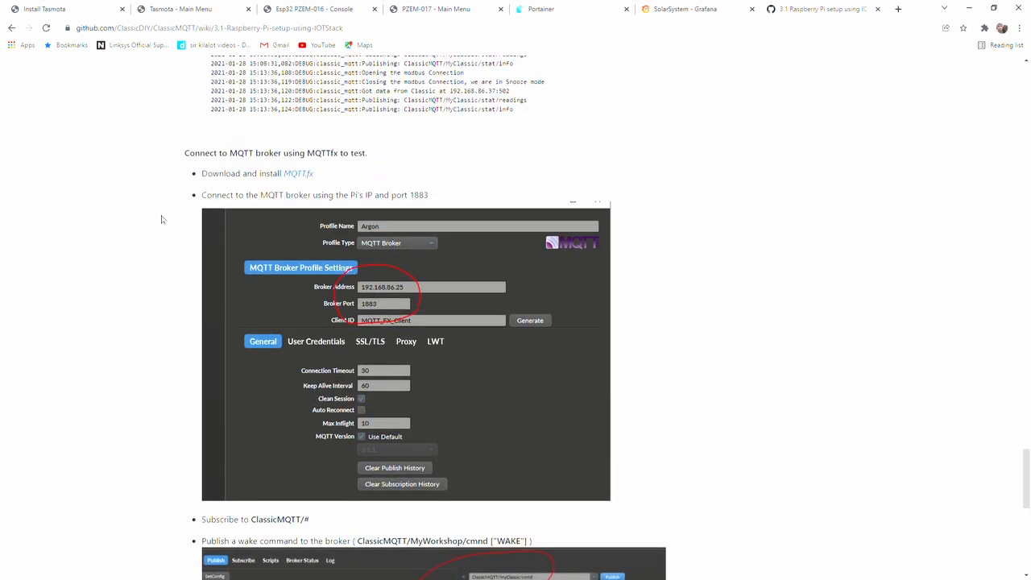
{"action": "mouse_move", "coordinate": [320, 174]}
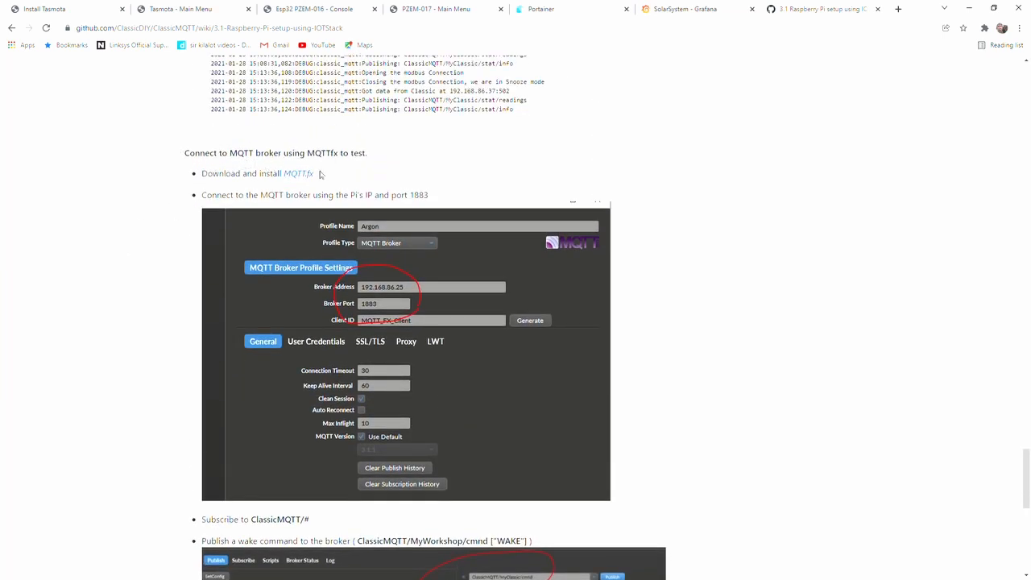
{"action": "mouse_move", "coordinate": [197, 251]}
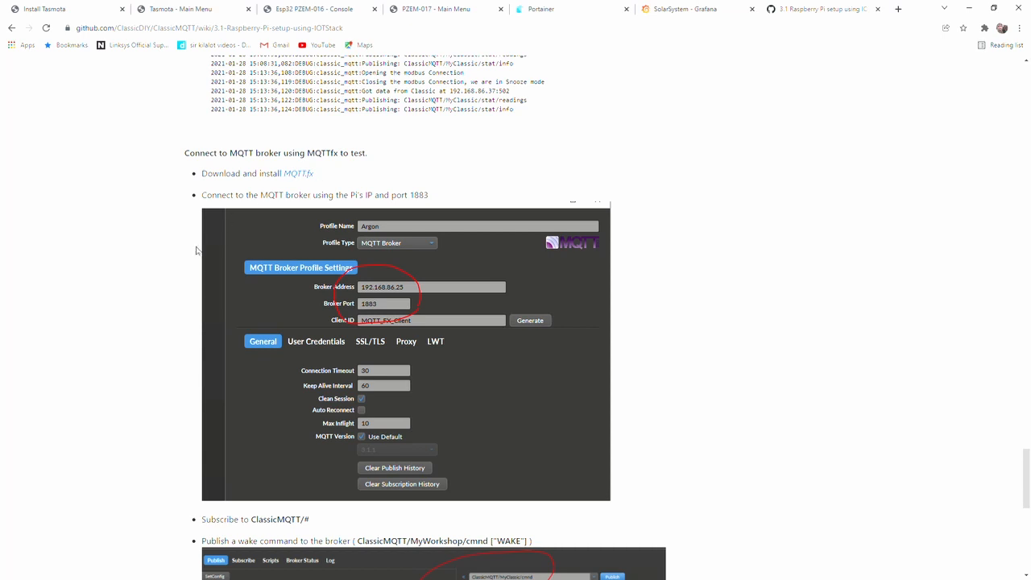
{"action": "mouse_move", "coordinate": [186, 256]}
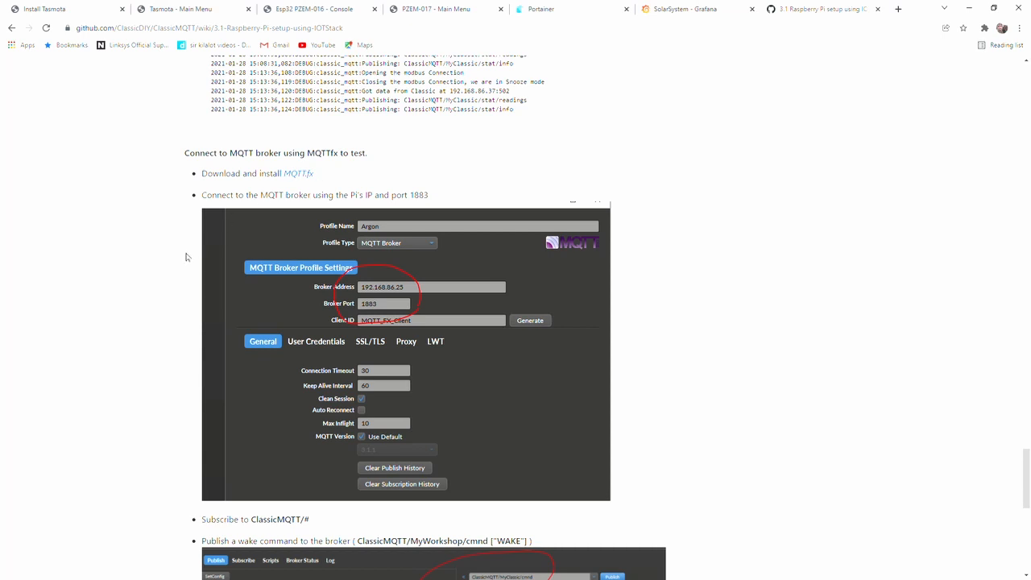
{"action": "scroll", "scroll_direction": "down", "scroll_amount": 3}
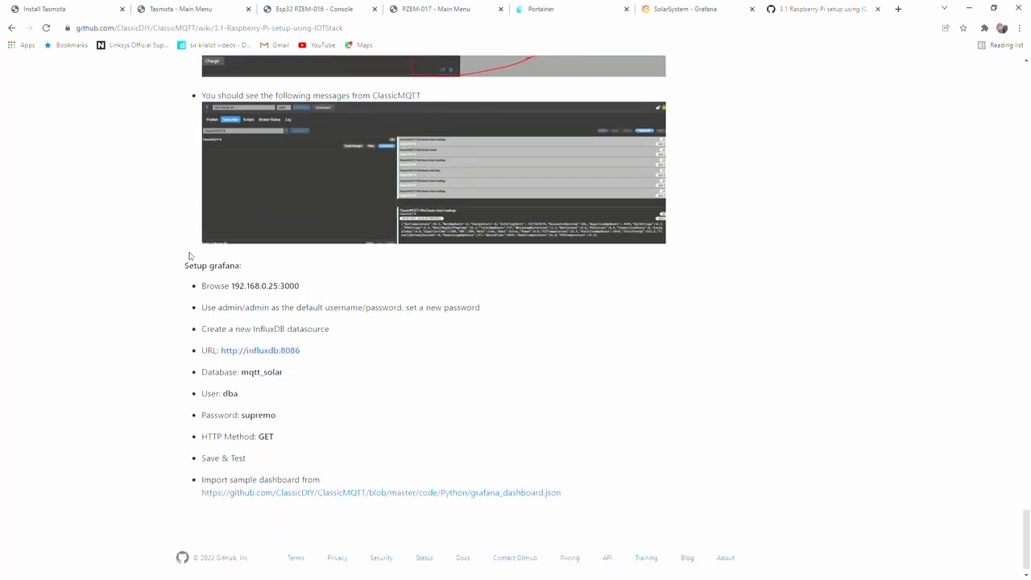
{"action": "scroll", "scroll_direction": "down", "scroll_amount": 3}
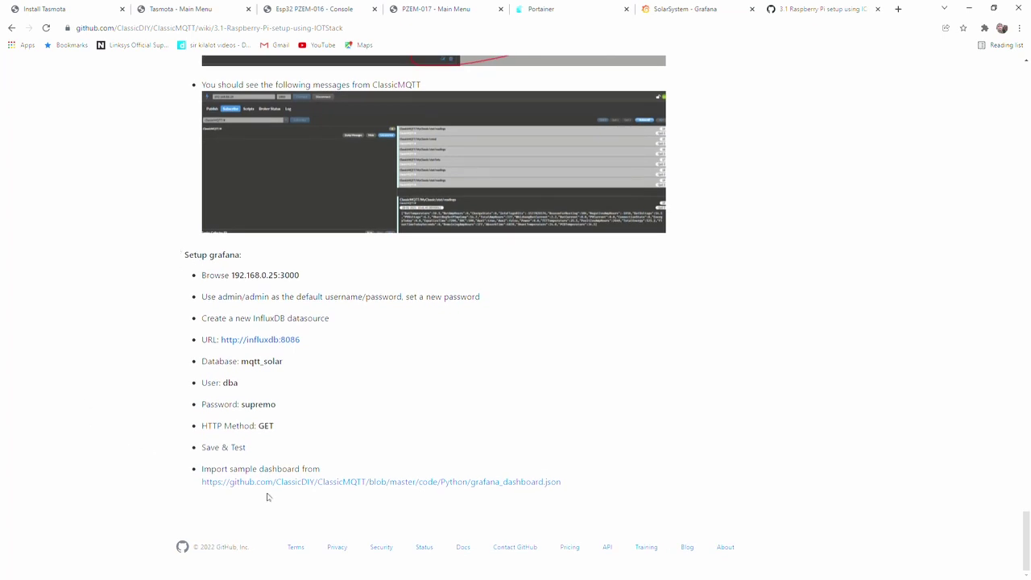
{"action": "mouse_move", "coordinate": [478, 400]}
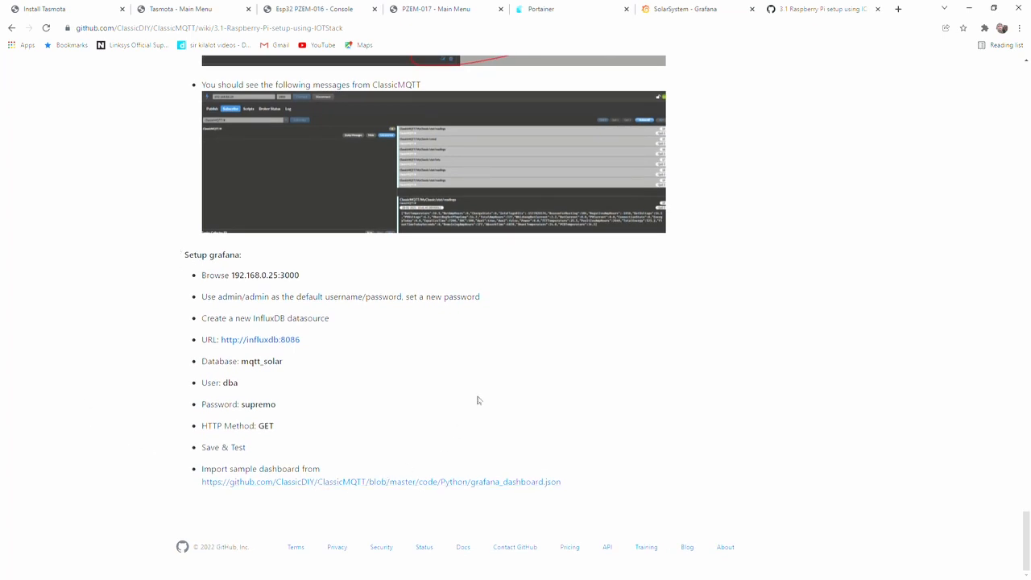
{"action": "mouse_move", "coordinate": [437, 404]}
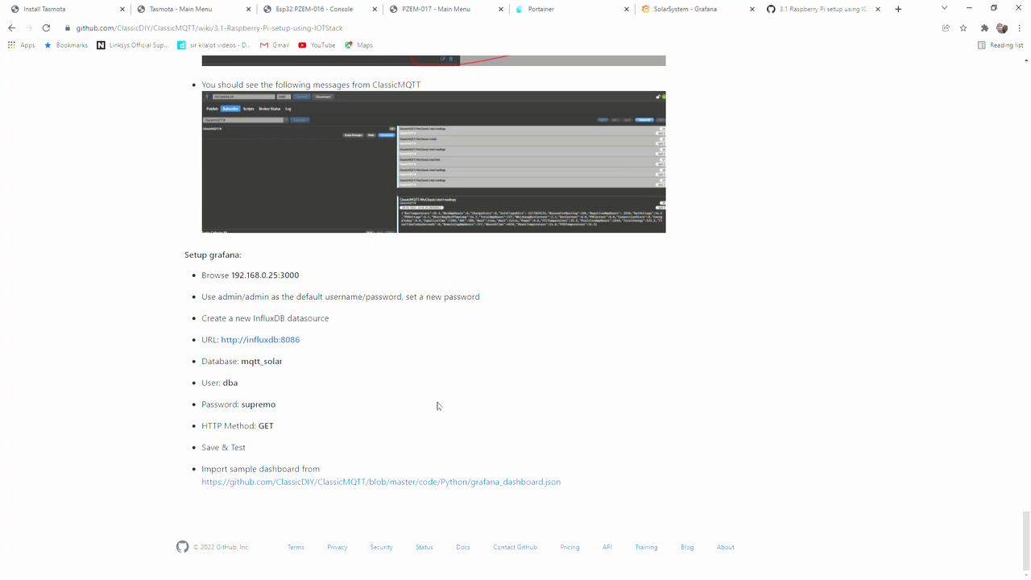